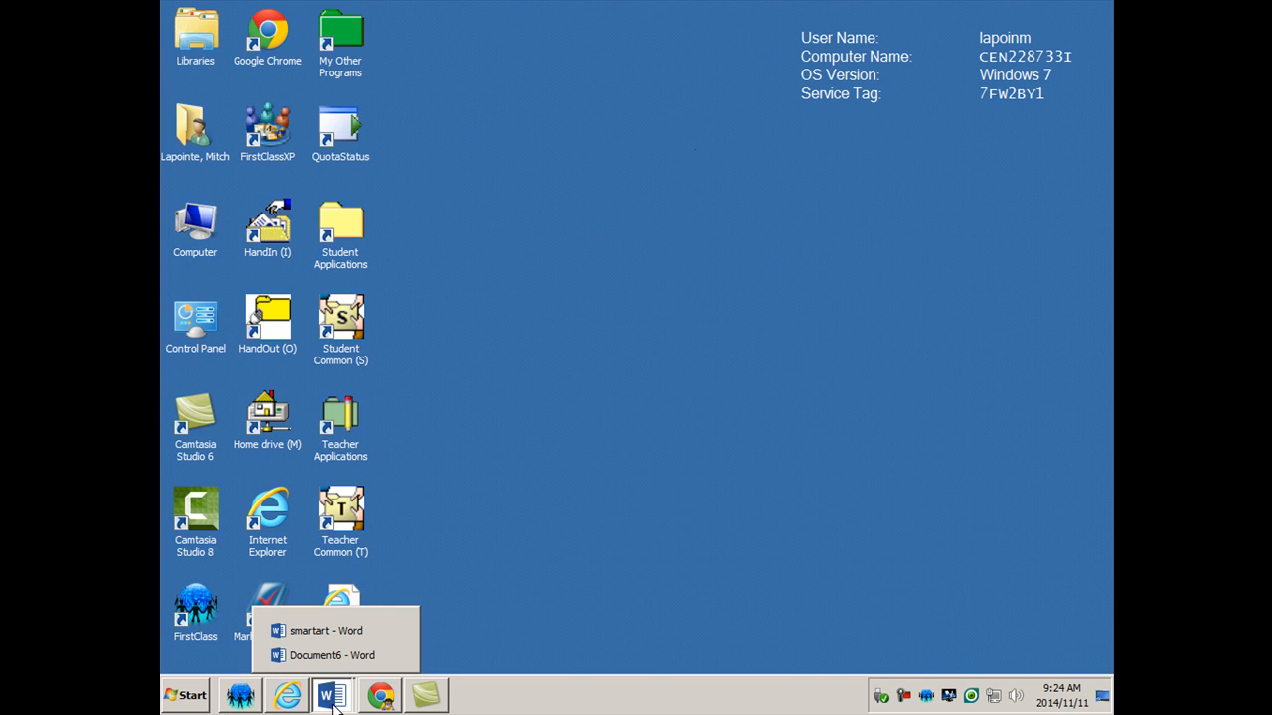
Step: Bring up the smartart examples document and scroll through its sample graphics
left_click(323, 630)
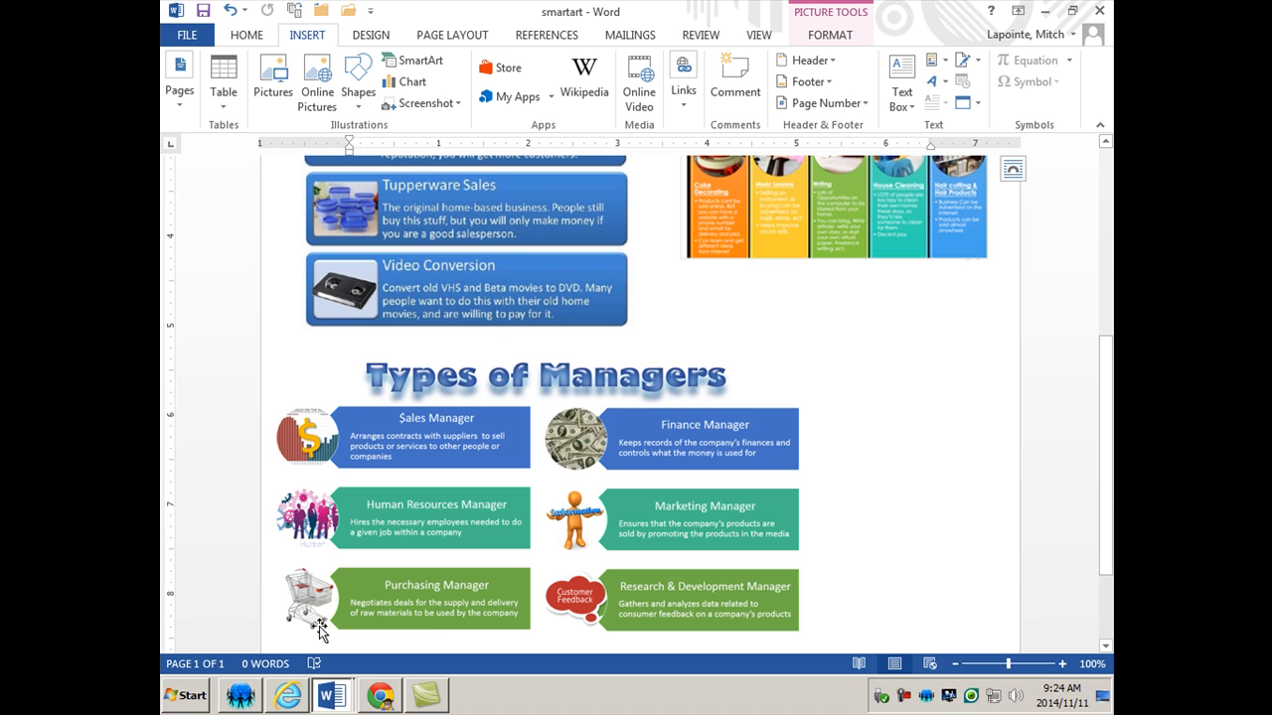
scroll("up", 3)
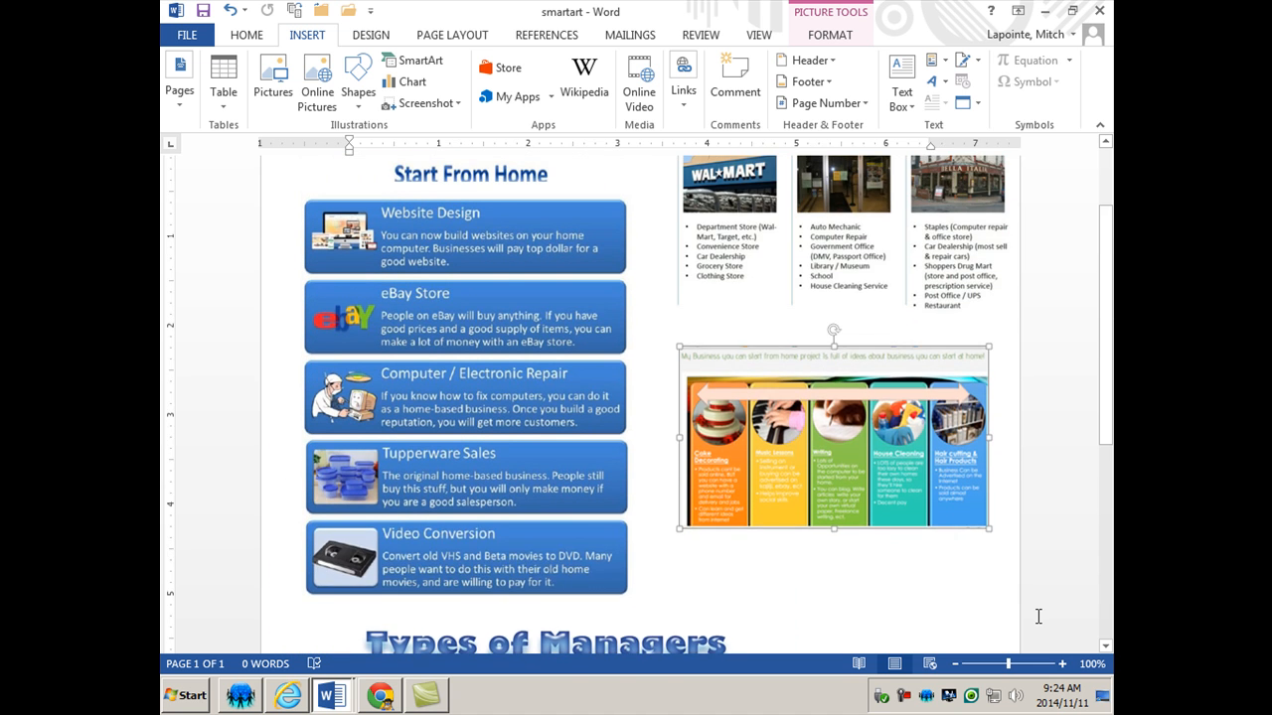
scroll("up", 3)
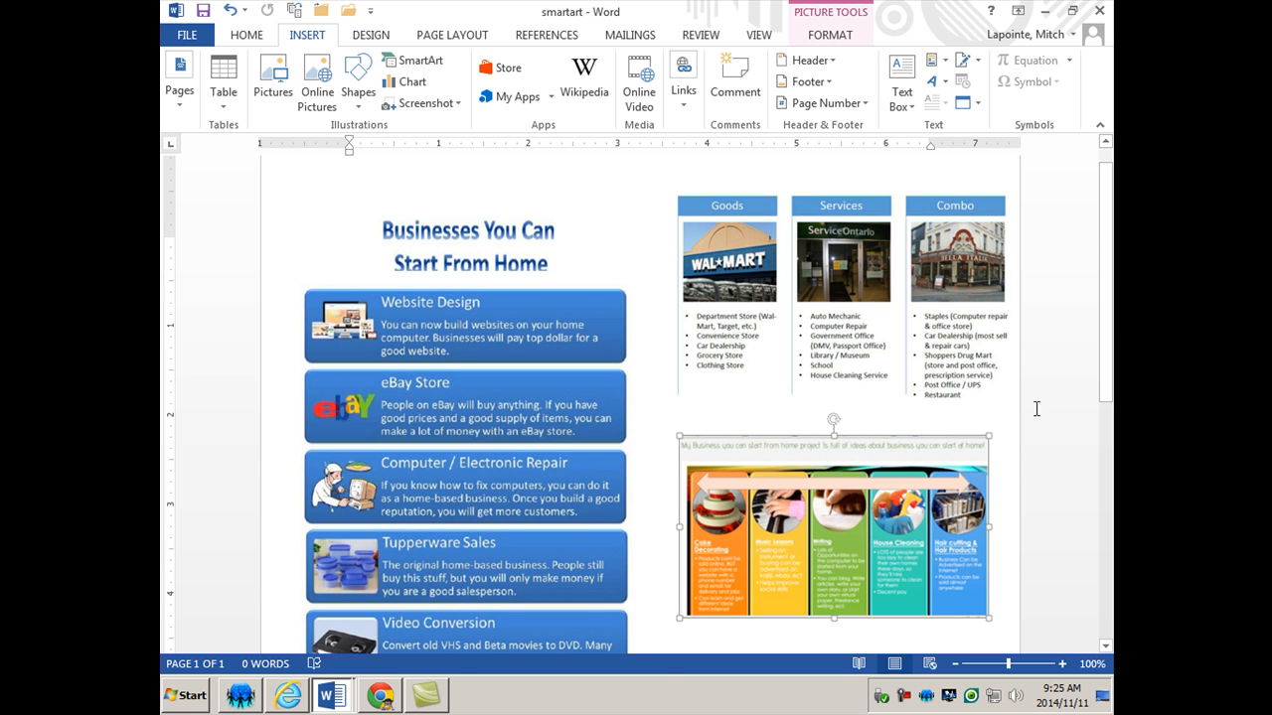
scroll("down", 3)
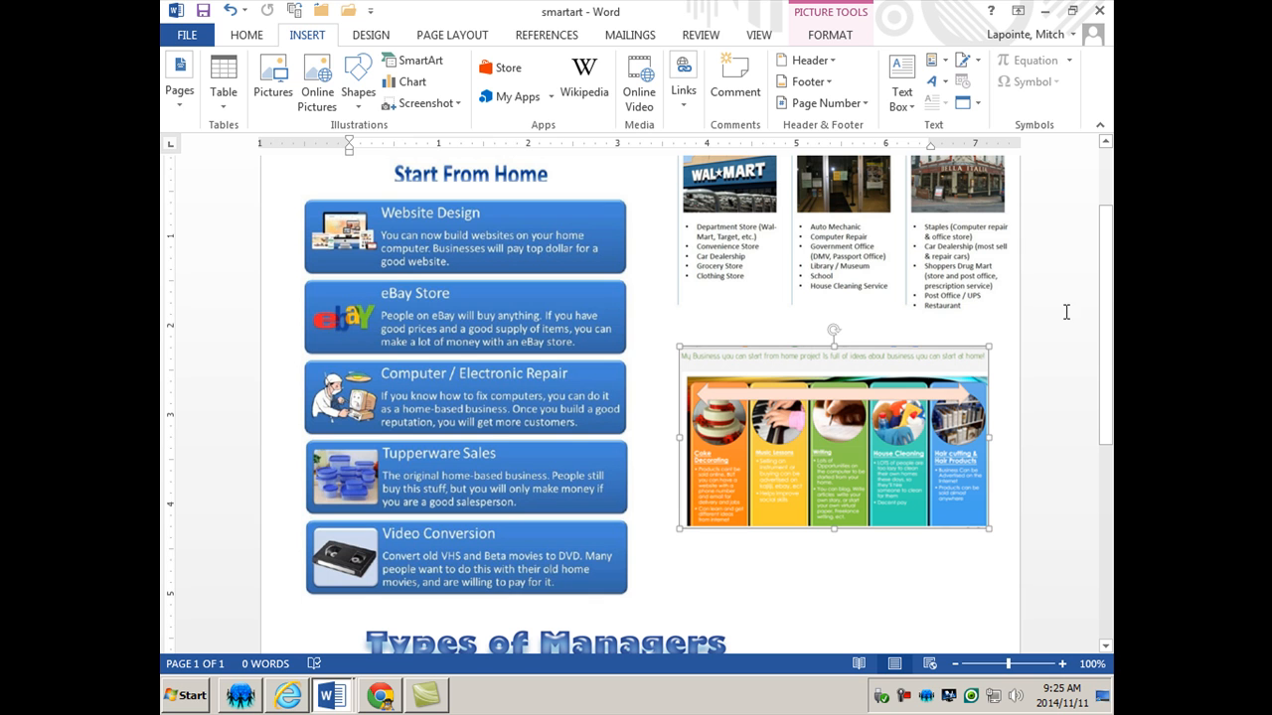
mouse_move(1067, 307)
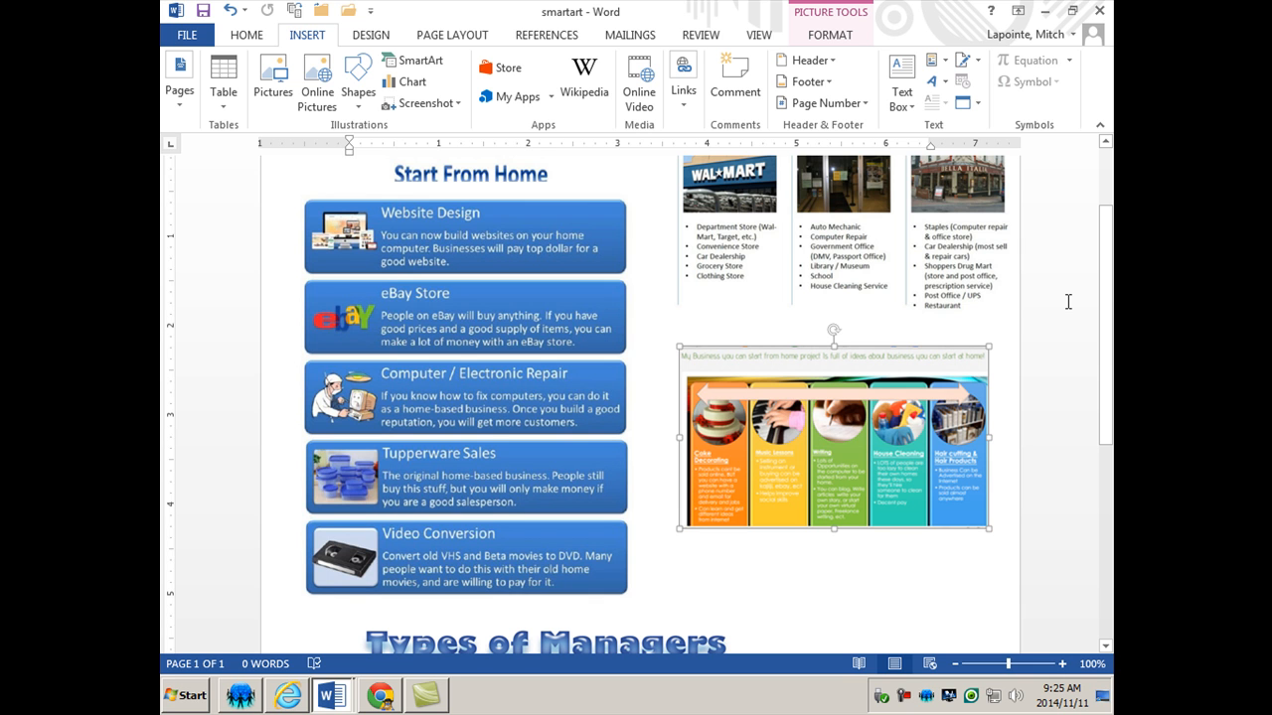
scroll("down", 3)
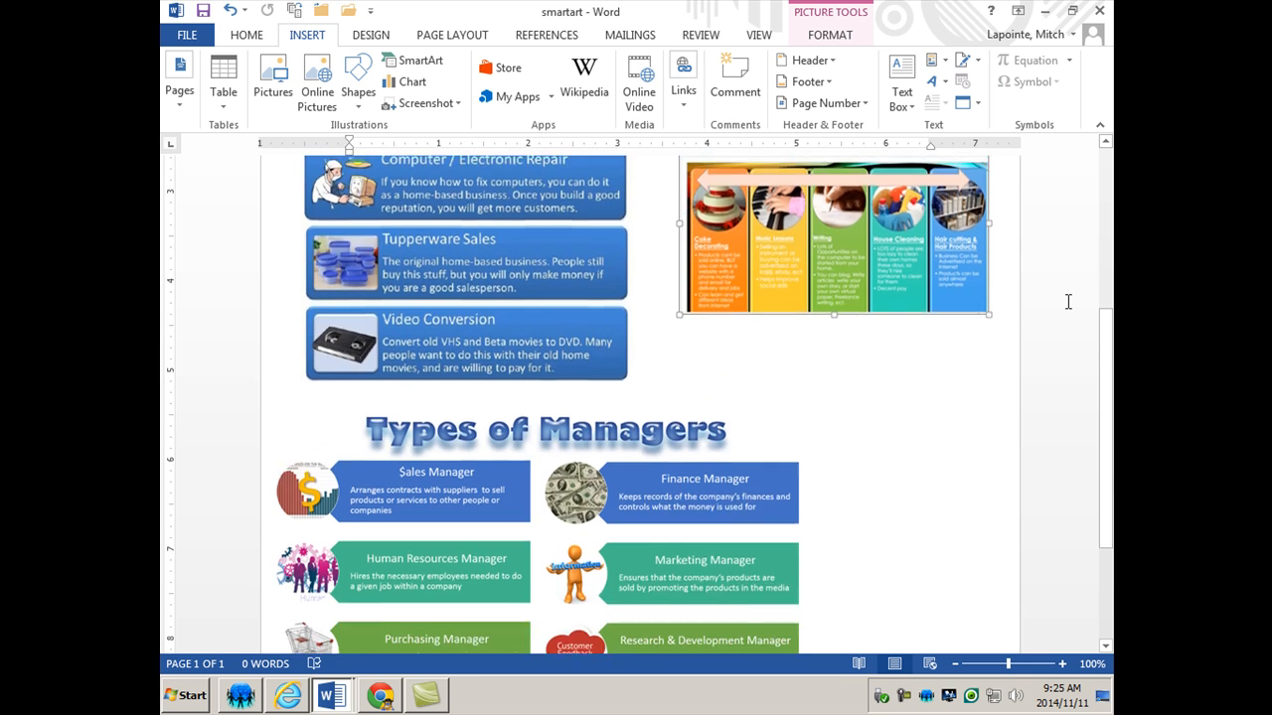
scroll("down", 3)
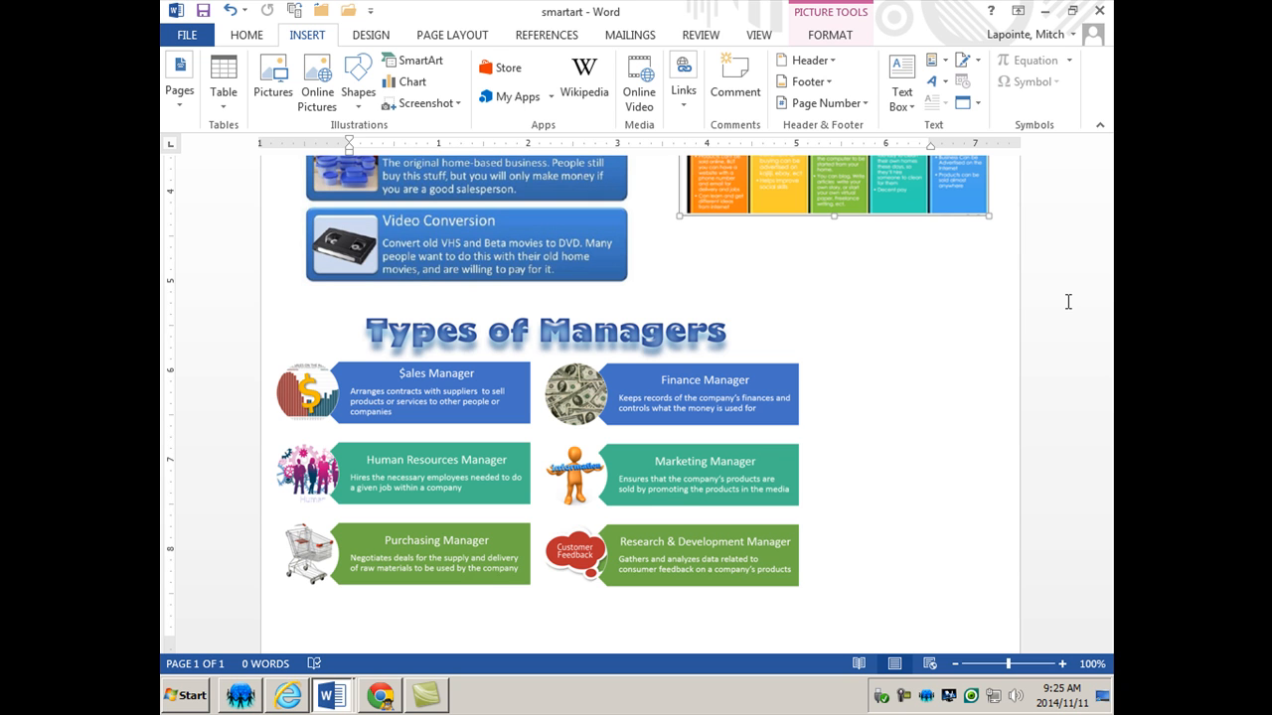
mouse_move(1049, 302)
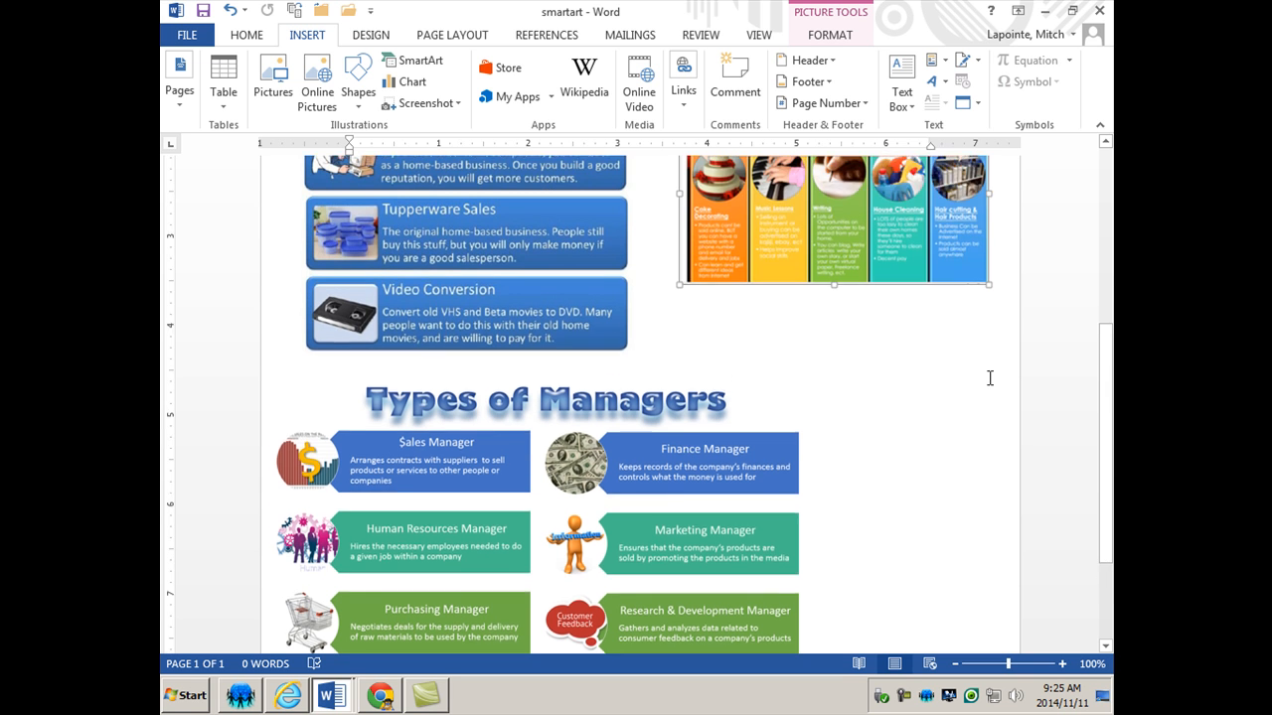
Step: Finish reviewing the samples and switch to the blank Document6
scroll("up", 3)
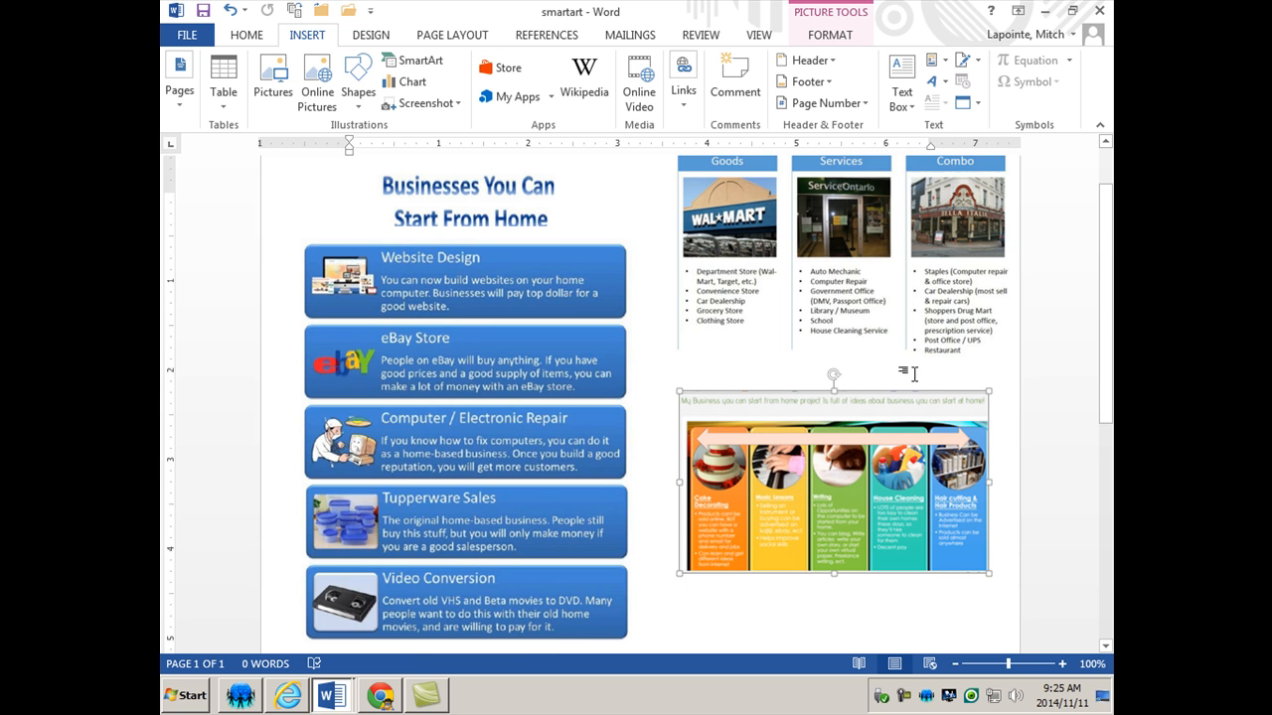
scroll("down", 3)
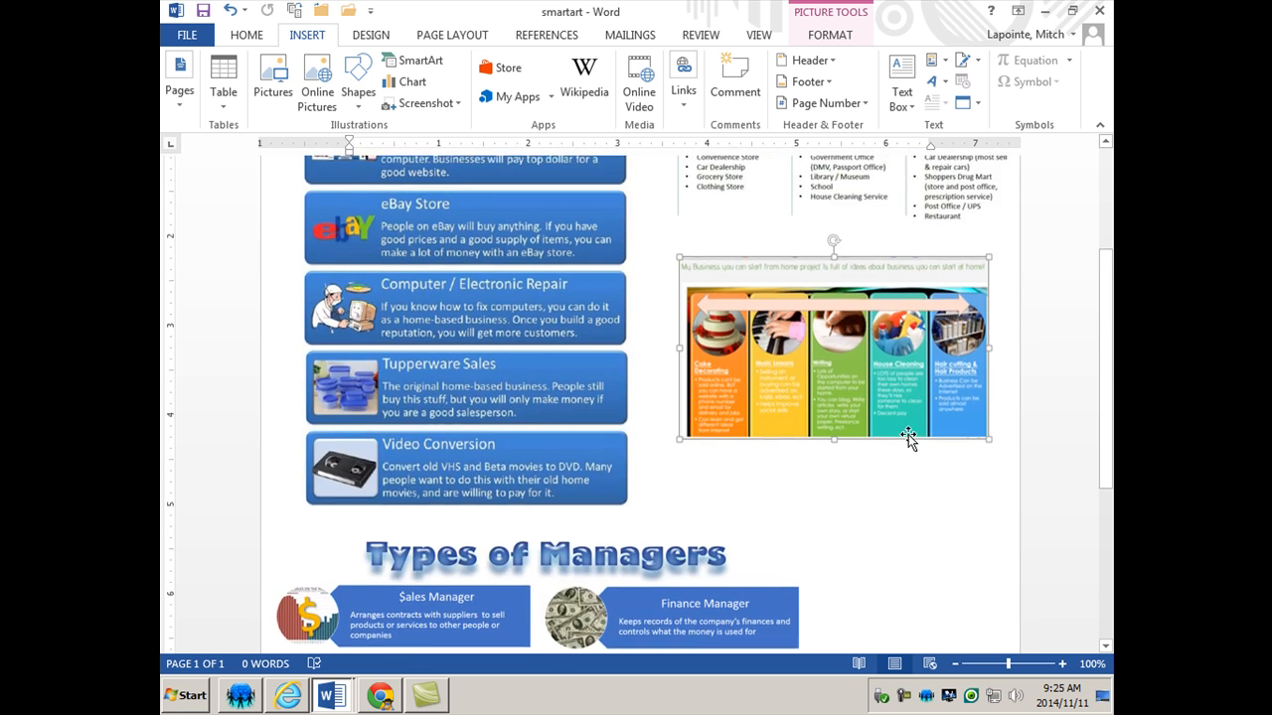
scroll("up", 3)
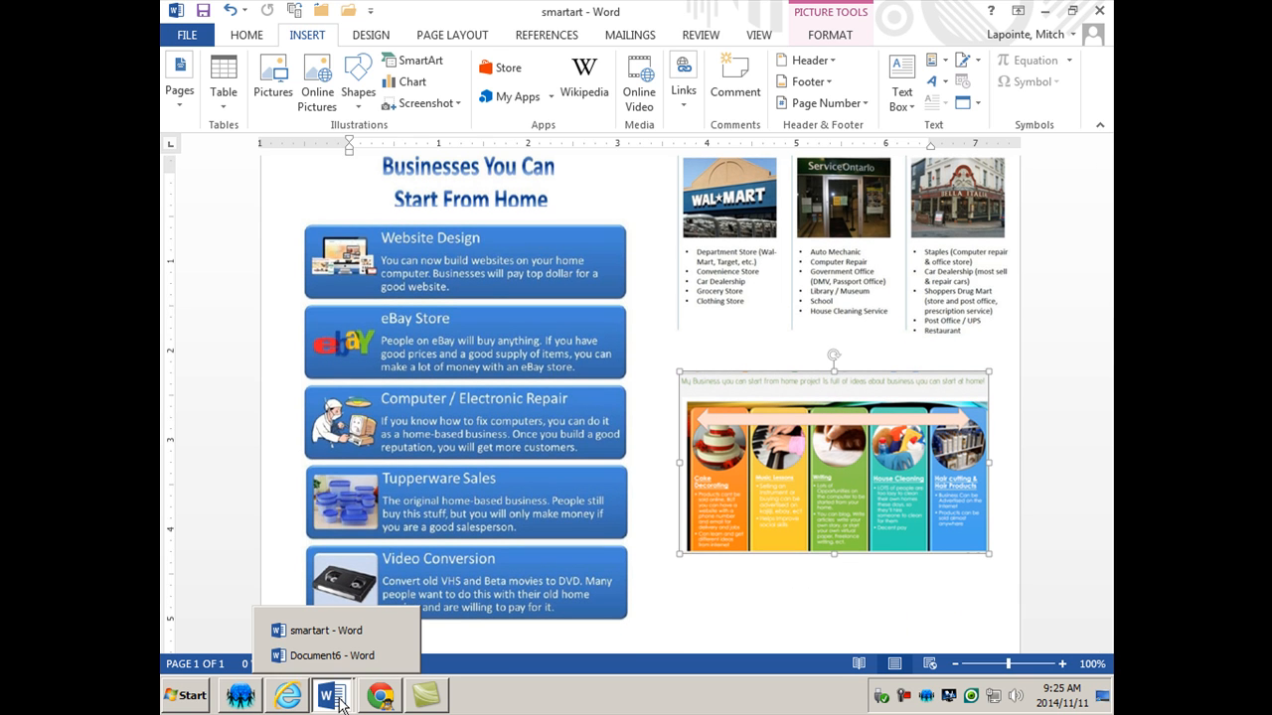
mouse_move(332, 655)
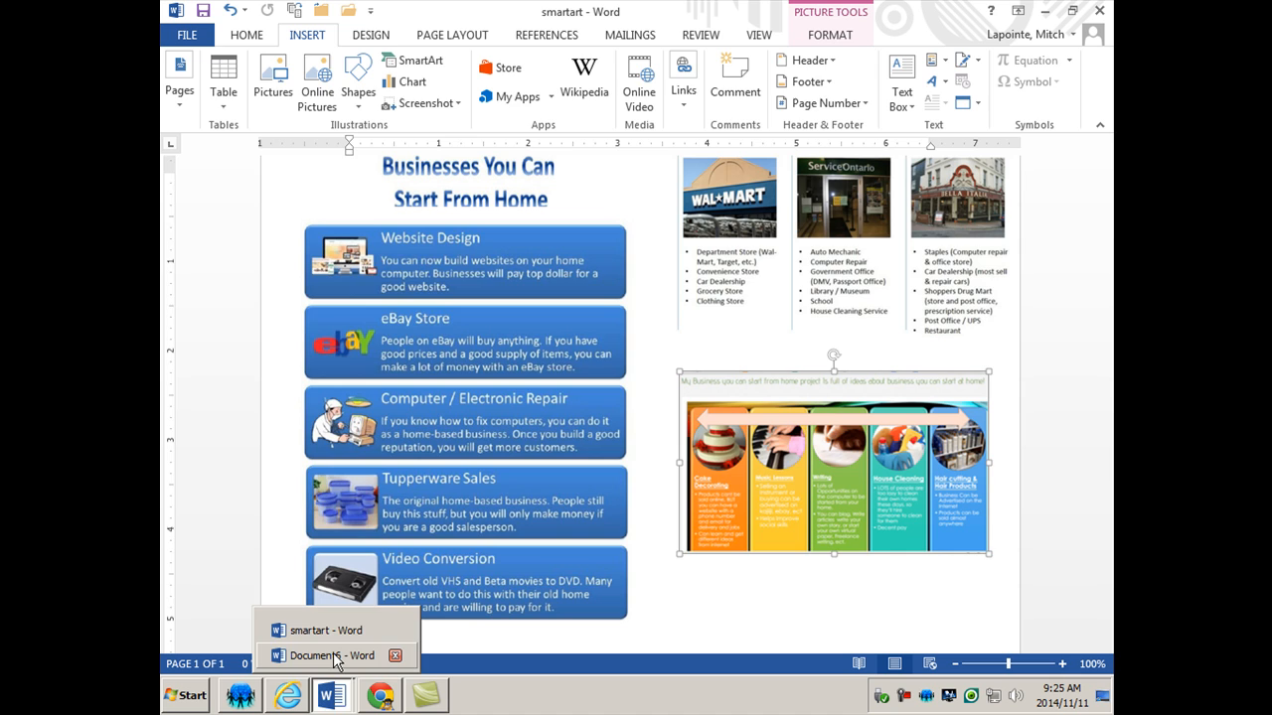
left_click(330, 656)
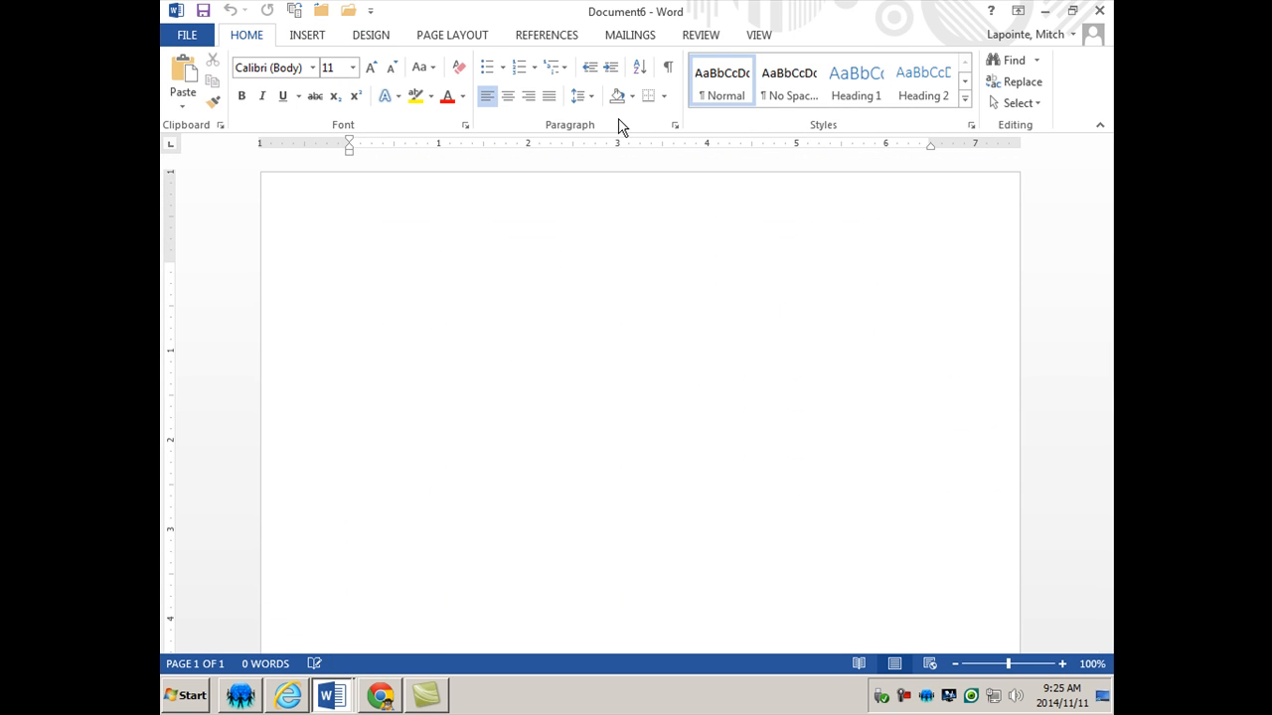
mouse_move(838, 318)
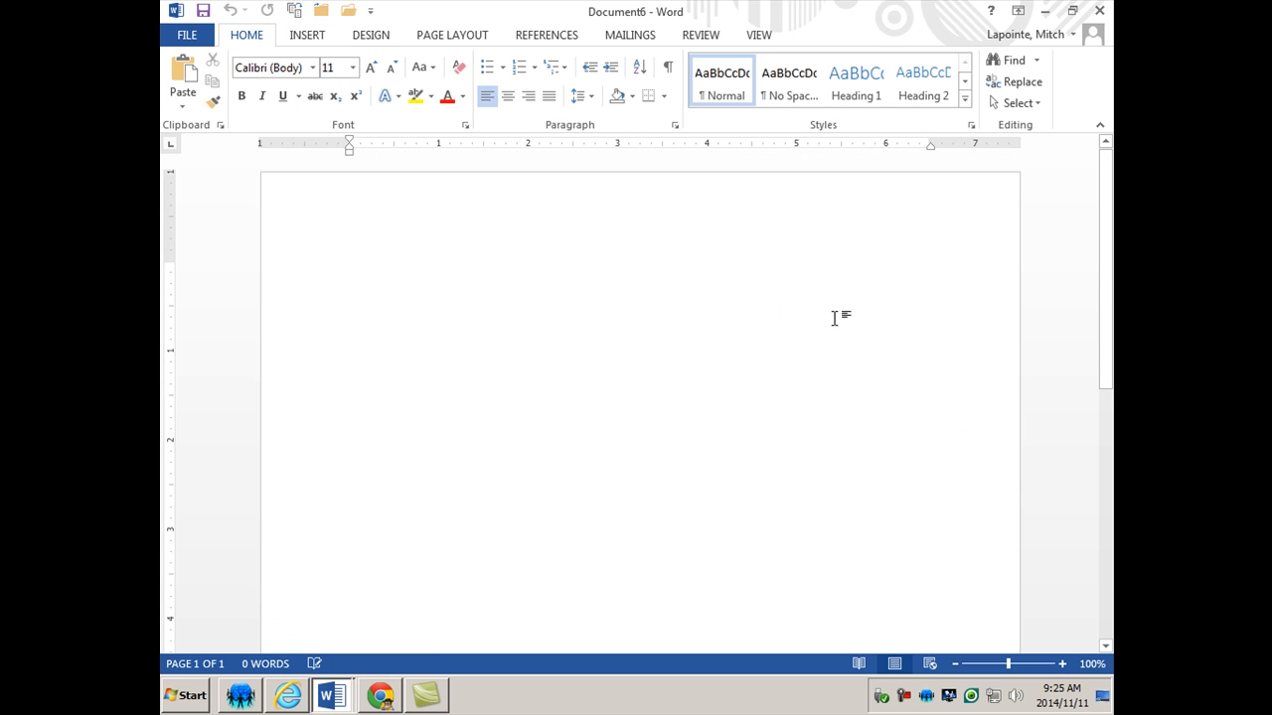
left_click(307, 35)
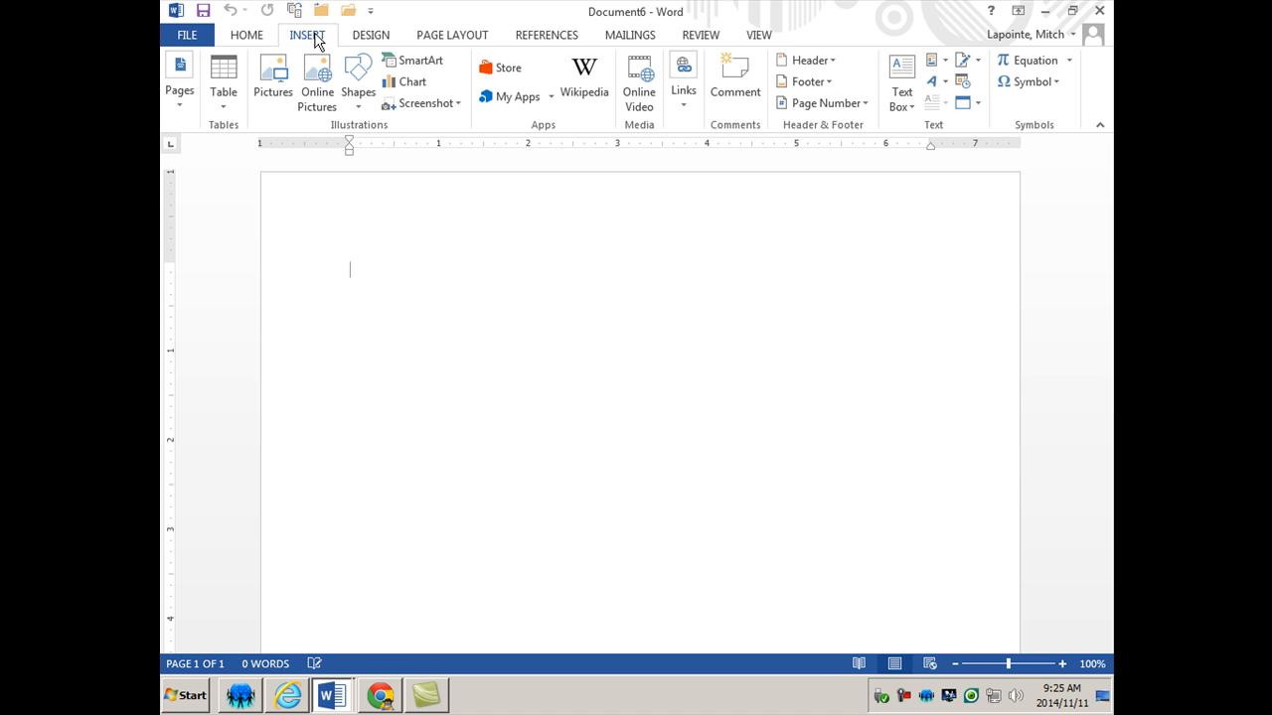
Step: Insert a Vertical Picture Accent List SmartArt from the Picture category and select its top row
left_click(417, 60)
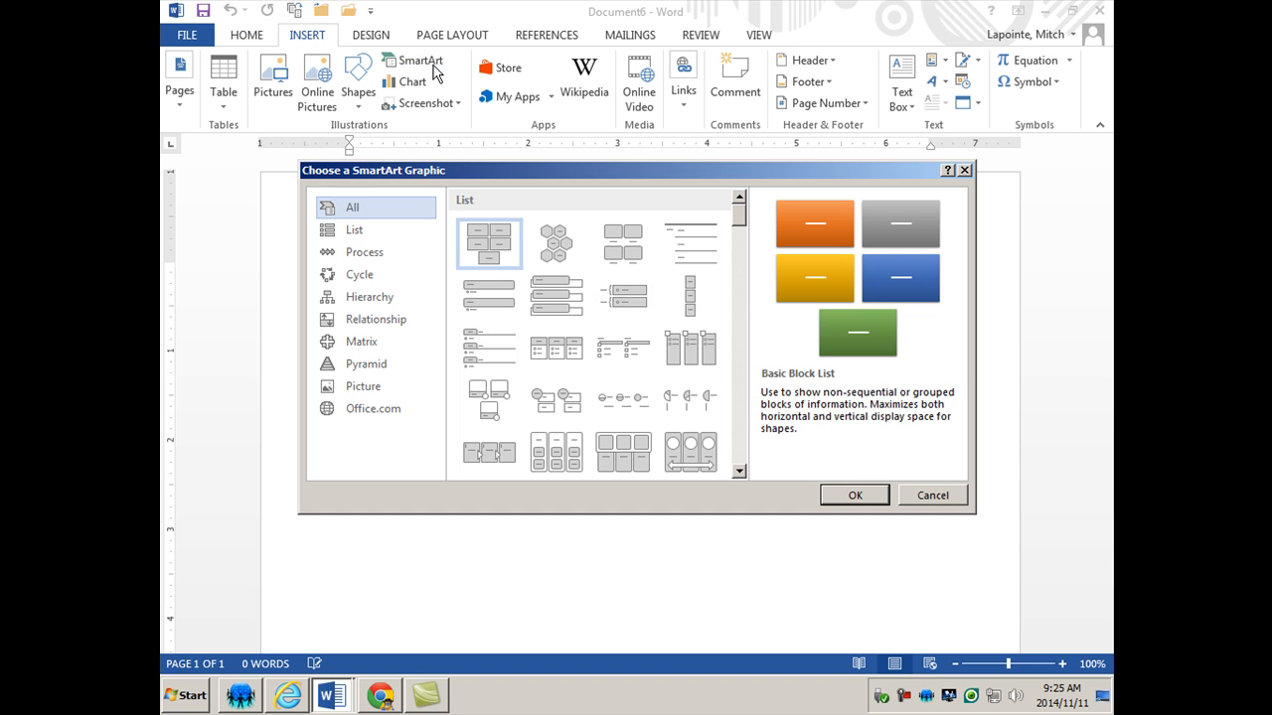
mouse_move(726, 298)
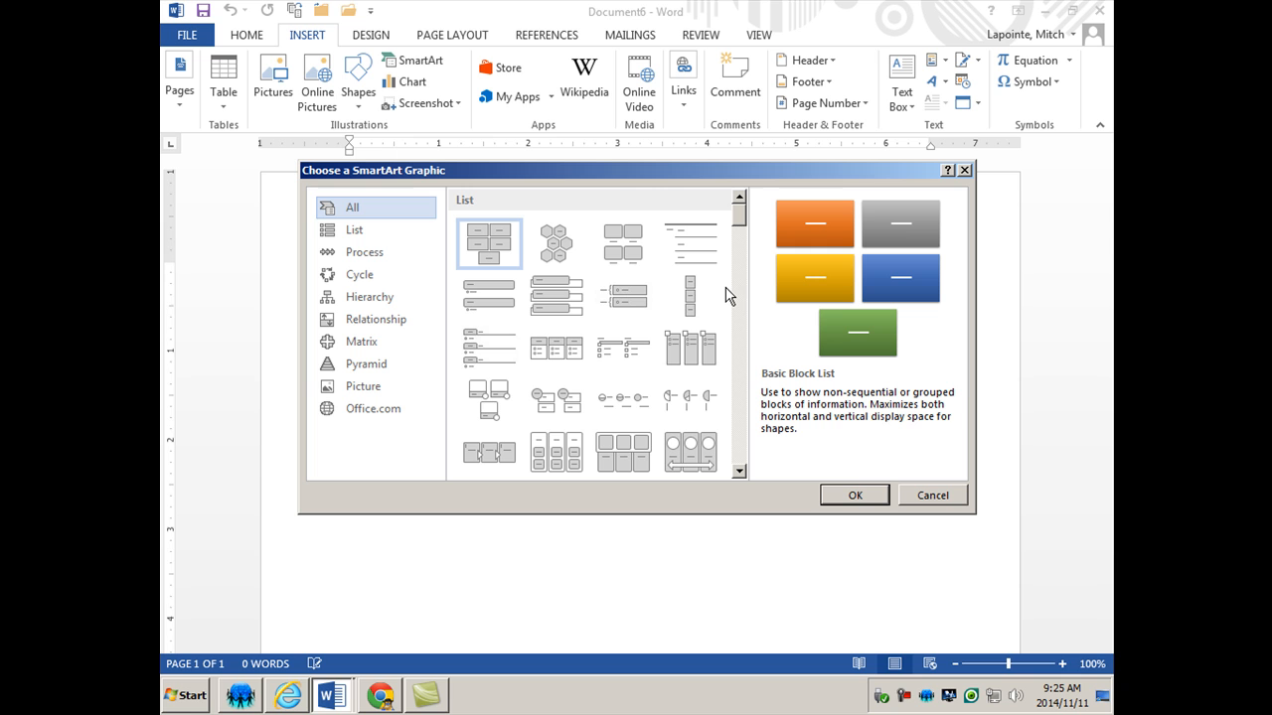
mouse_move(362, 386)
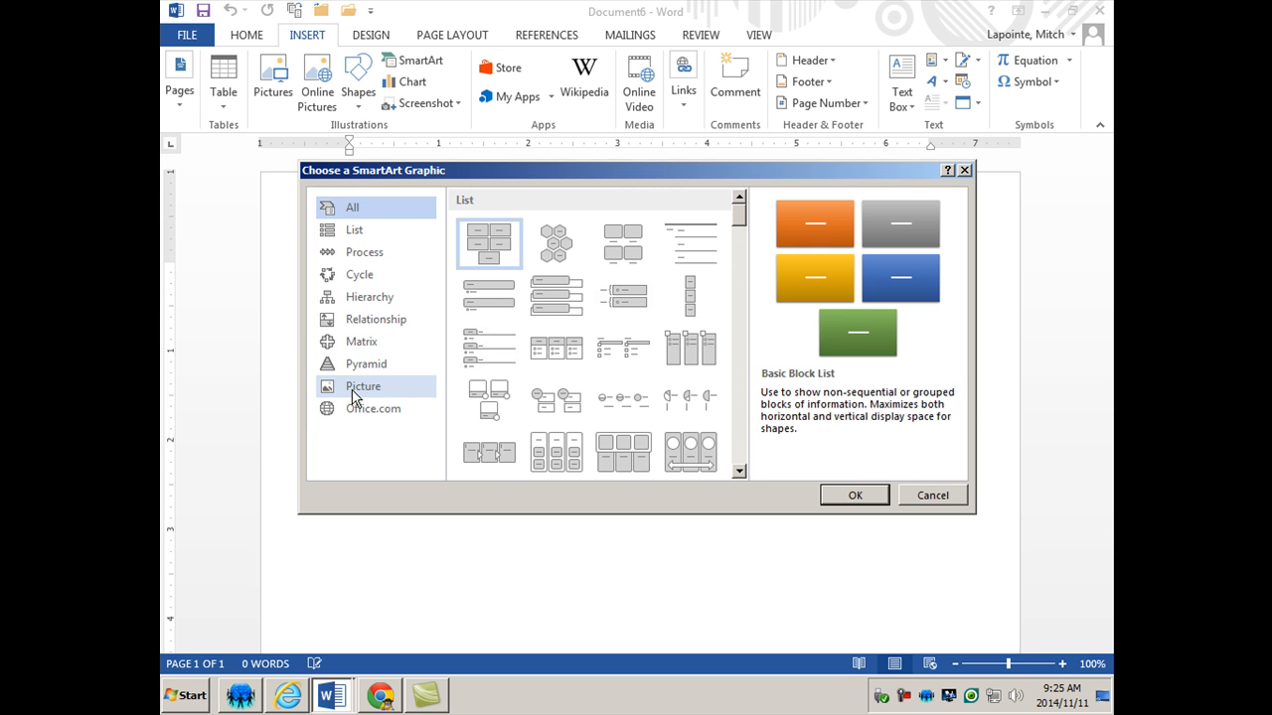
left_click(362, 385)
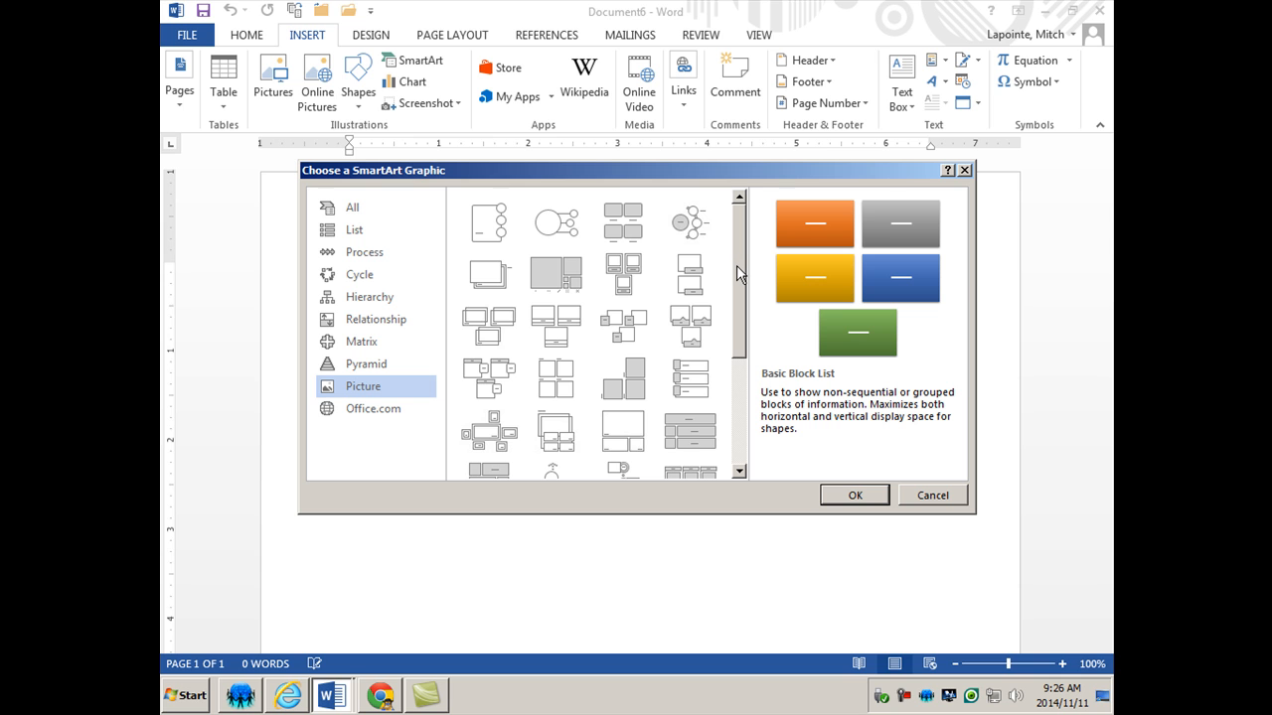
scroll("down", 3)
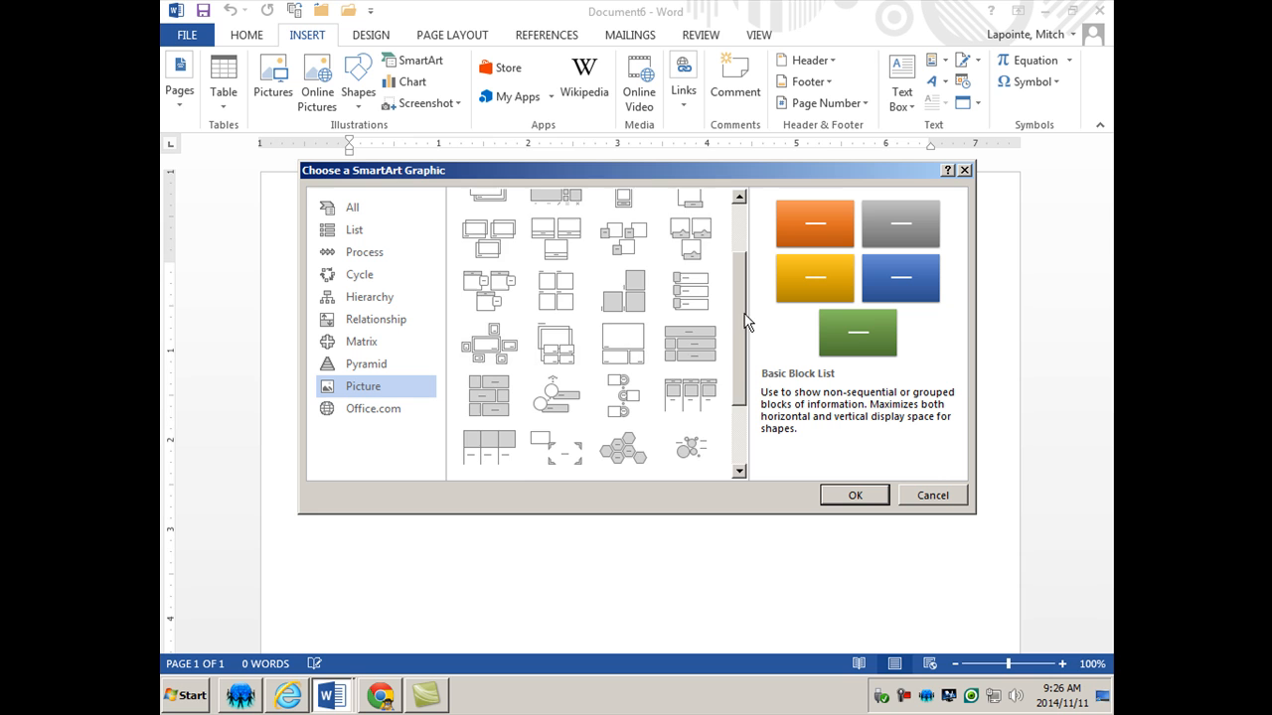
scroll("down", 3)
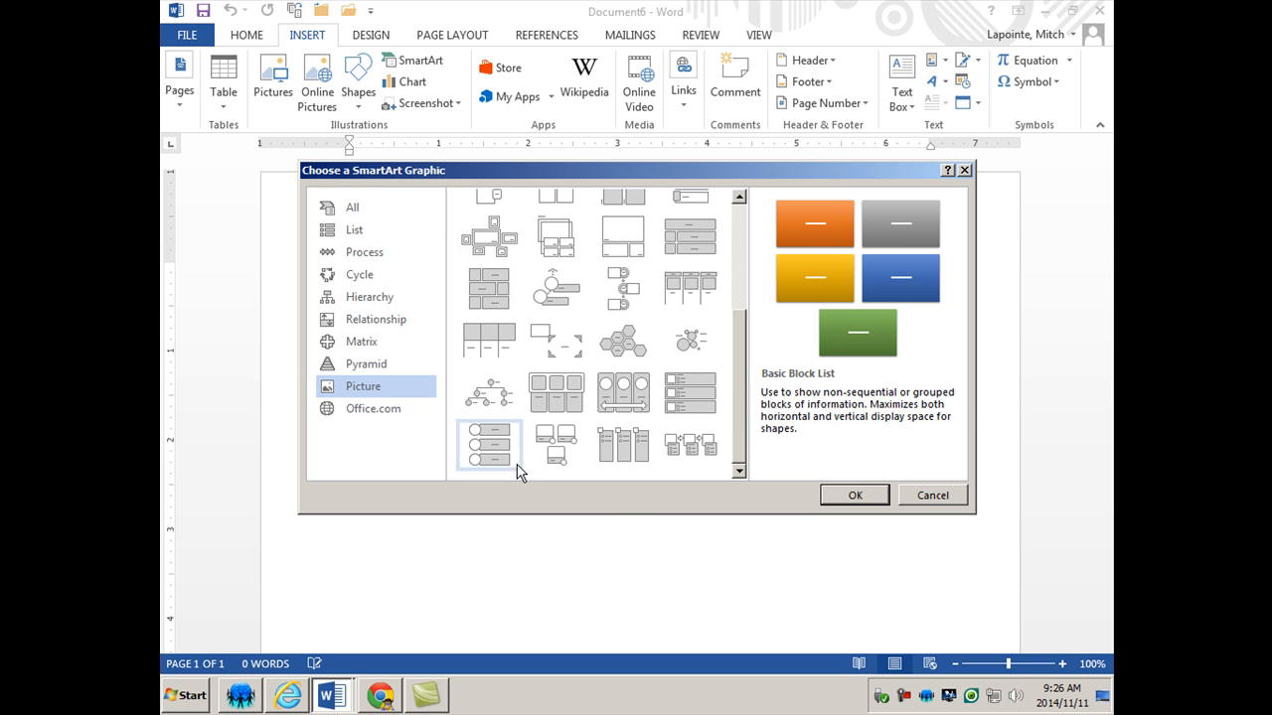
mouse_move(487, 437)
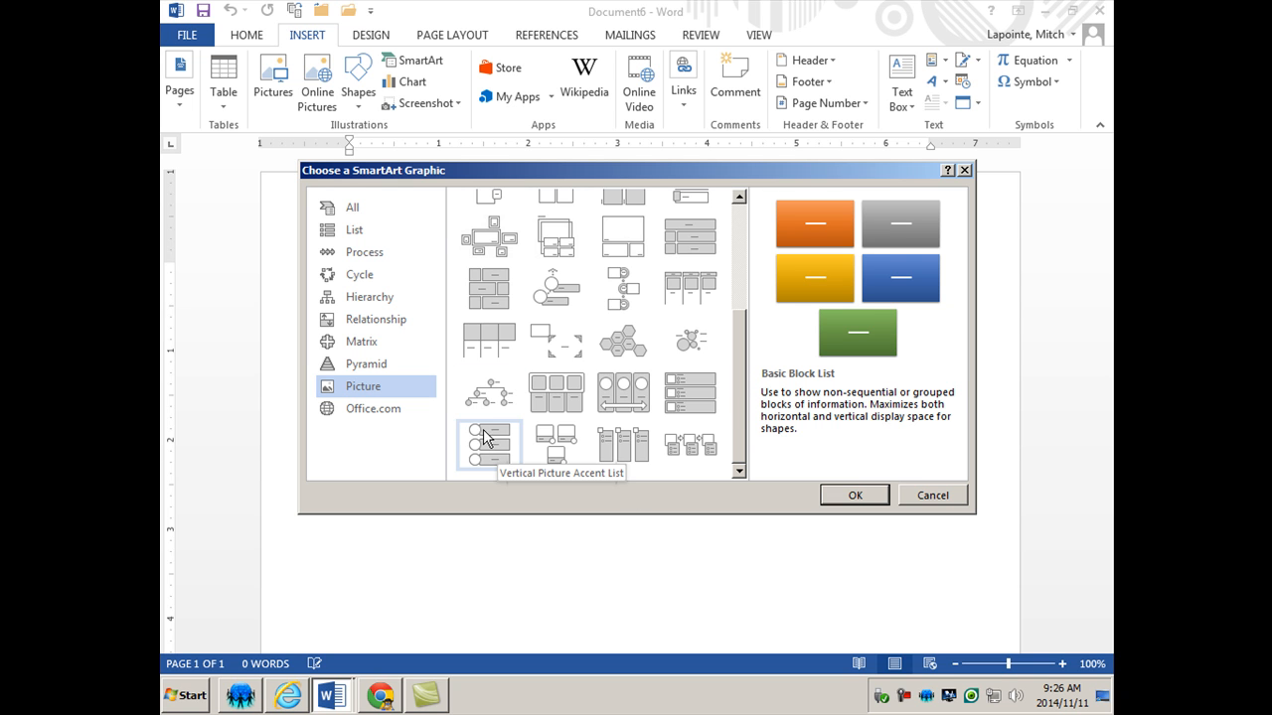
mouse_move(496, 447)
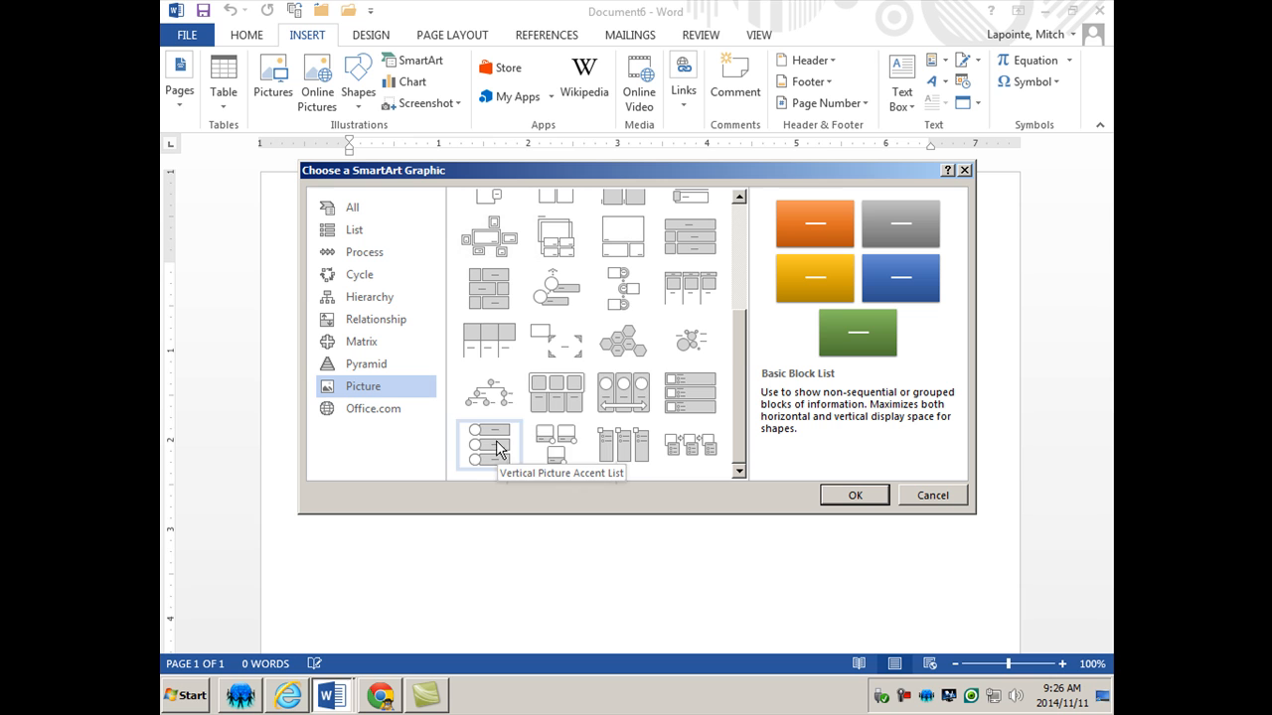
mouse_move(740, 368)
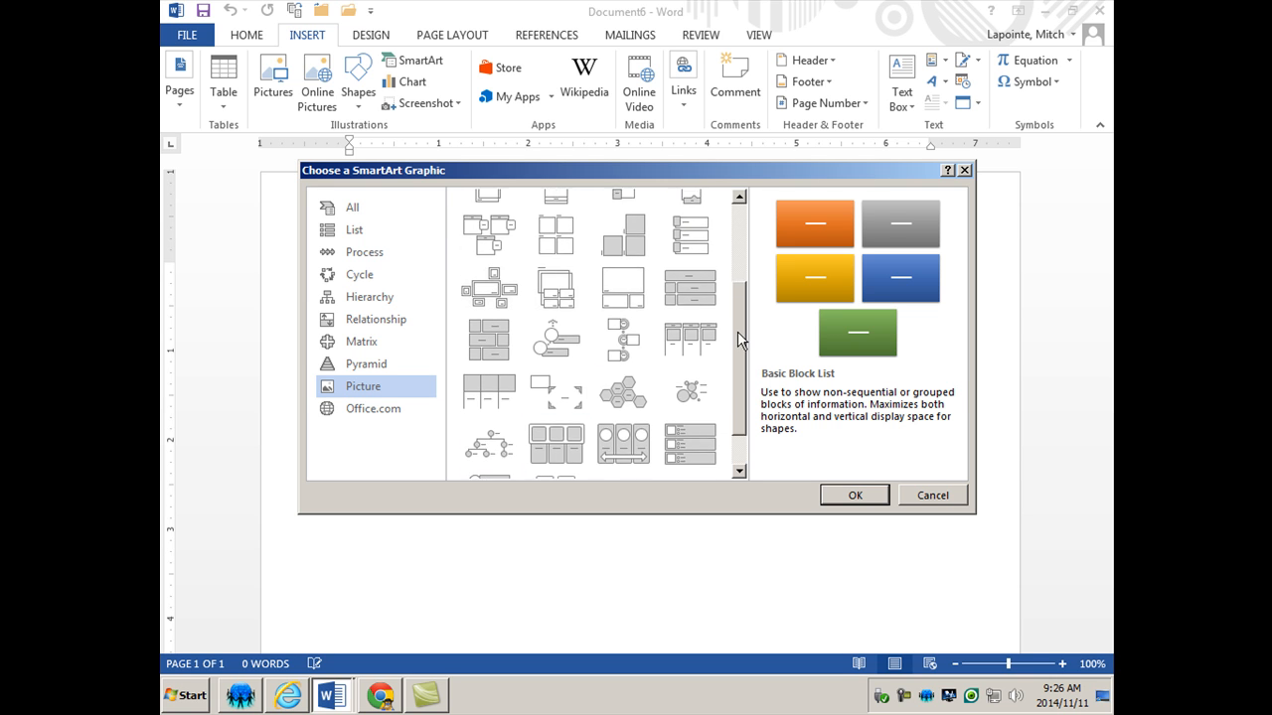
scroll("up", 3)
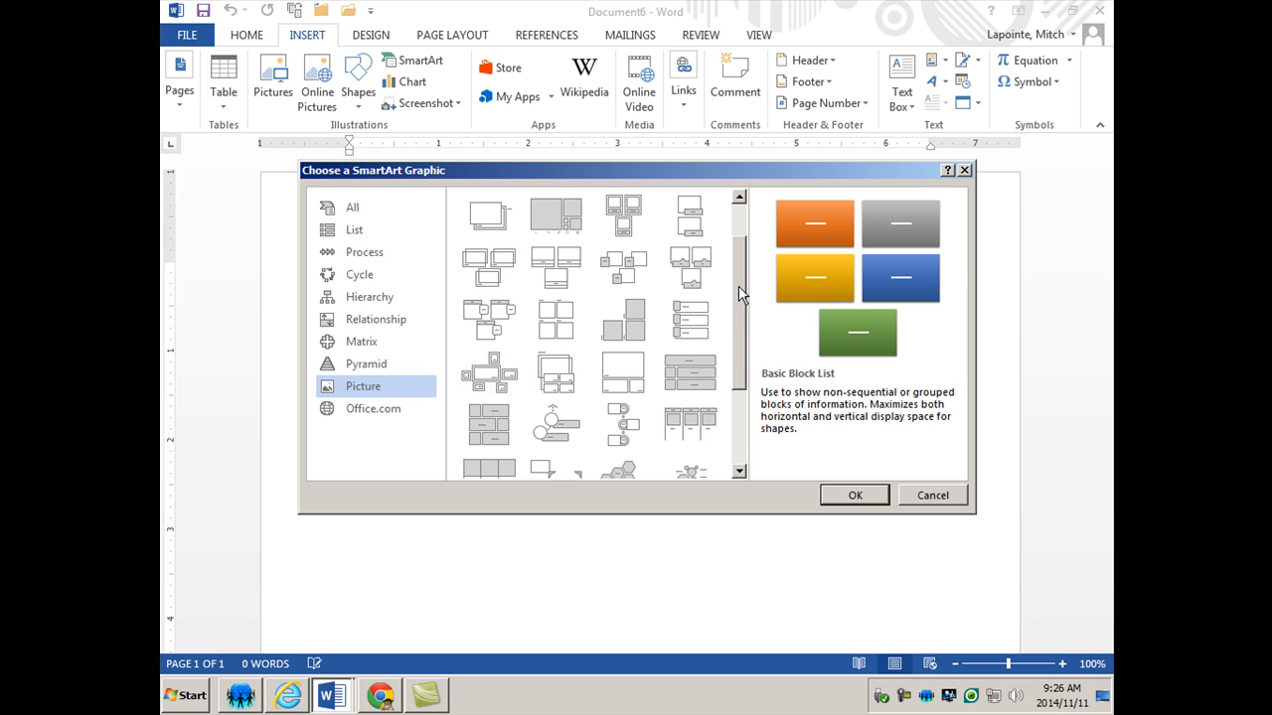
scroll("down", 3)
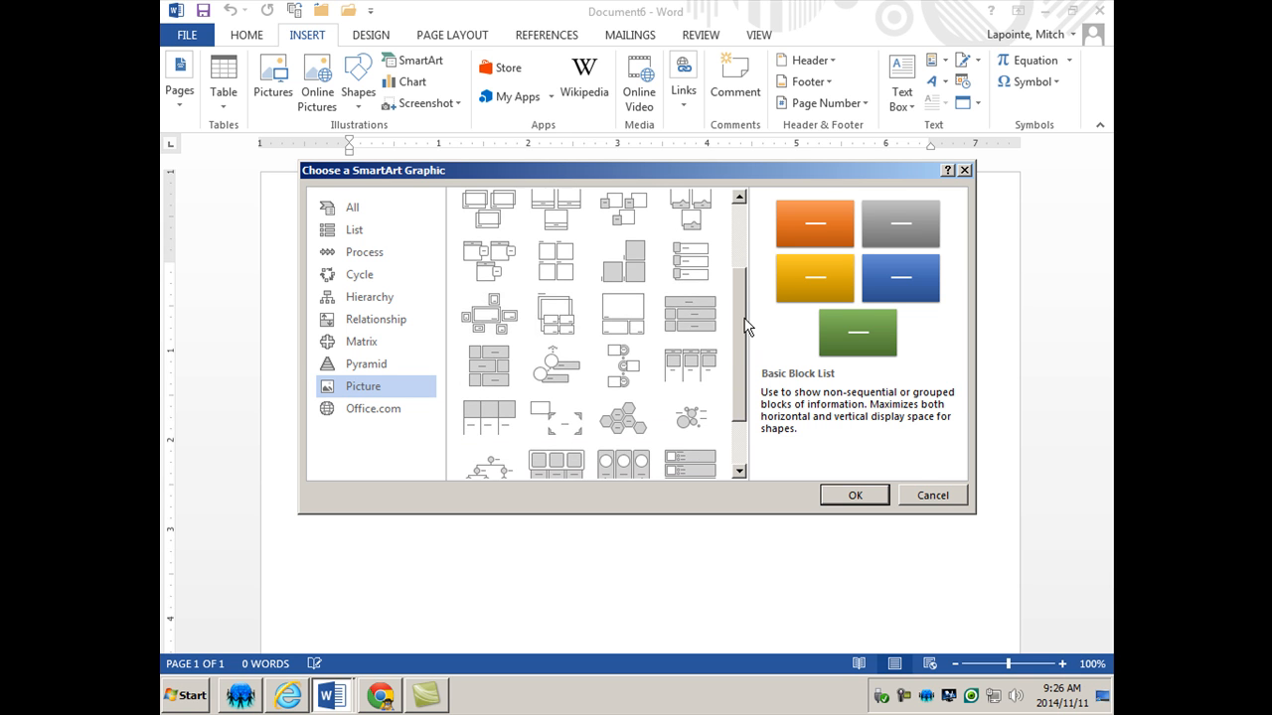
scroll("down", 3)
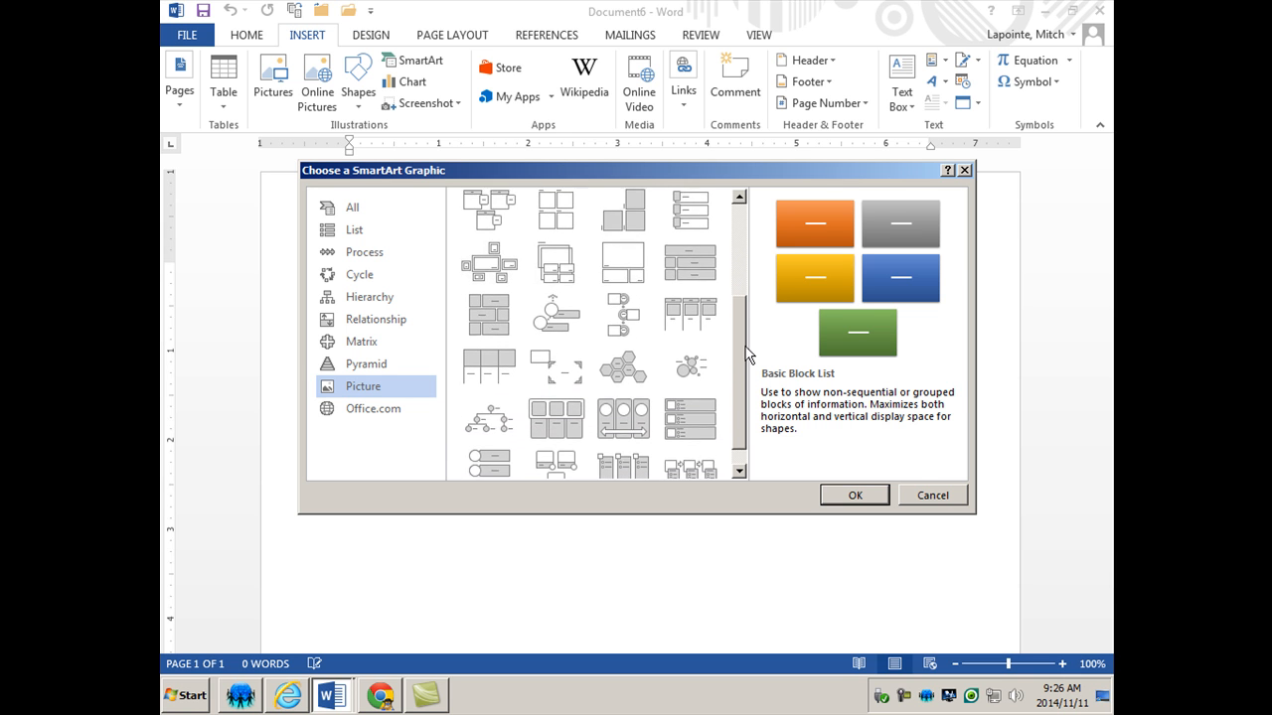
scroll("down", 3)
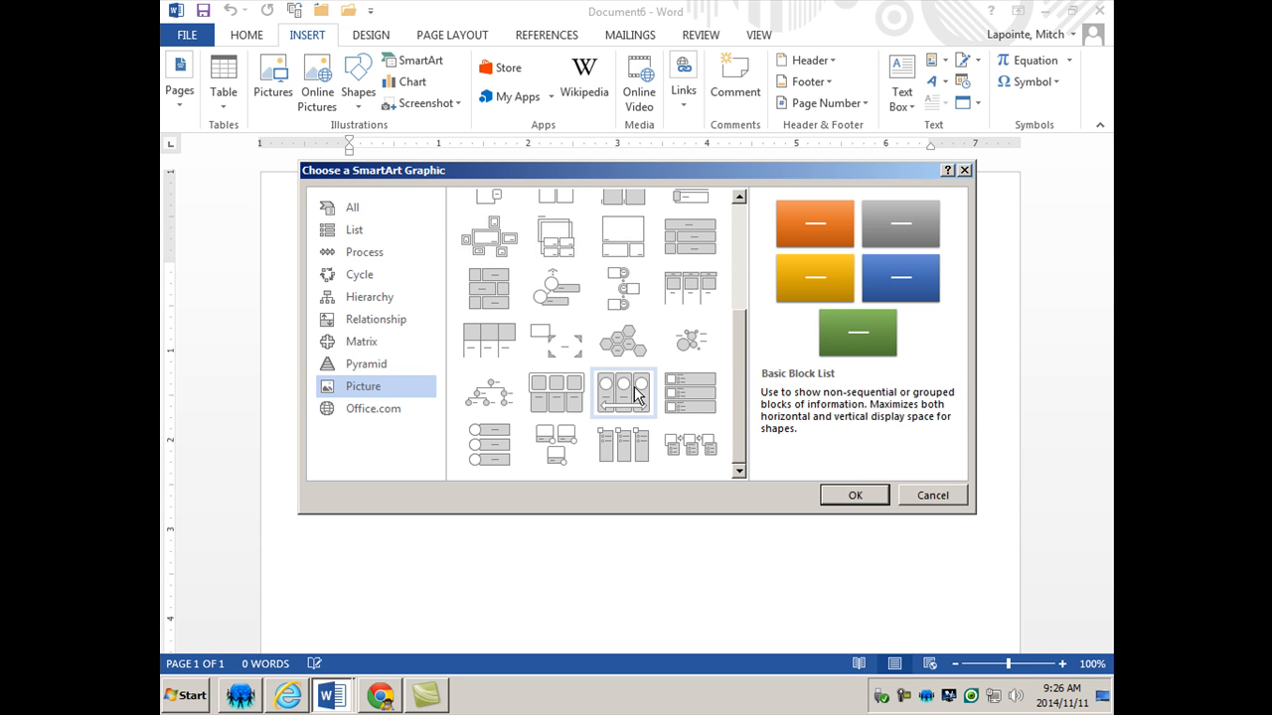
mouse_move(487, 445)
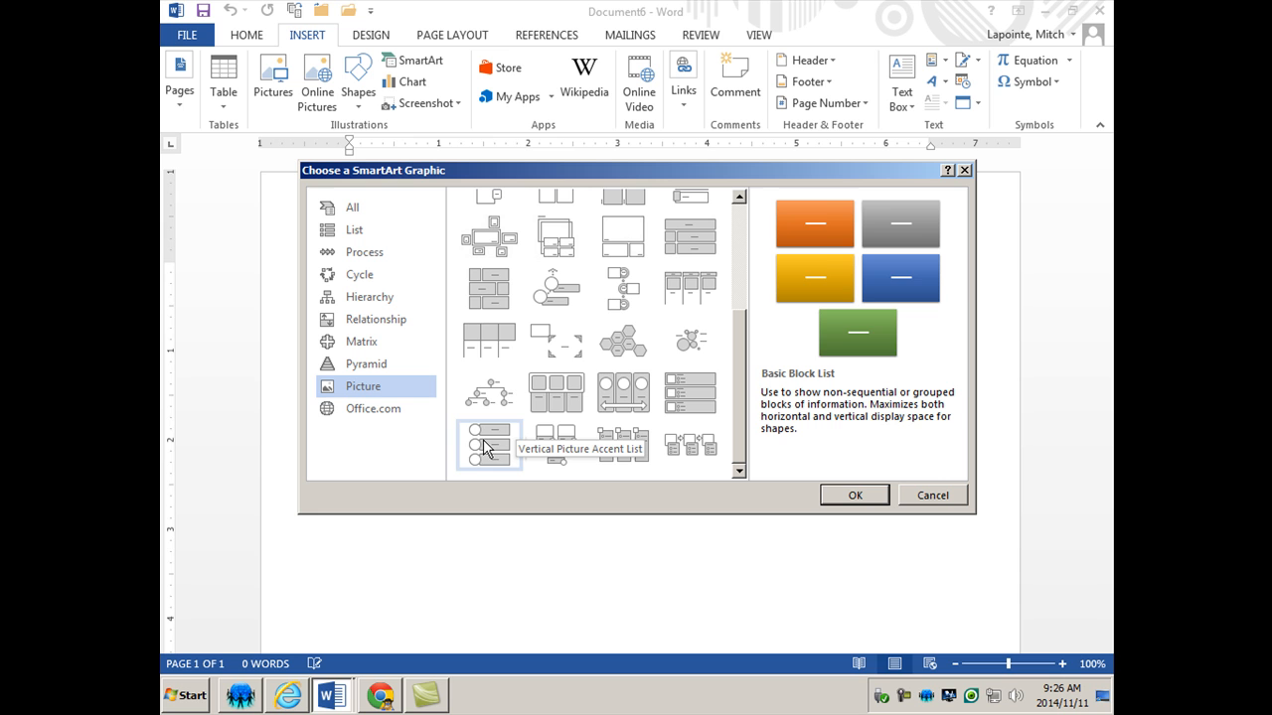
left_click(488, 445)
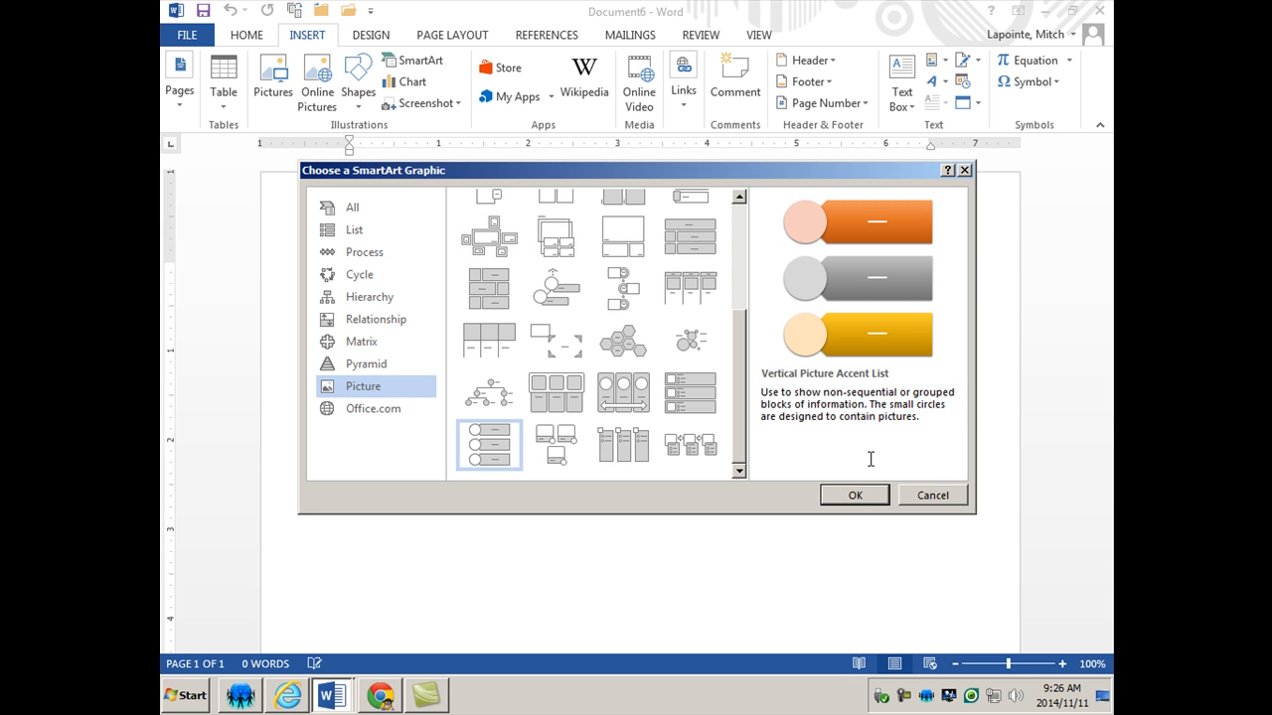
left_click(852, 494)
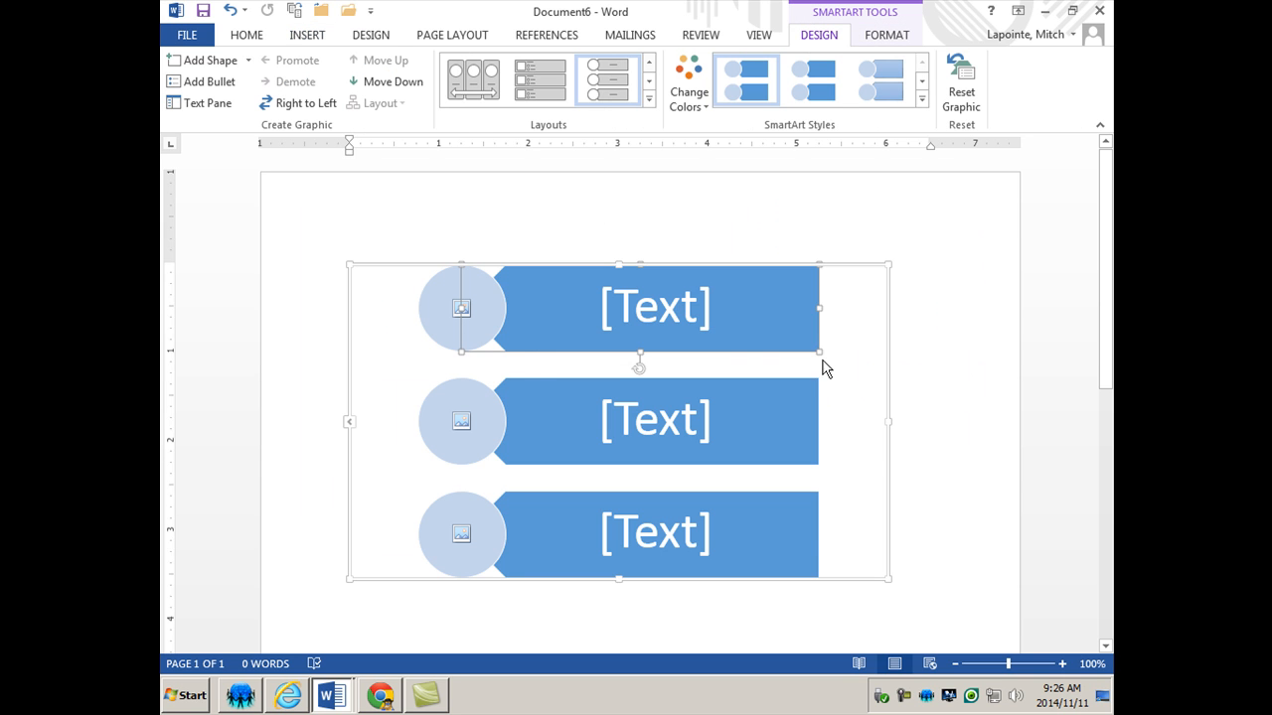
Step: Browse for keyboard_hands and insert it into the first SmartArt picture circle
left_click(460, 308)
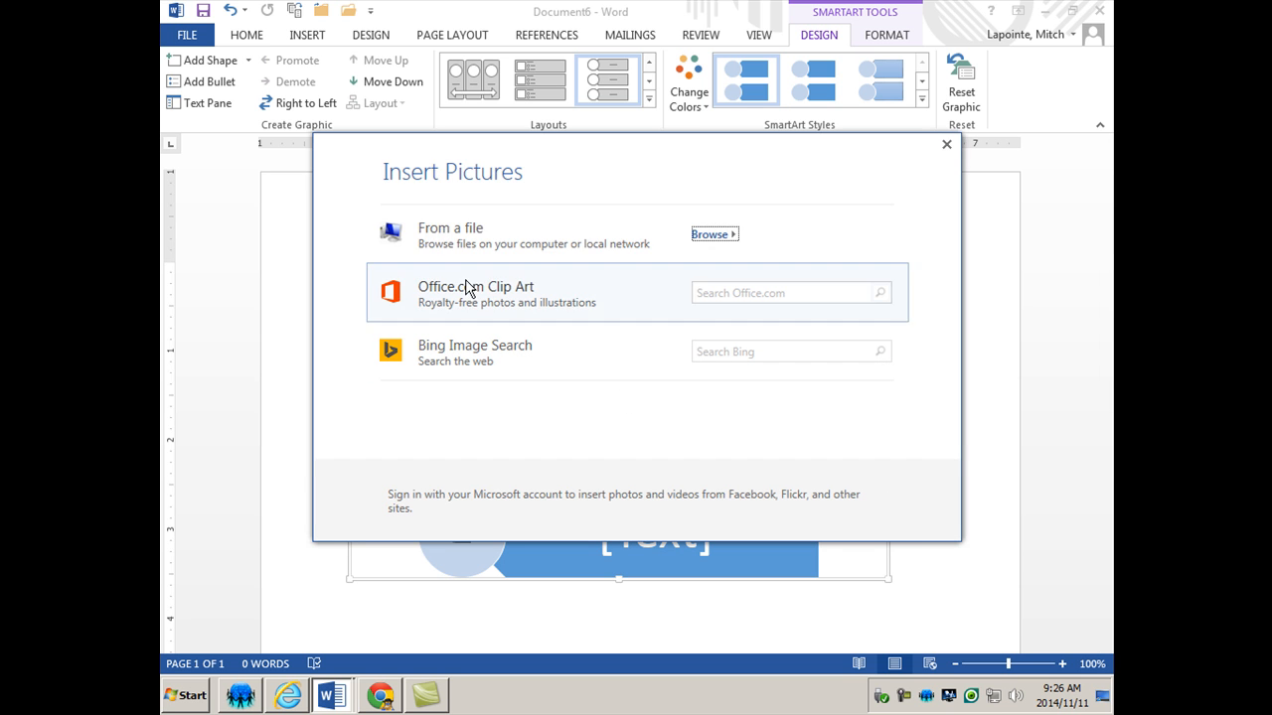
mouse_move(710, 242)
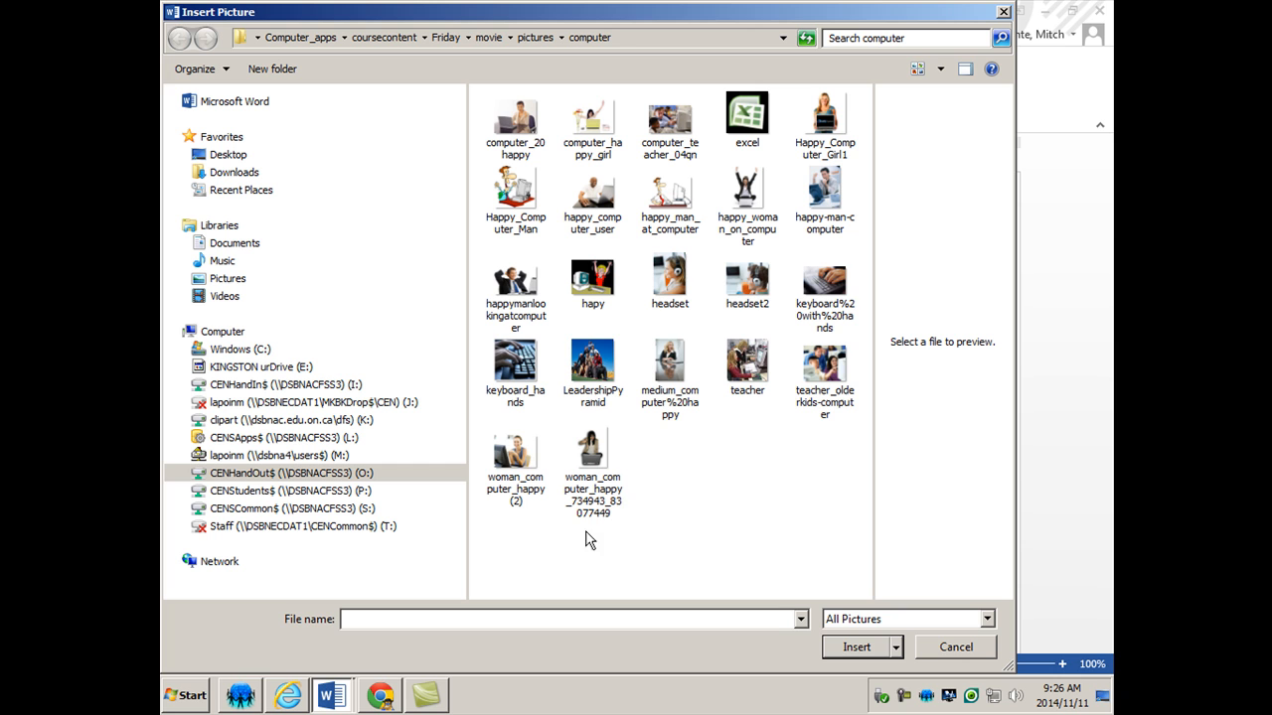
mouse_move(584, 123)
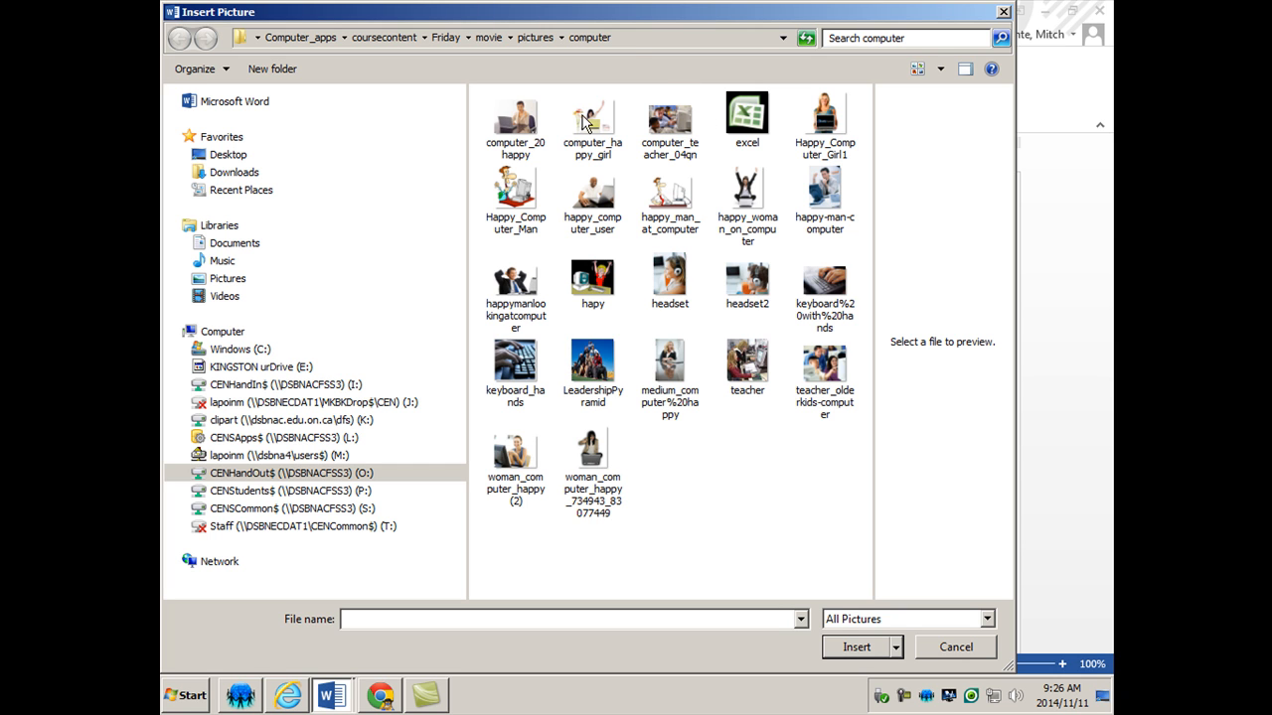
mouse_move(545, 413)
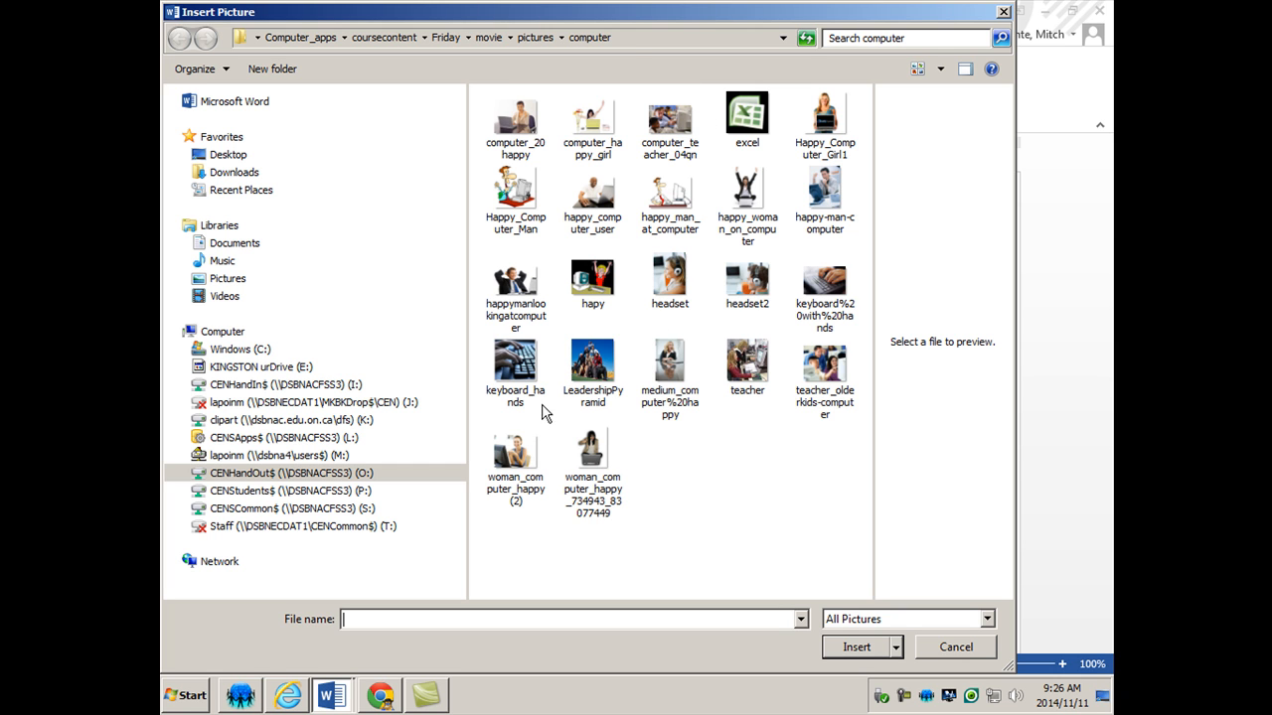
left_click(515, 362)
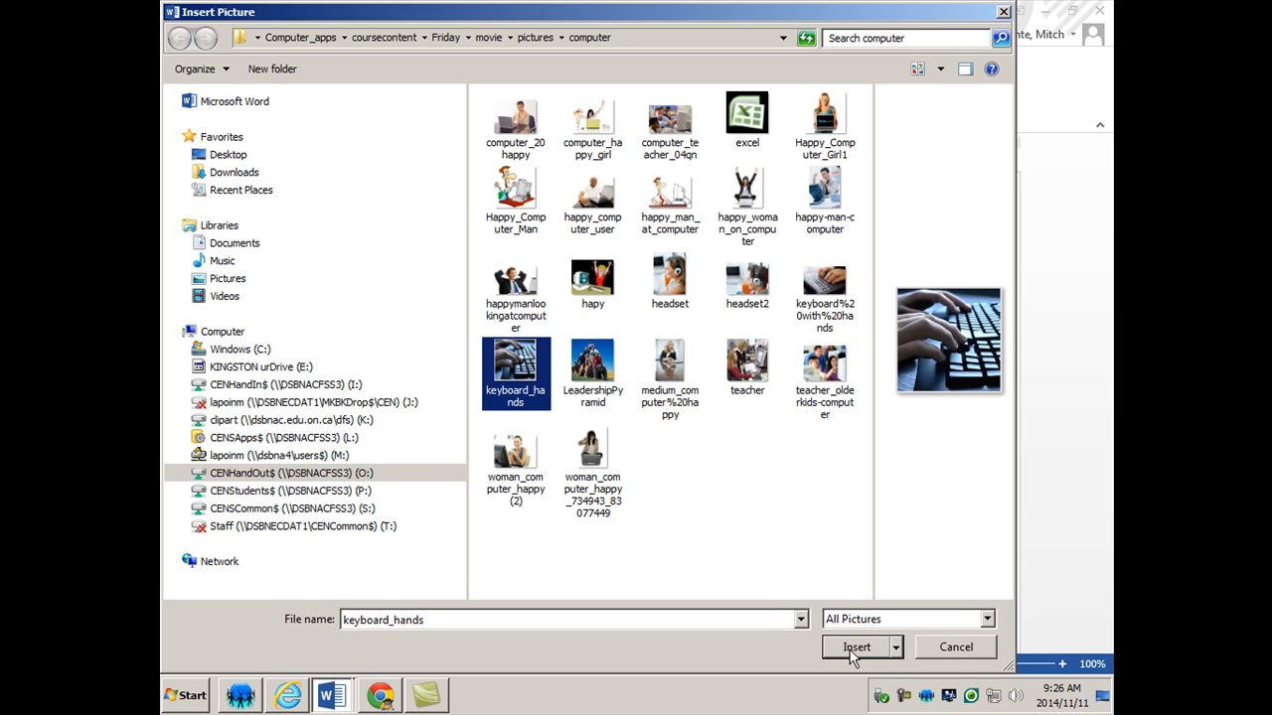
left_click(856, 647)
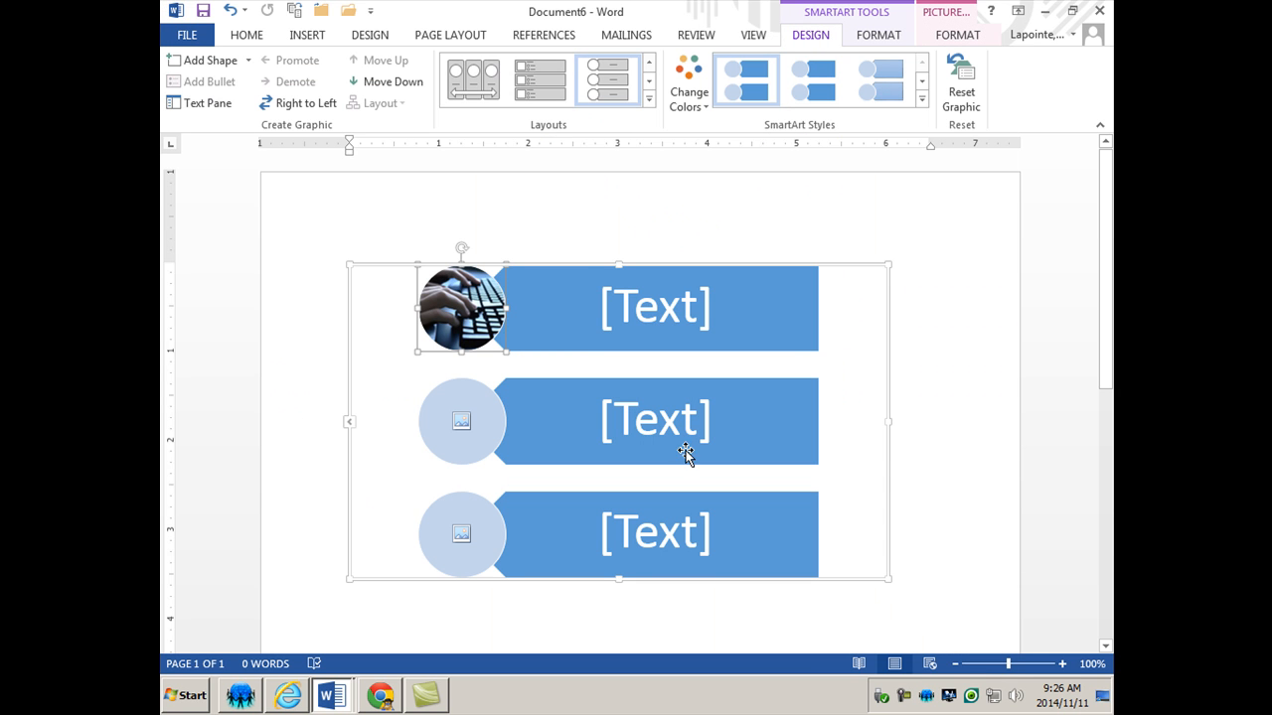
mouse_move(651, 306)
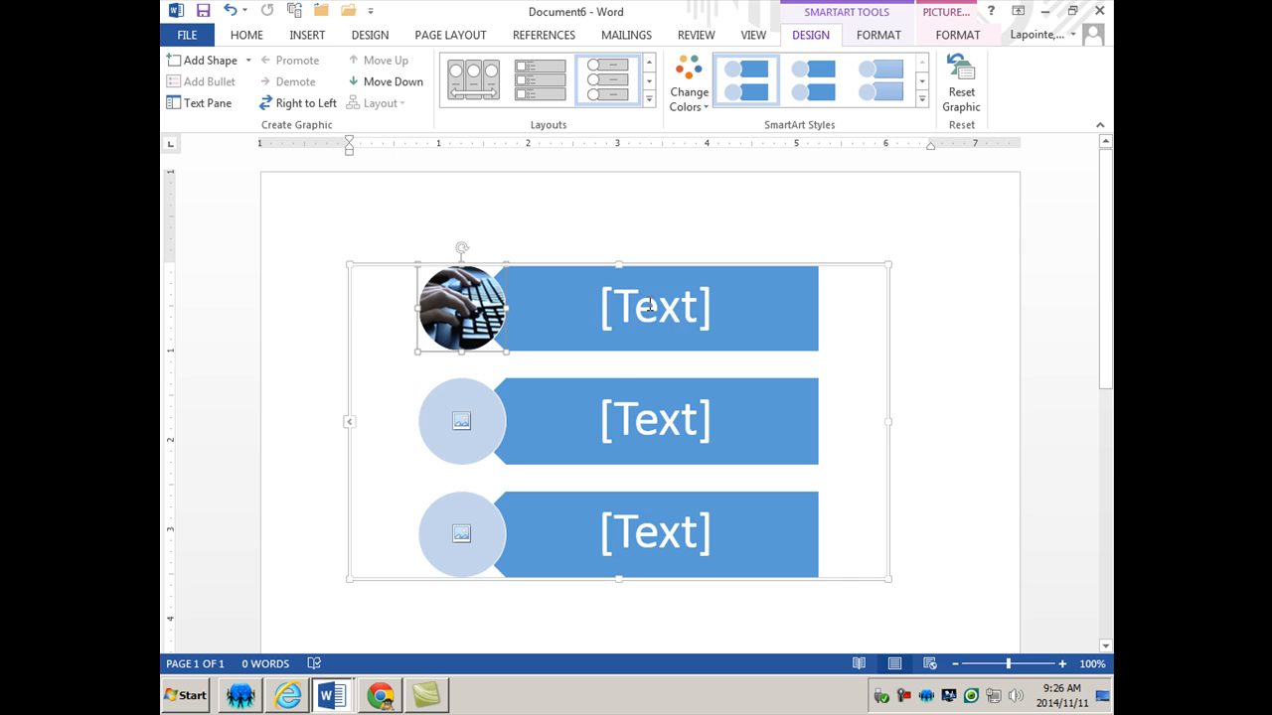
Step: Type 'Keyboarding:' plus filler description text into the top row's text shape
left_click(654, 307)
type("K")
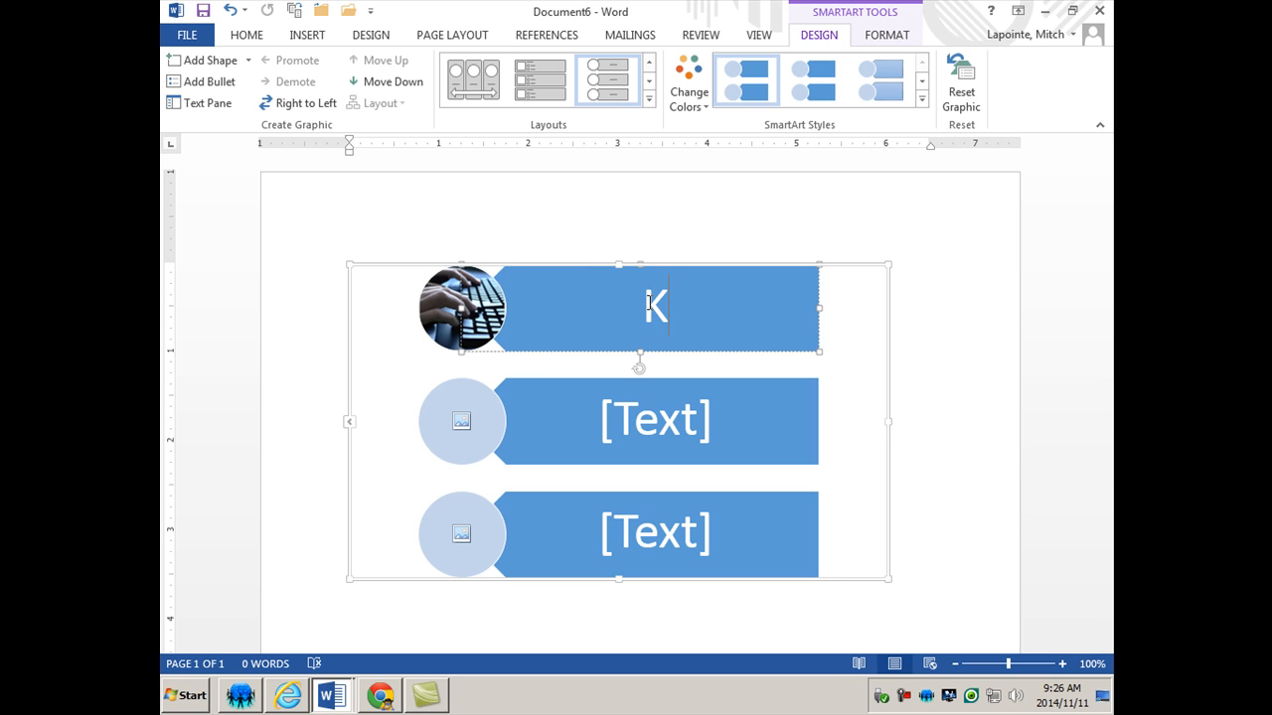
type("eyboa")
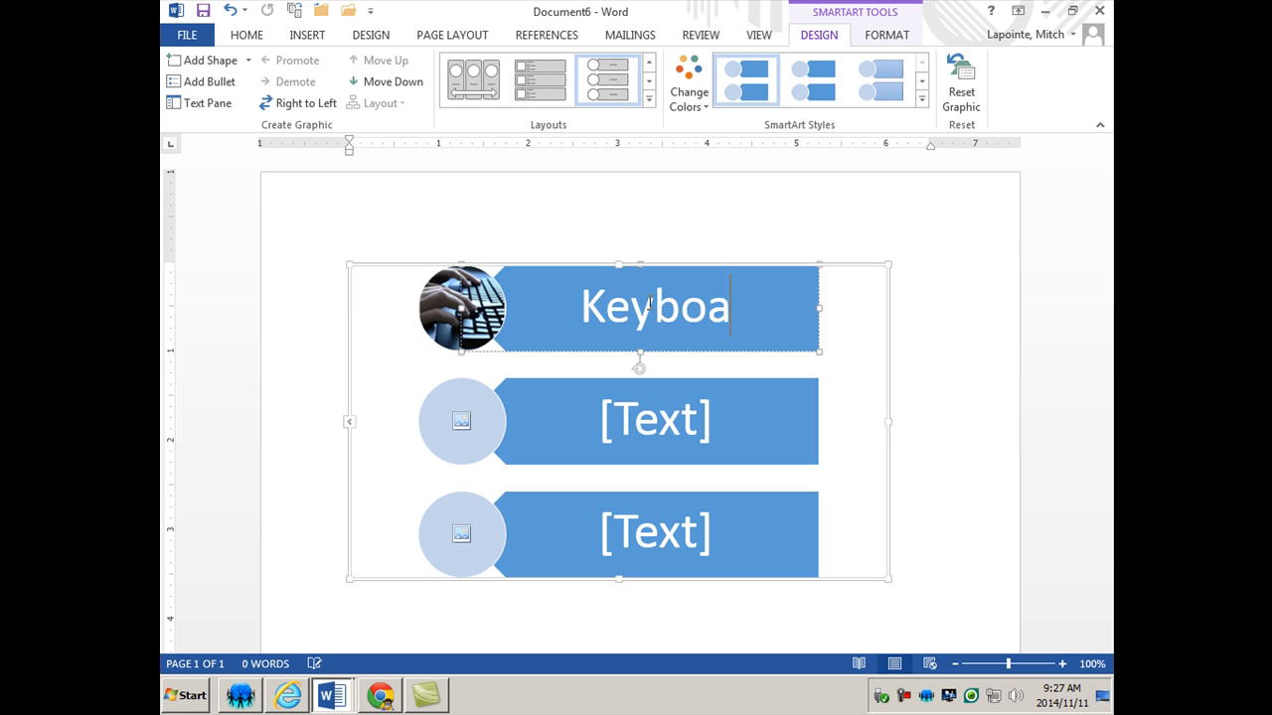
type("rding")
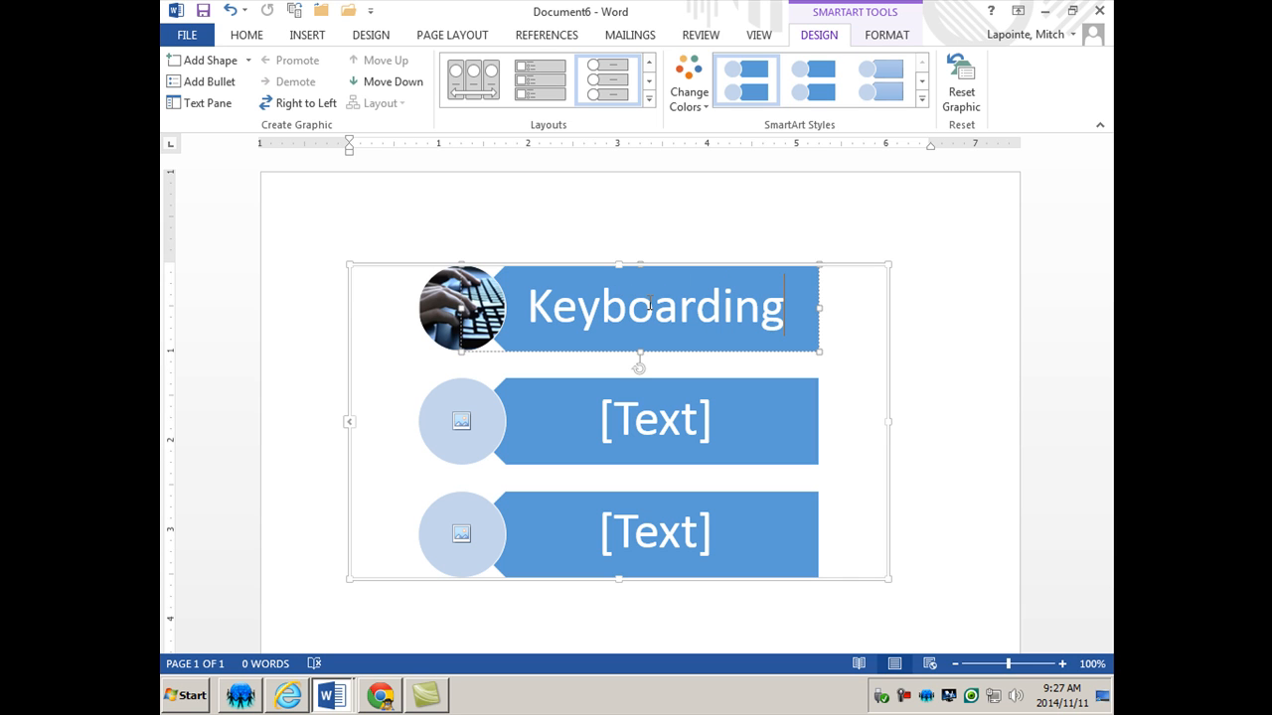
type(":")
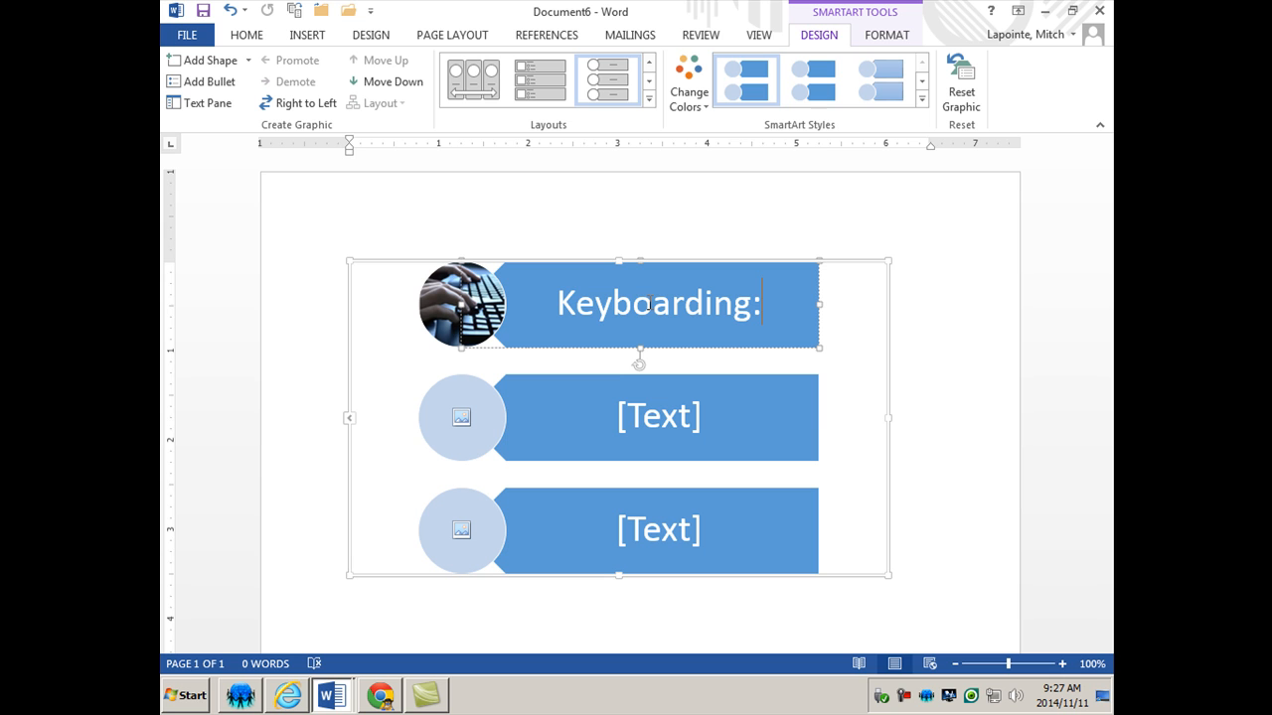
type("lkjs")
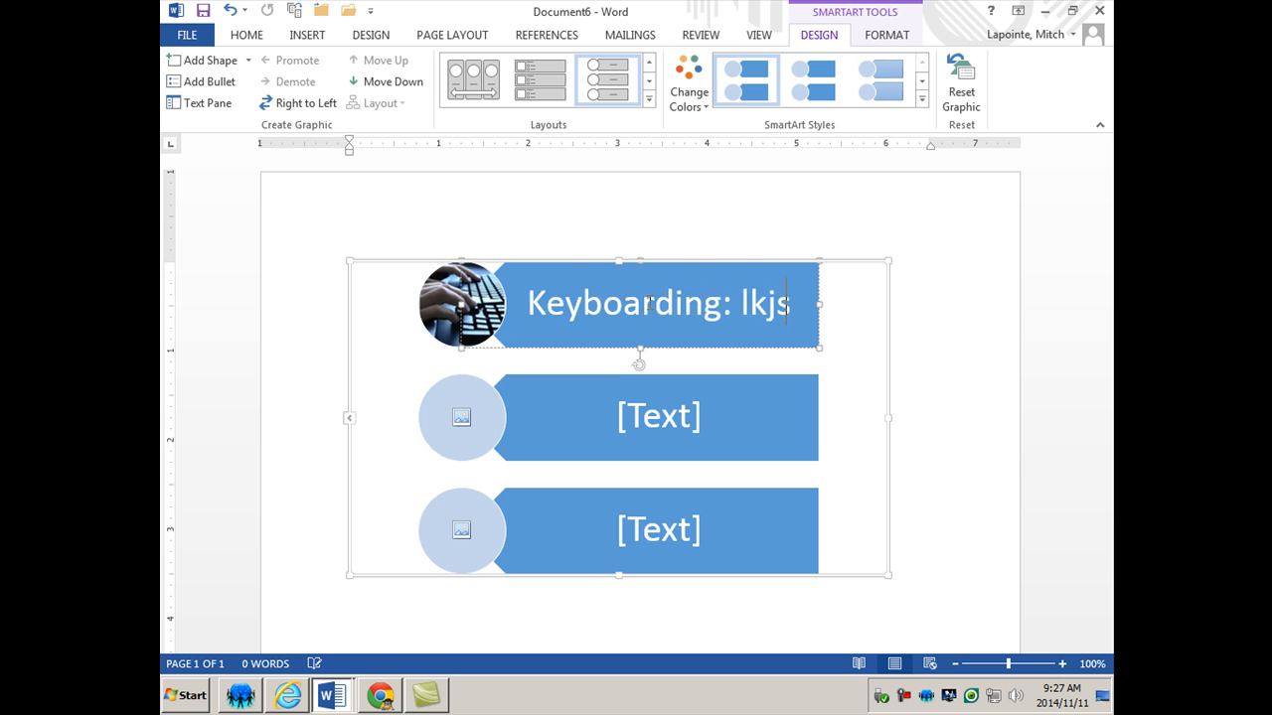
type("jf;sdj f;sd j;flsdj lf;js dl;fjs dl;f jsd;lfj sd;lfj sdl;j fsdl;j f;lsdj flsd jf;lsdjf;lsdj l;fsd j; jsdfj ;l")
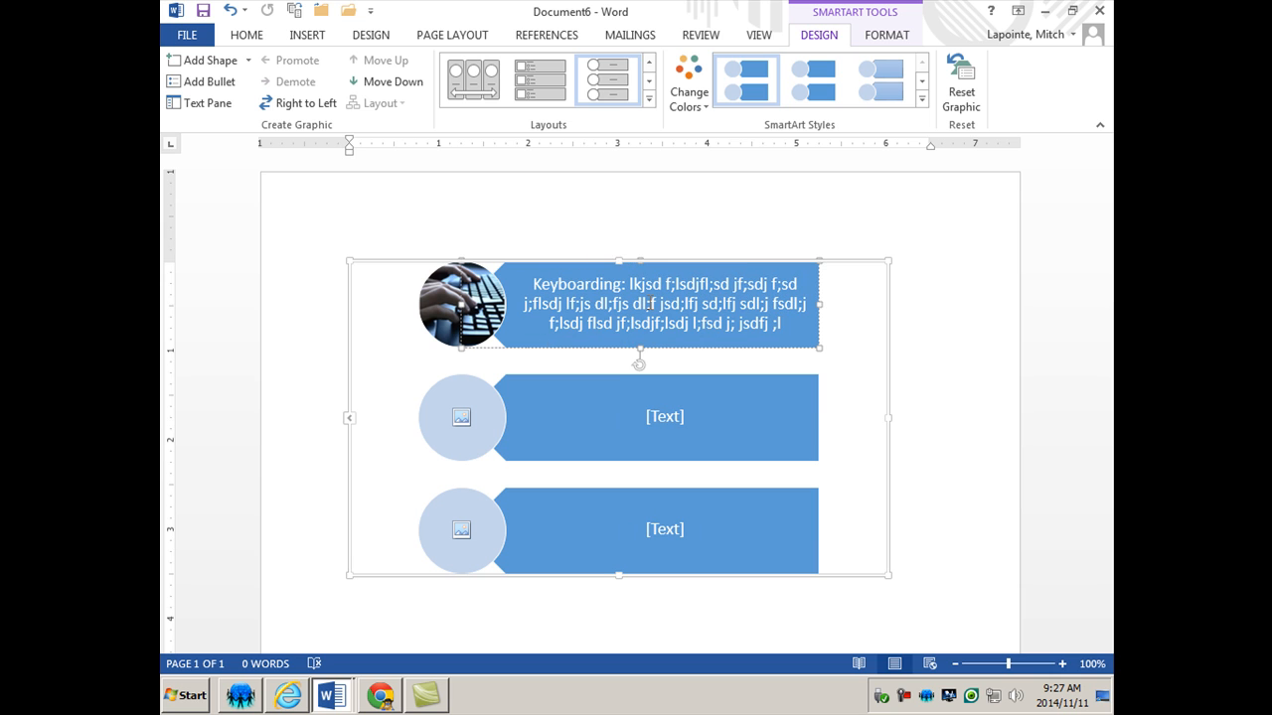
mouse_move(712, 268)
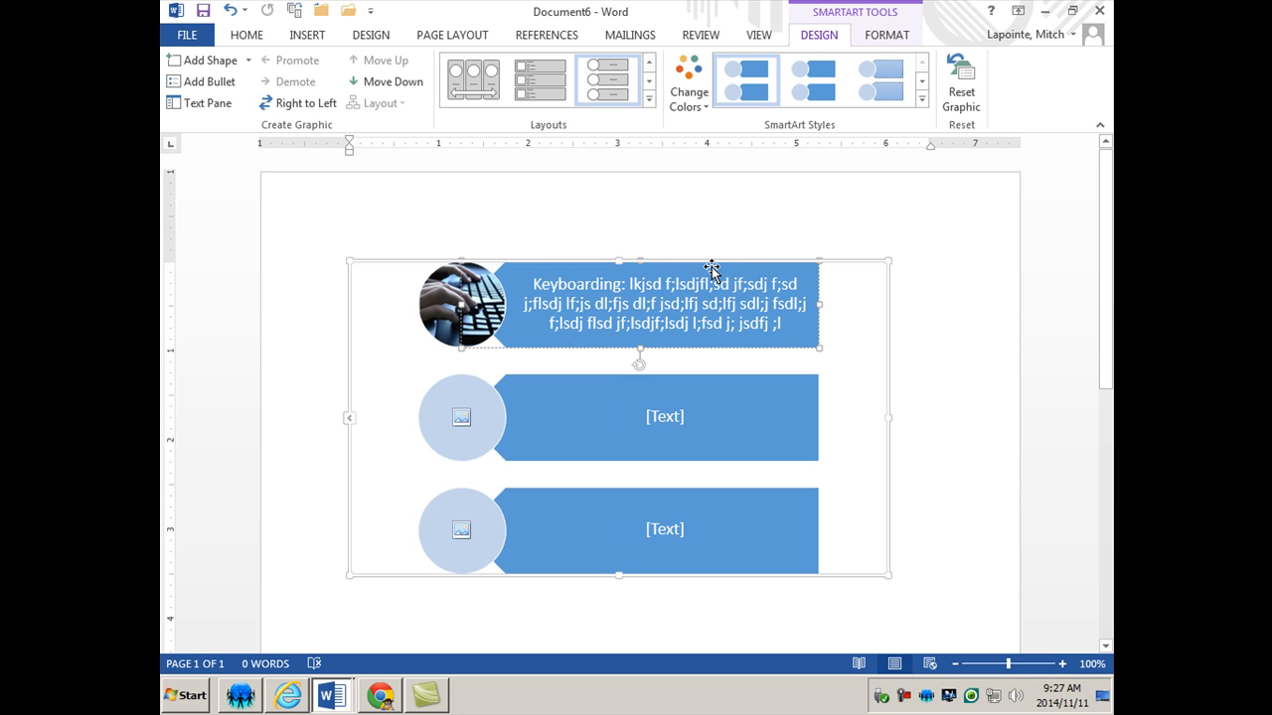
mouse_move(699, 386)
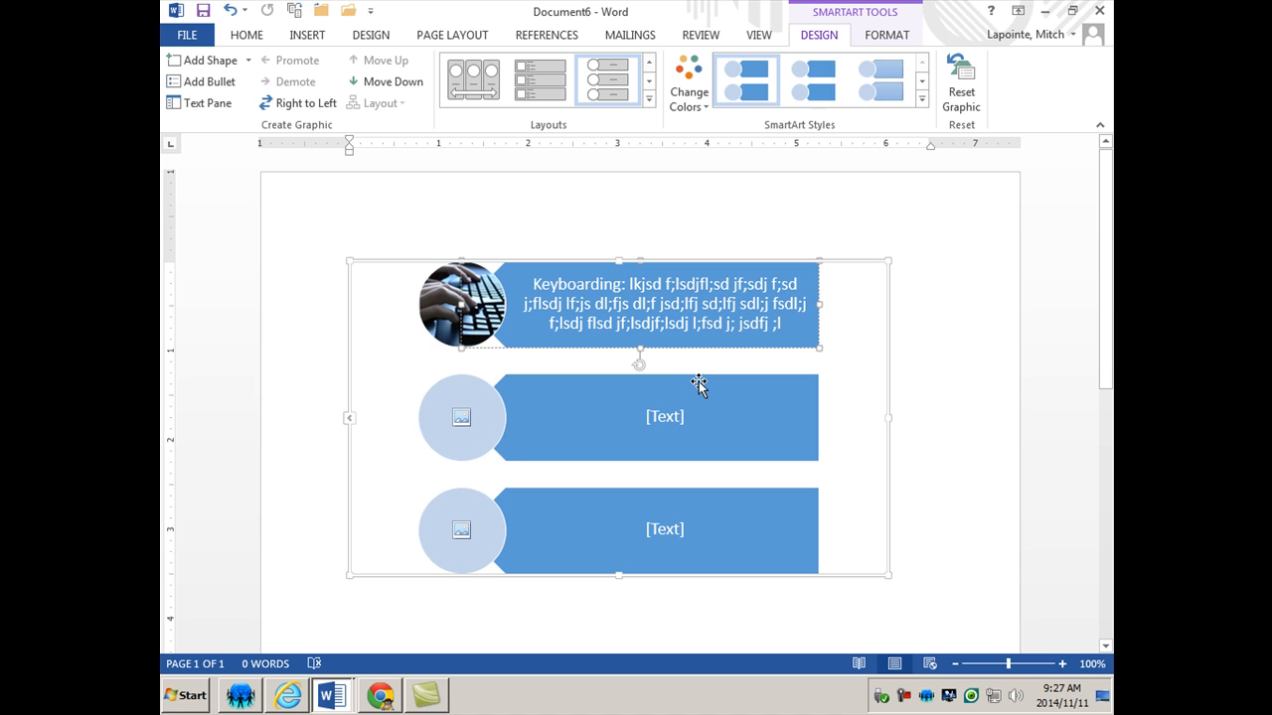
mouse_move(474, 417)
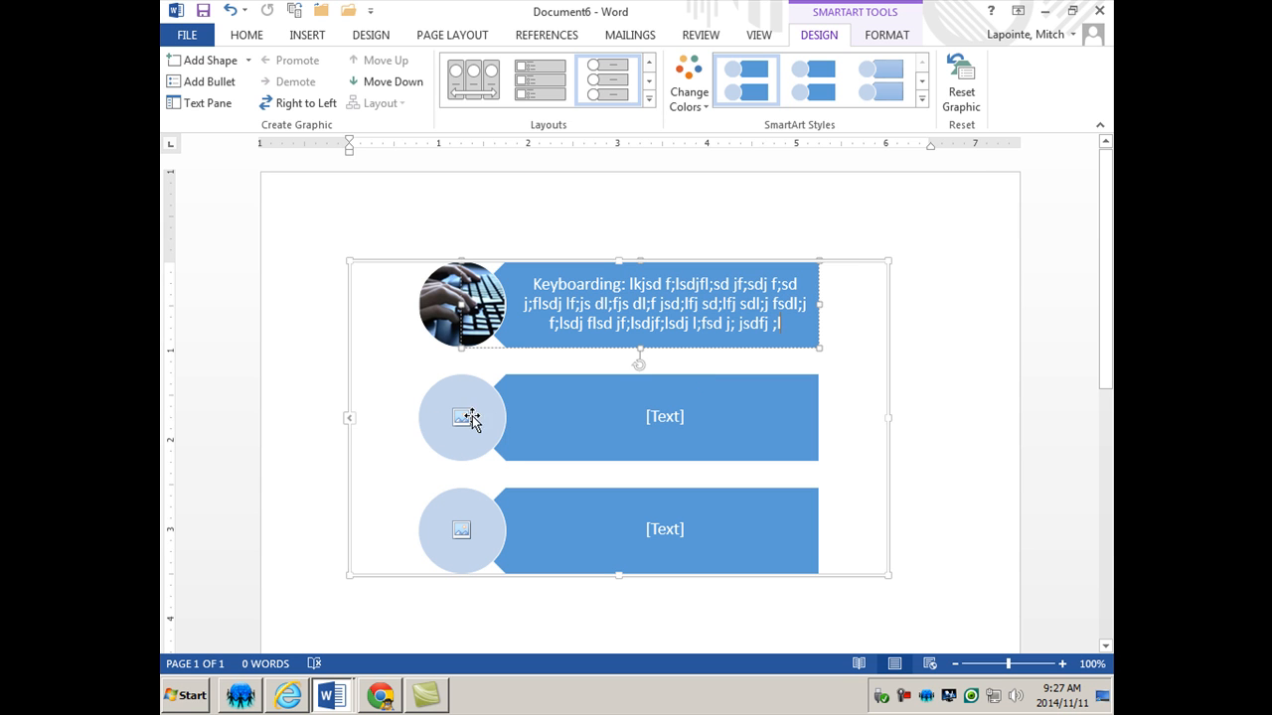
Step: Insert headset2 into the second circle and type 'Mutimedia:' with filler description
left_click(461, 416)
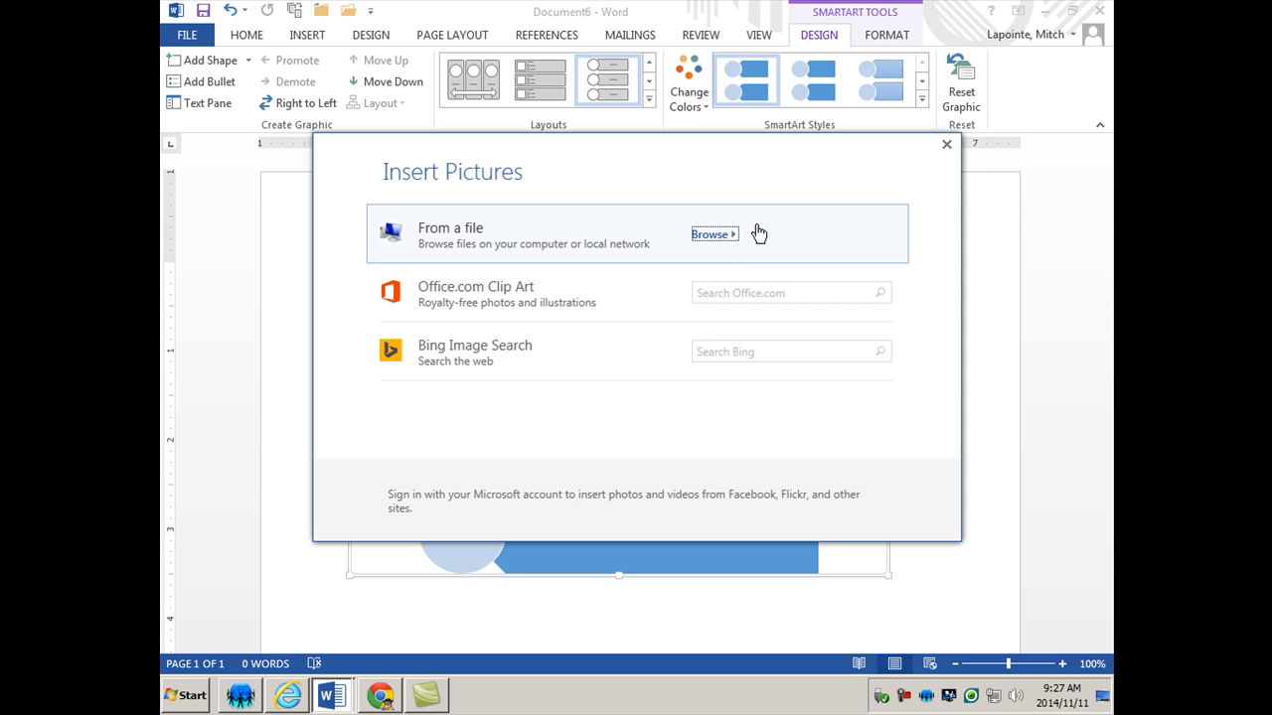
left_click(711, 234)
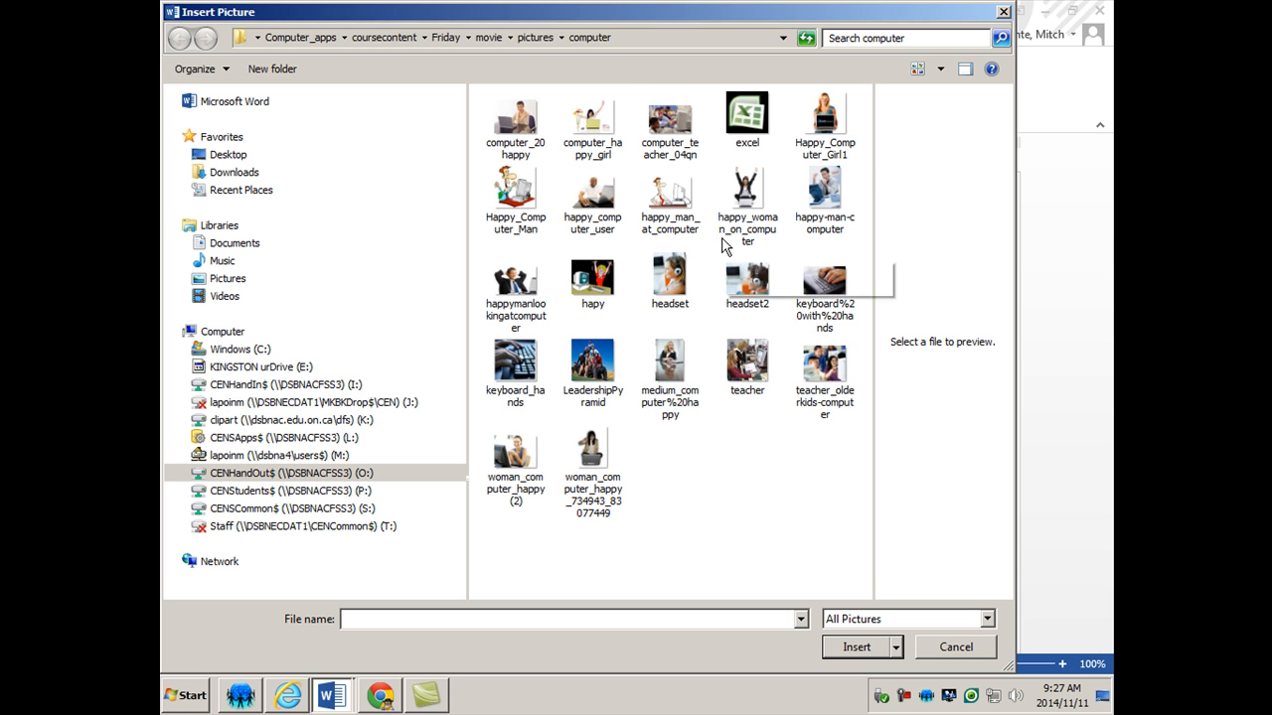
left_click(747, 282)
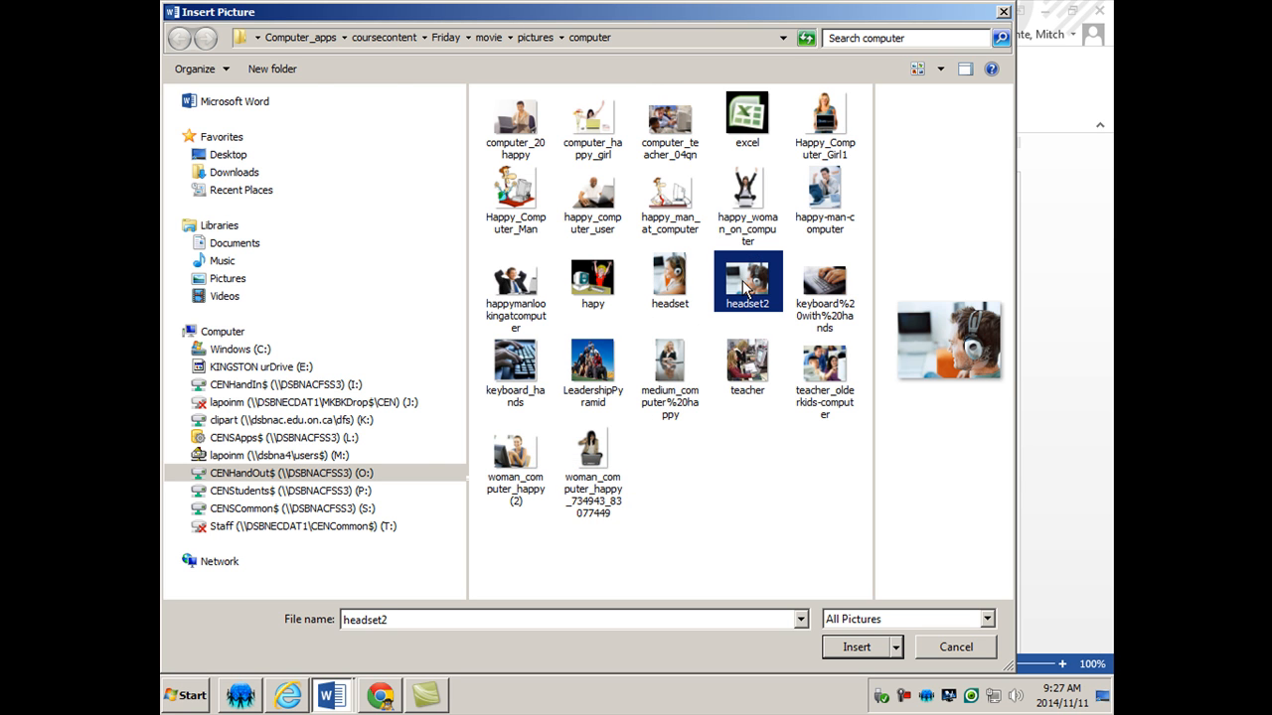
left_click(856, 647)
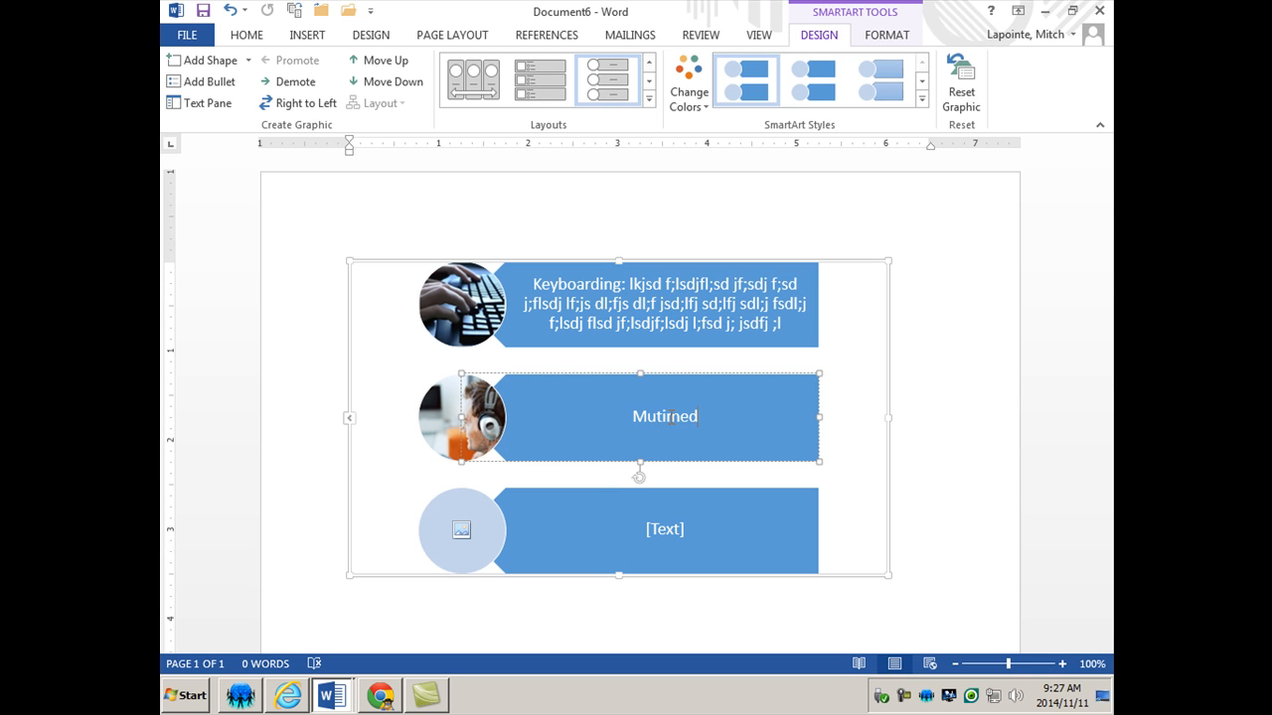
type("Mutimedia:")
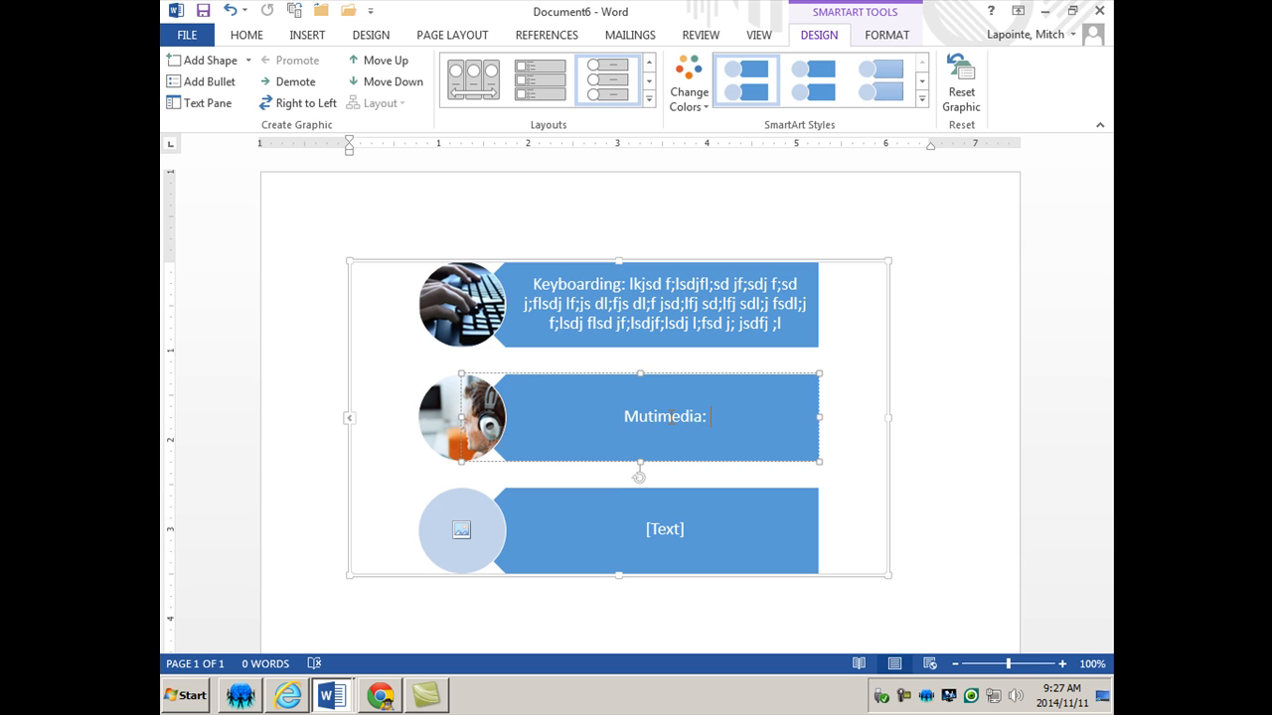
type("sd;lkfjsd !flk;sdj fl;ksd jf;lksdj fl;ksd jlf;ksdj l;kf sjdl;kfs jdl;kf jsdlk;f jsdlkf jsd; jfsd;lj f;sdj f;sd")
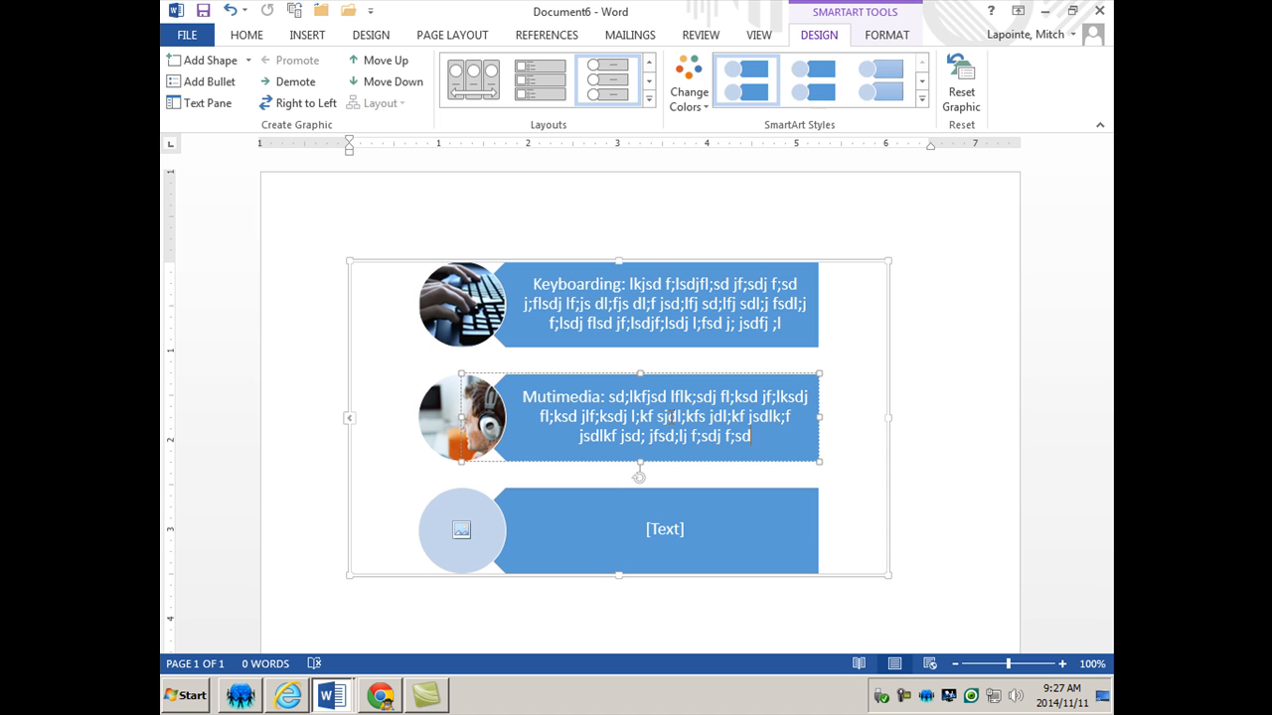
Step: Insert LeadershipPyramid into the third circle and type 'Collaborate:' with filler text
left_click(460, 530)
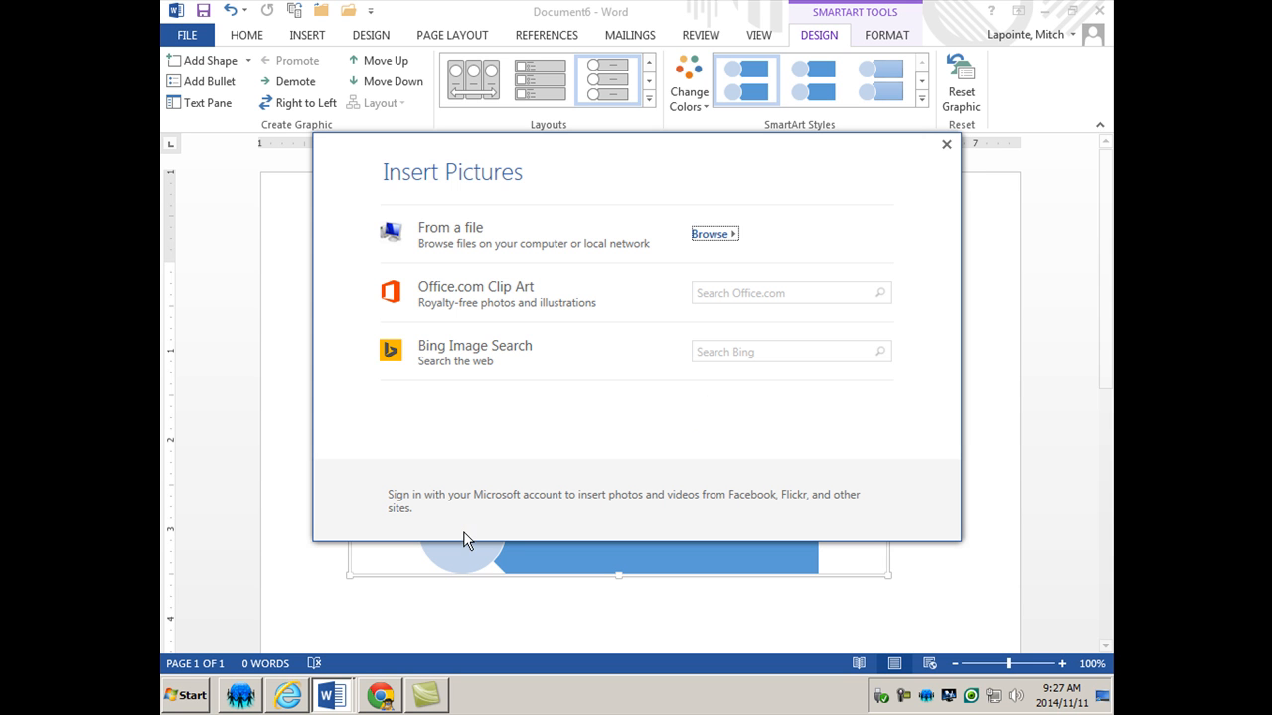
left_click(711, 233)
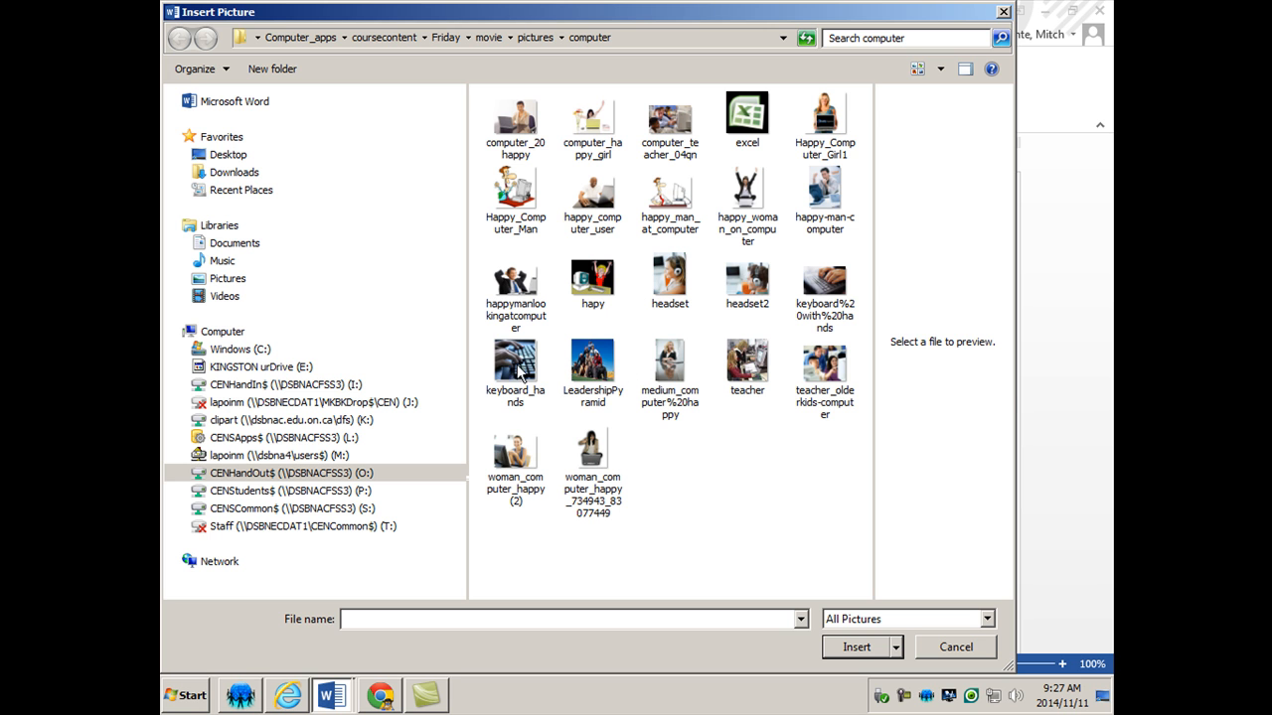
left_click(592, 367)
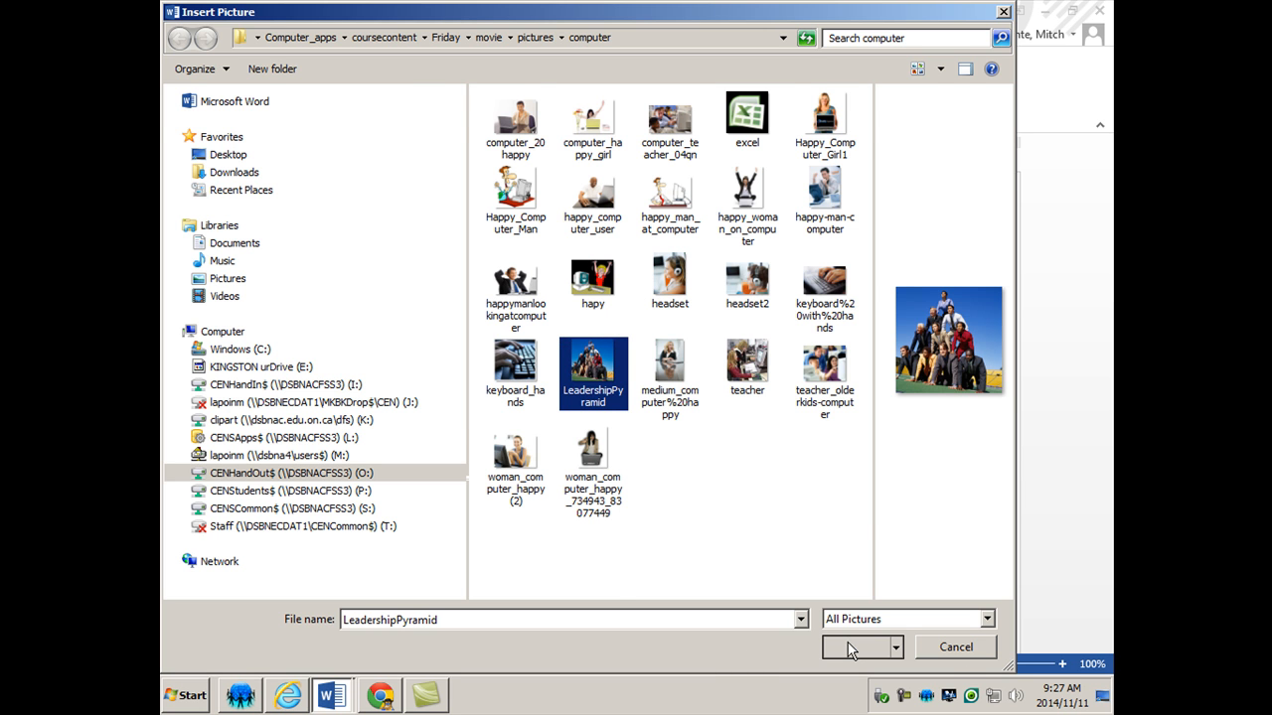
left_click(854, 647)
type("Collabor")
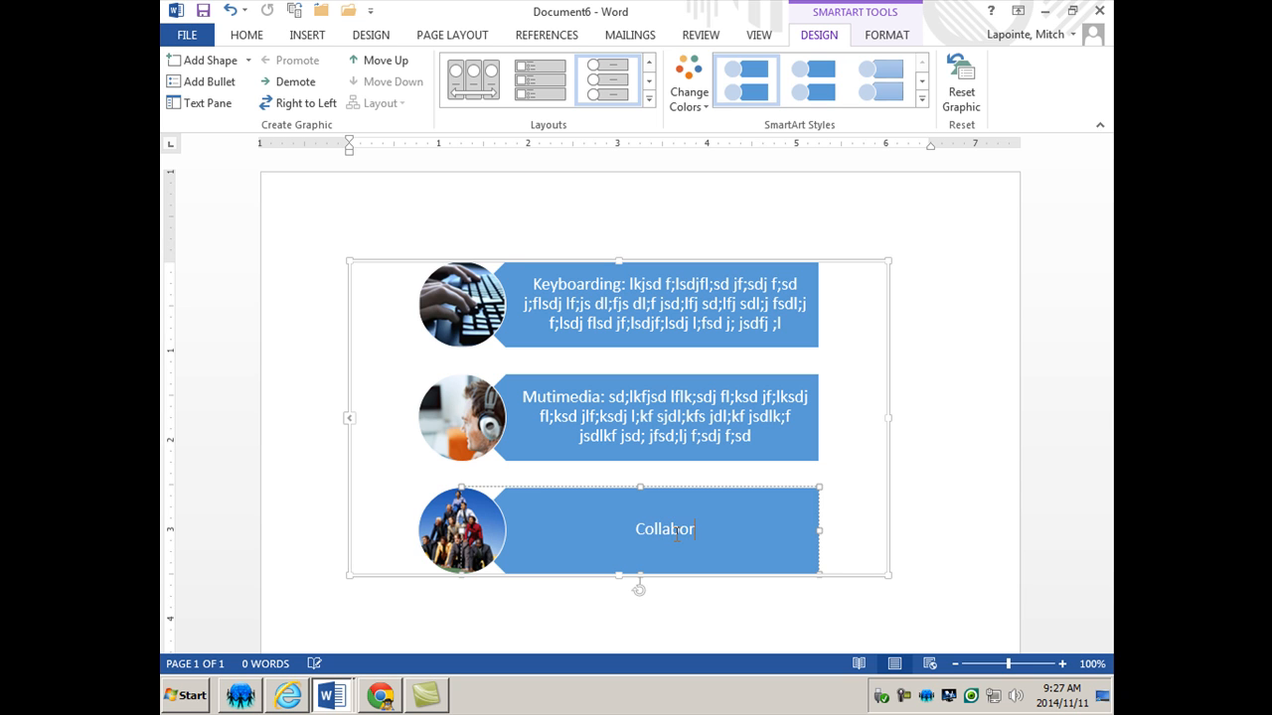
type("ate: lkjsdj fl;sjf;lsd jf;lsdj lf;sdj")
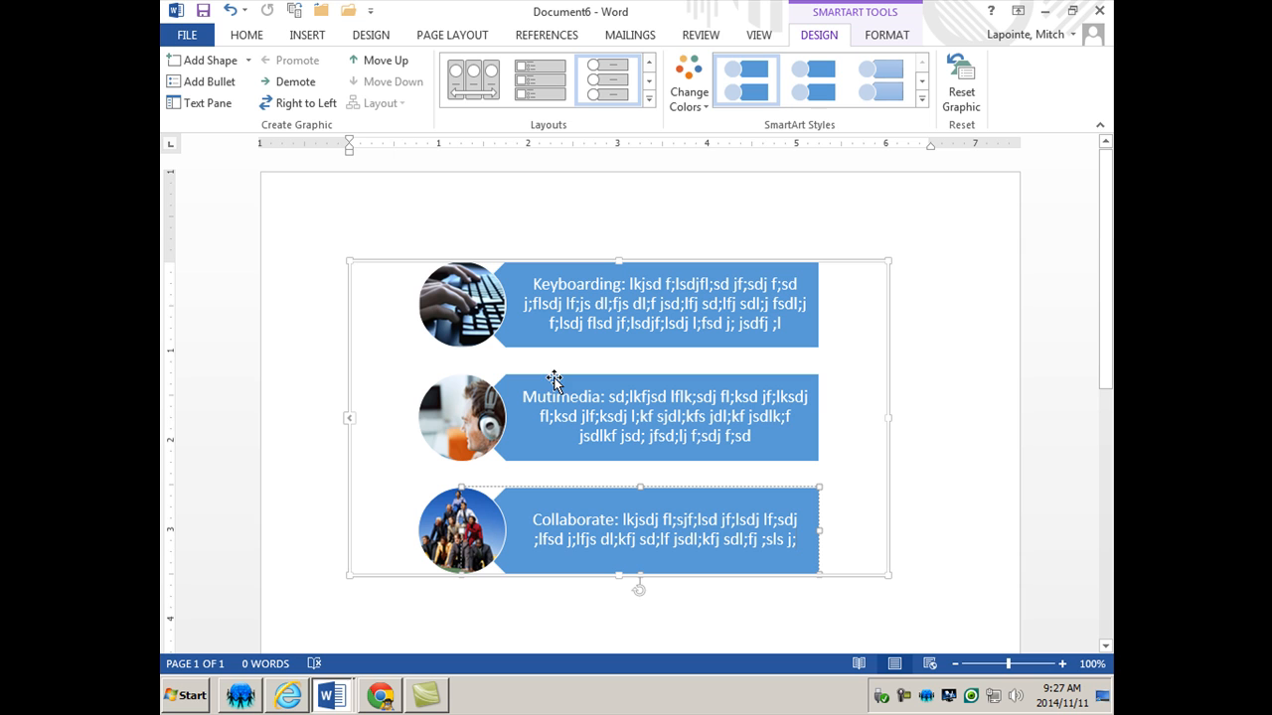
mouse_move(204, 59)
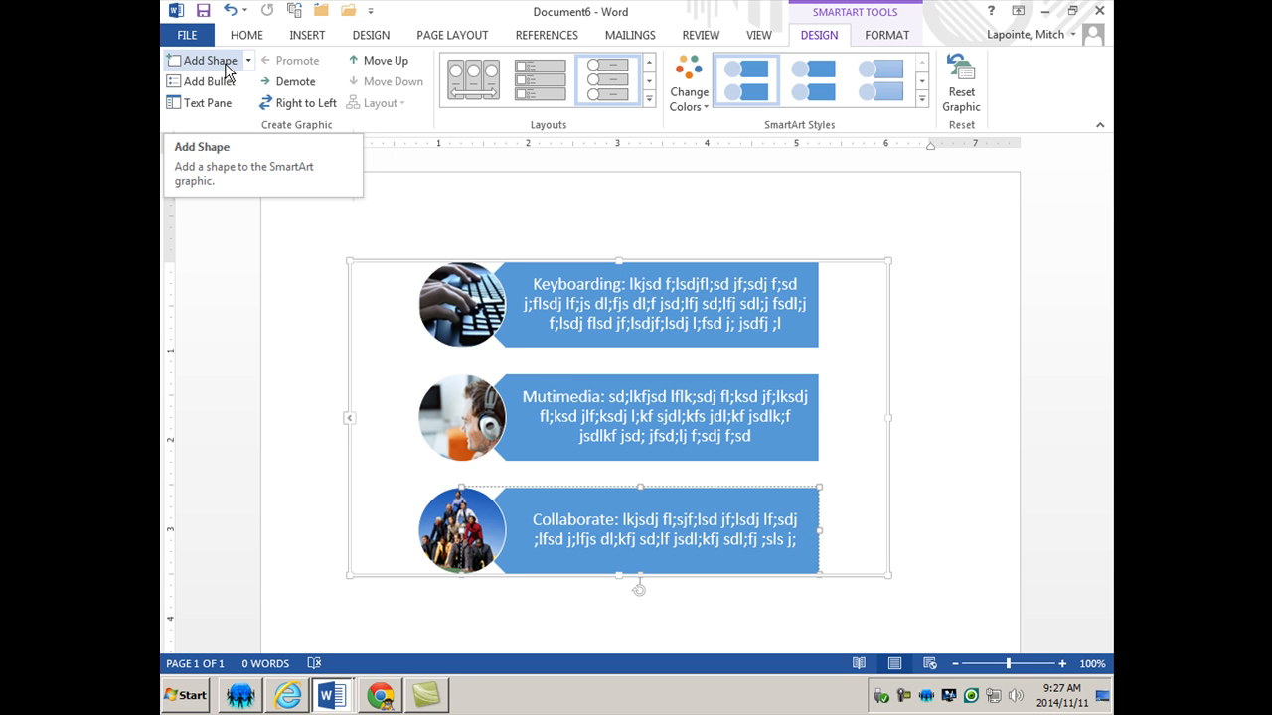
Step: Add a fourth row, insert teacher_olderkids-computer, and type the 'One On One' text
left_click(204, 60)
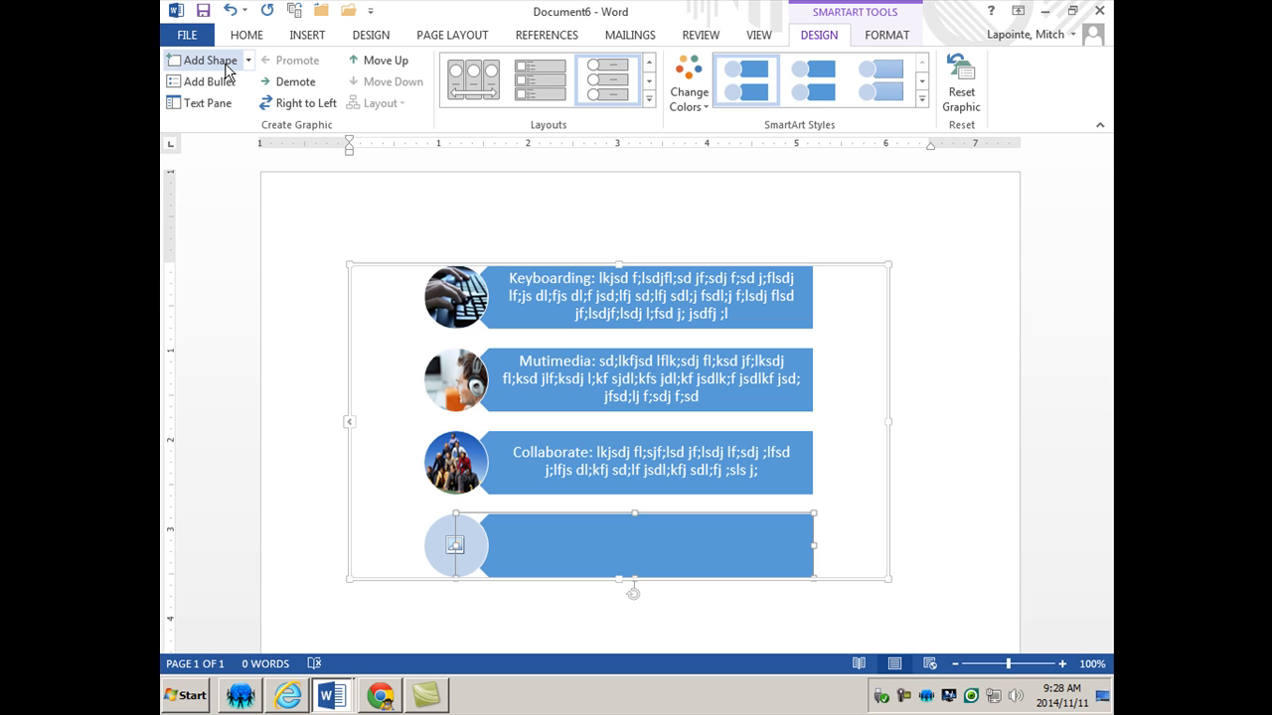
mouse_move(460, 680)
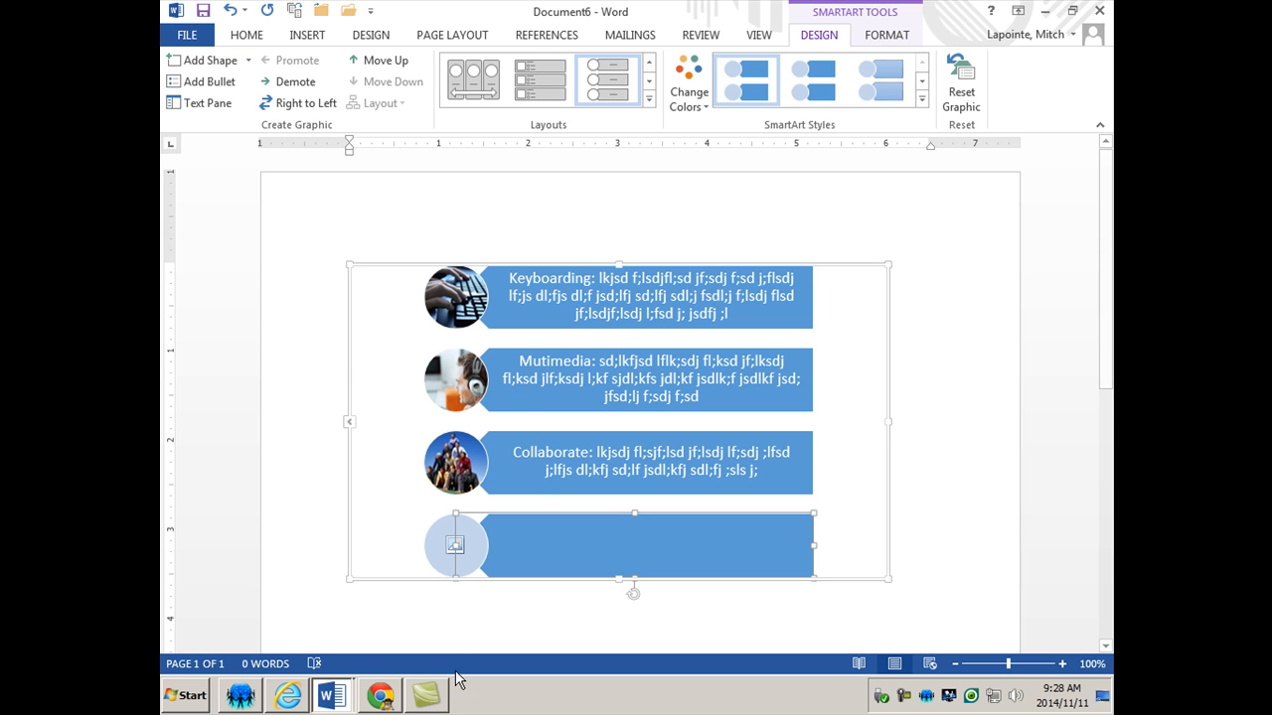
left_click(455, 545)
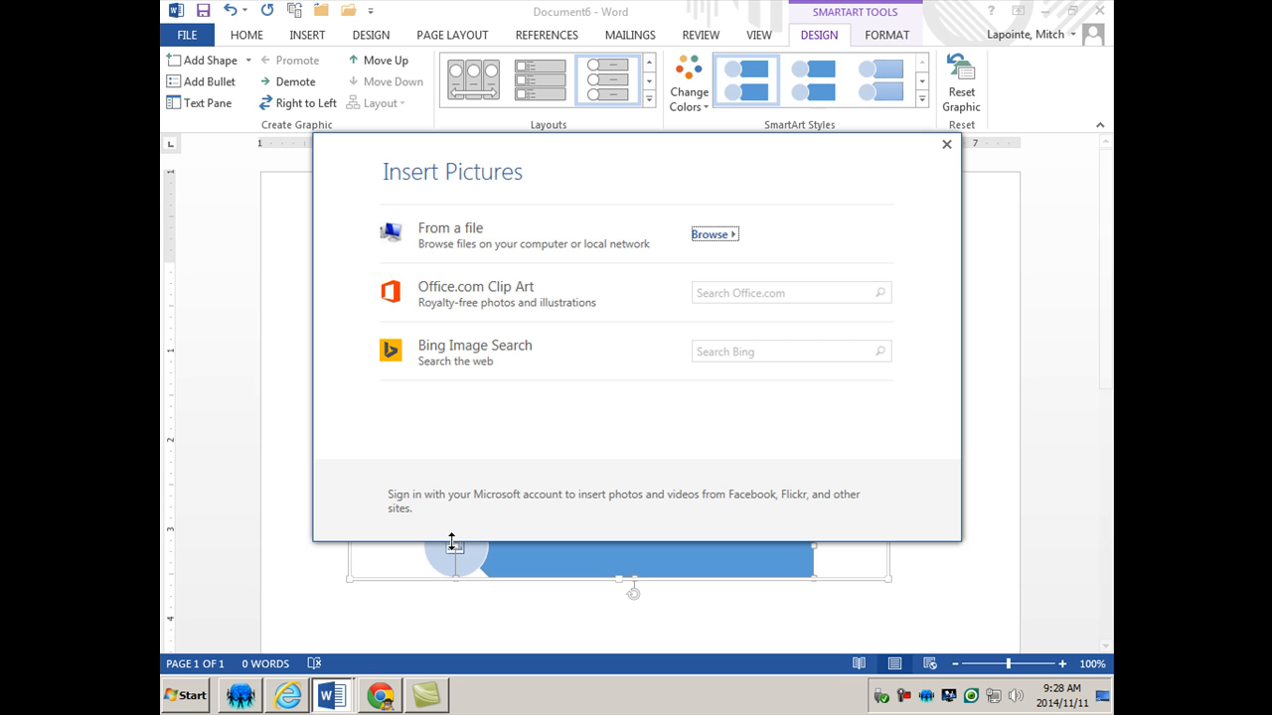
left_click(712, 233)
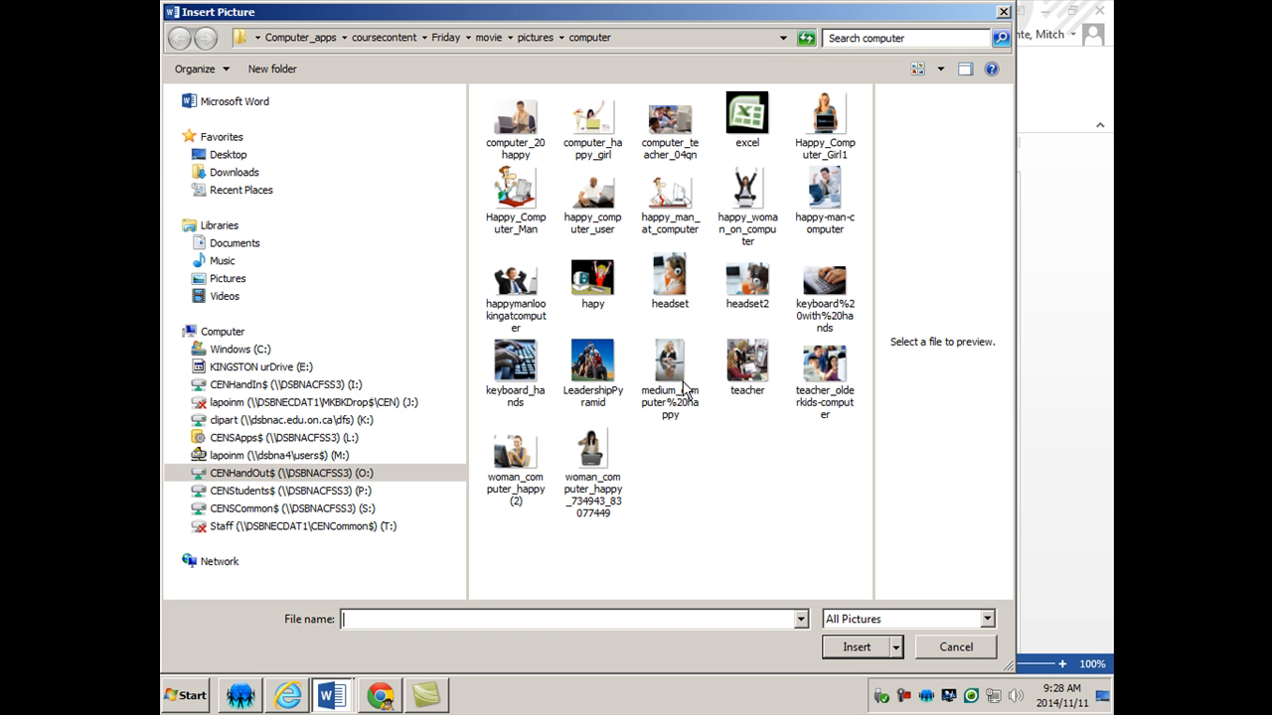
left_click(825, 368)
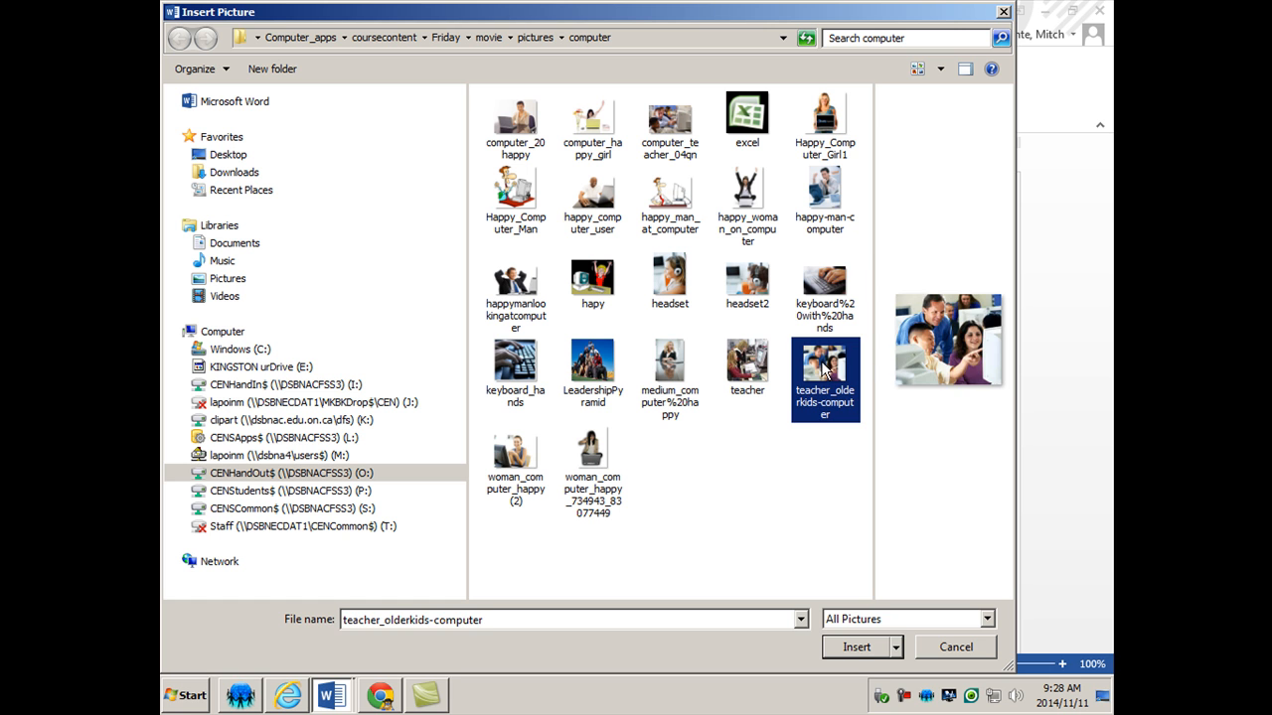
left_click(856, 647)
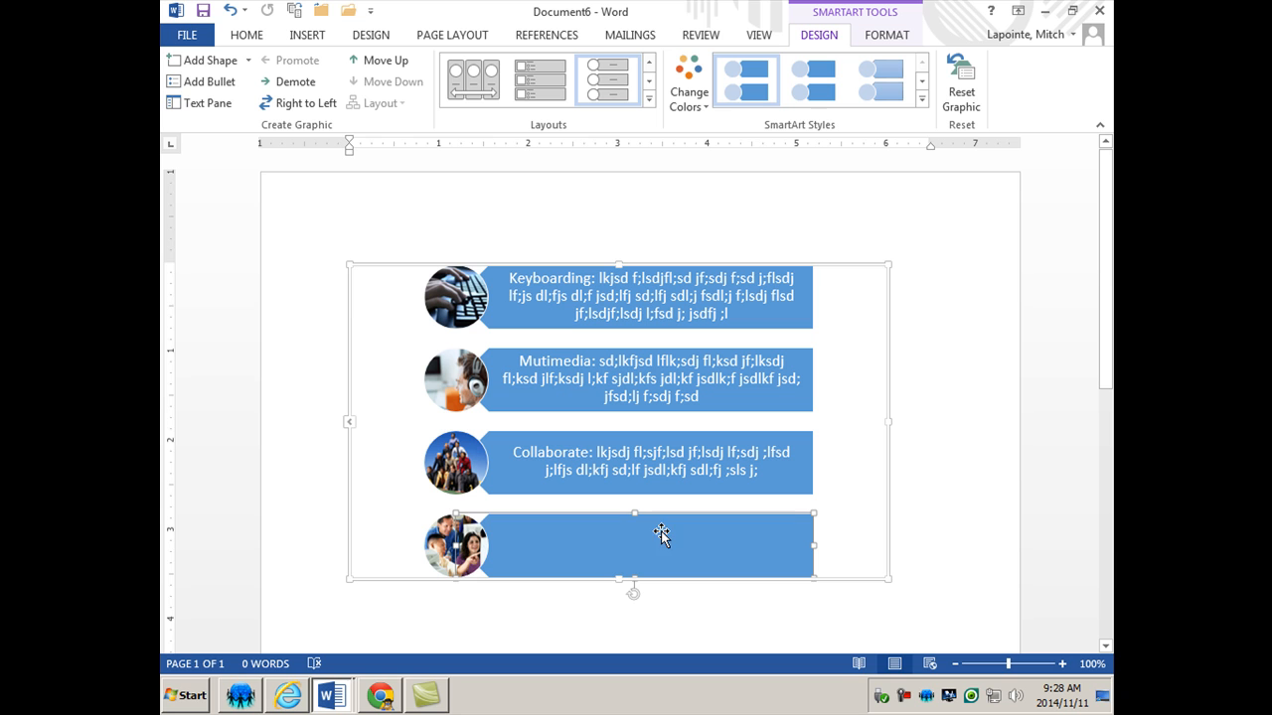
mouse_move(714, 542)
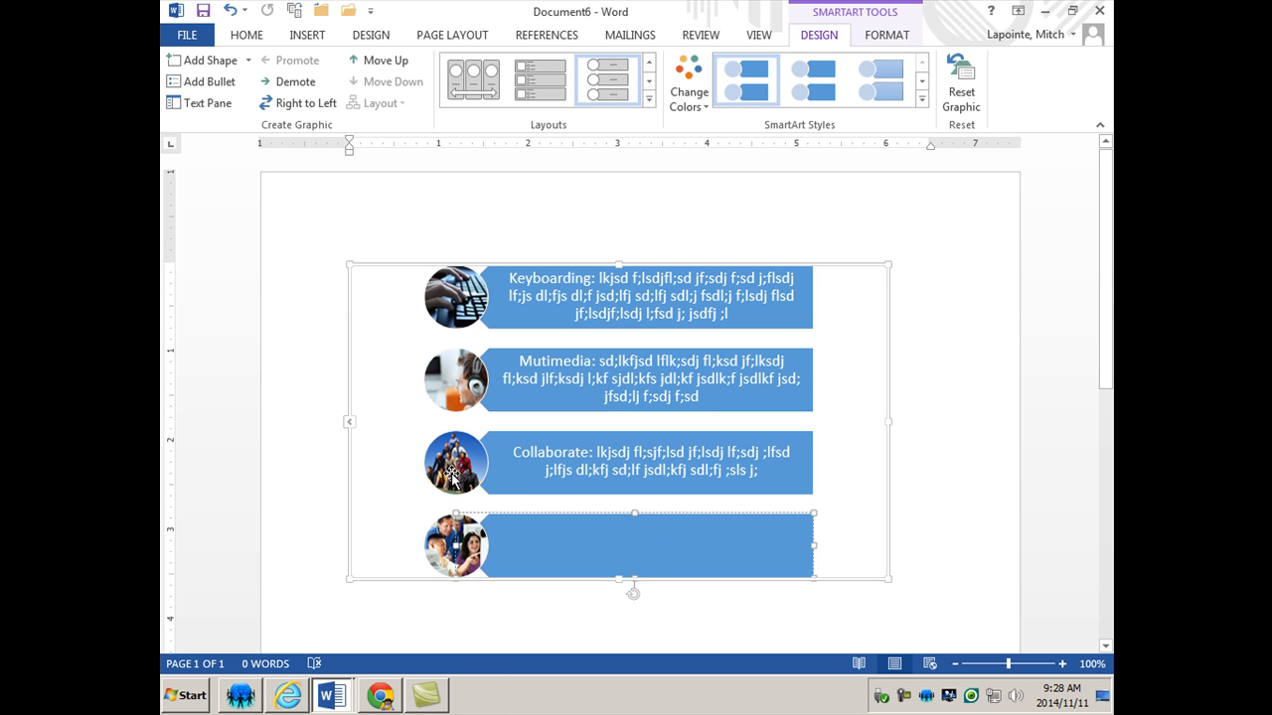
type("O")
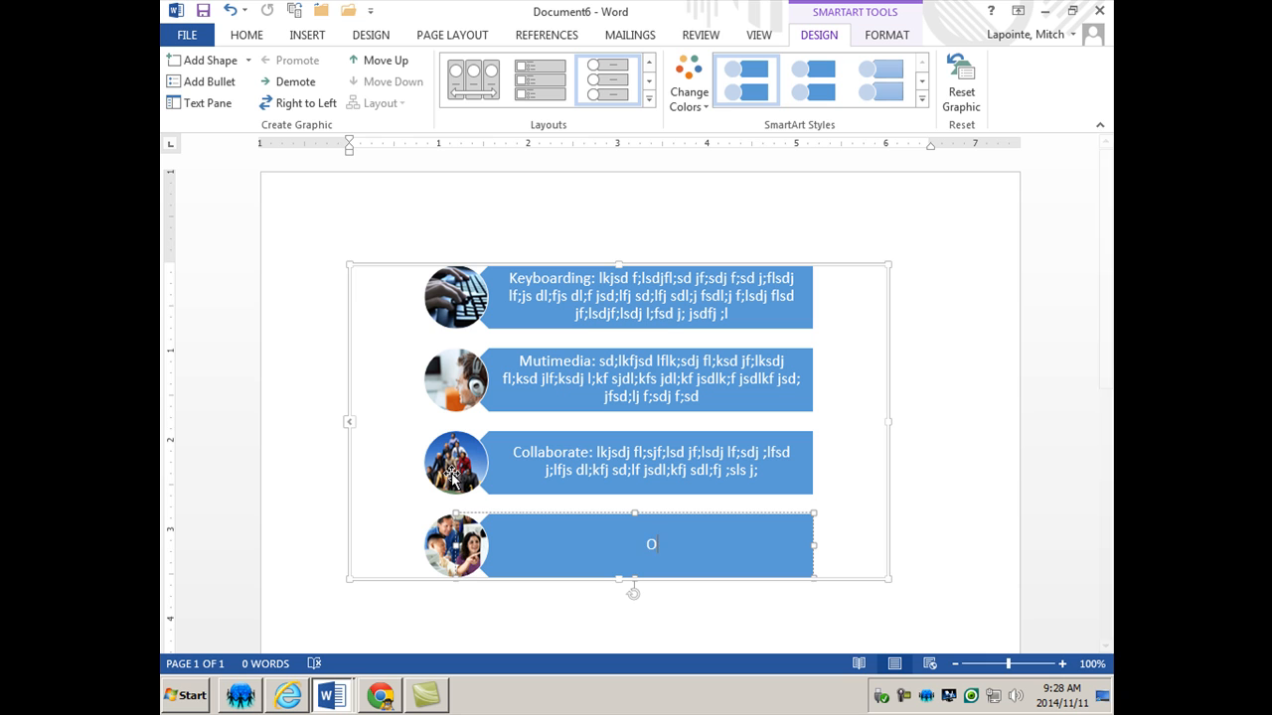
type("ne On One: osdf ';dflsdkfdsk f'sdkf'sdk f'sdk")
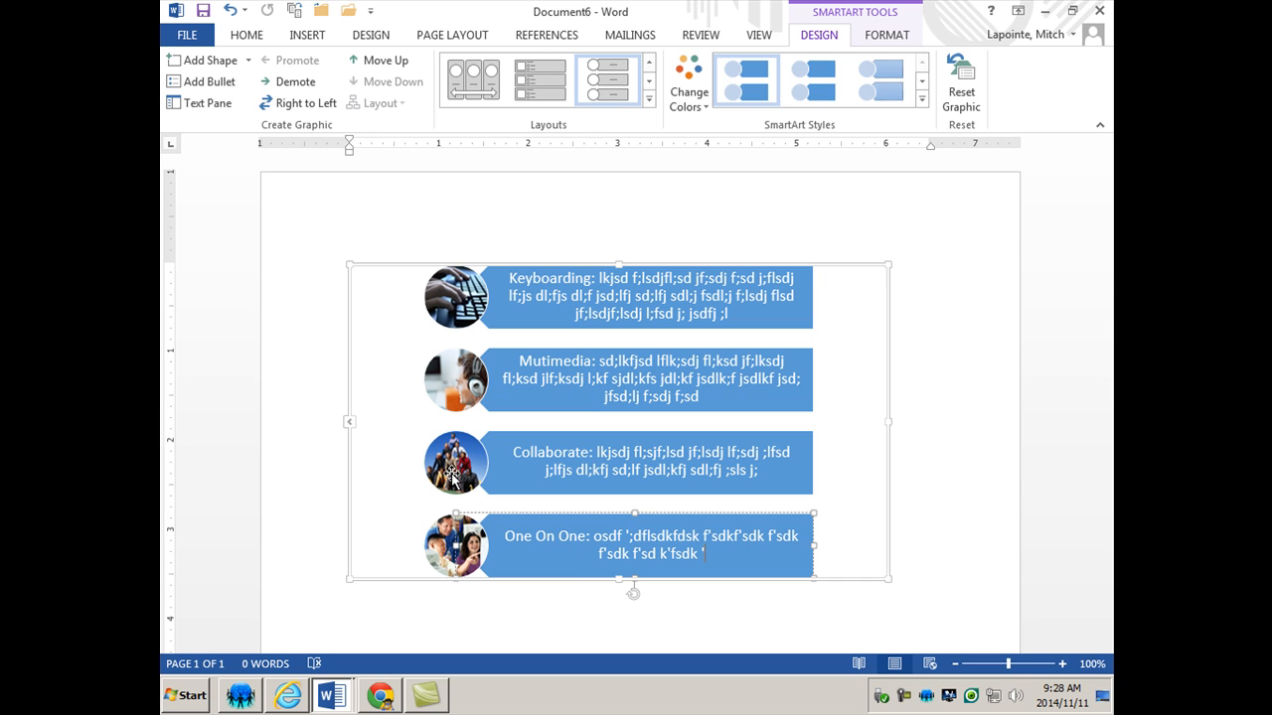
mouse_move(676, 620)
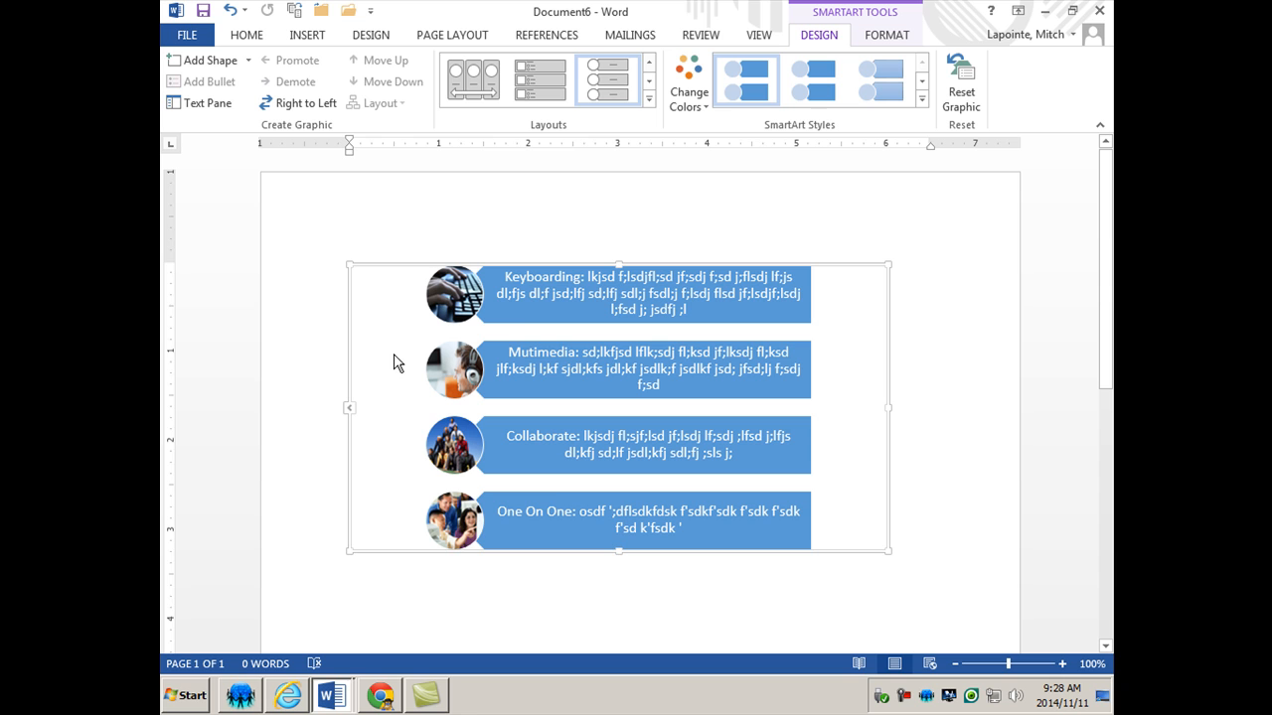
mouse_move(624, 231)
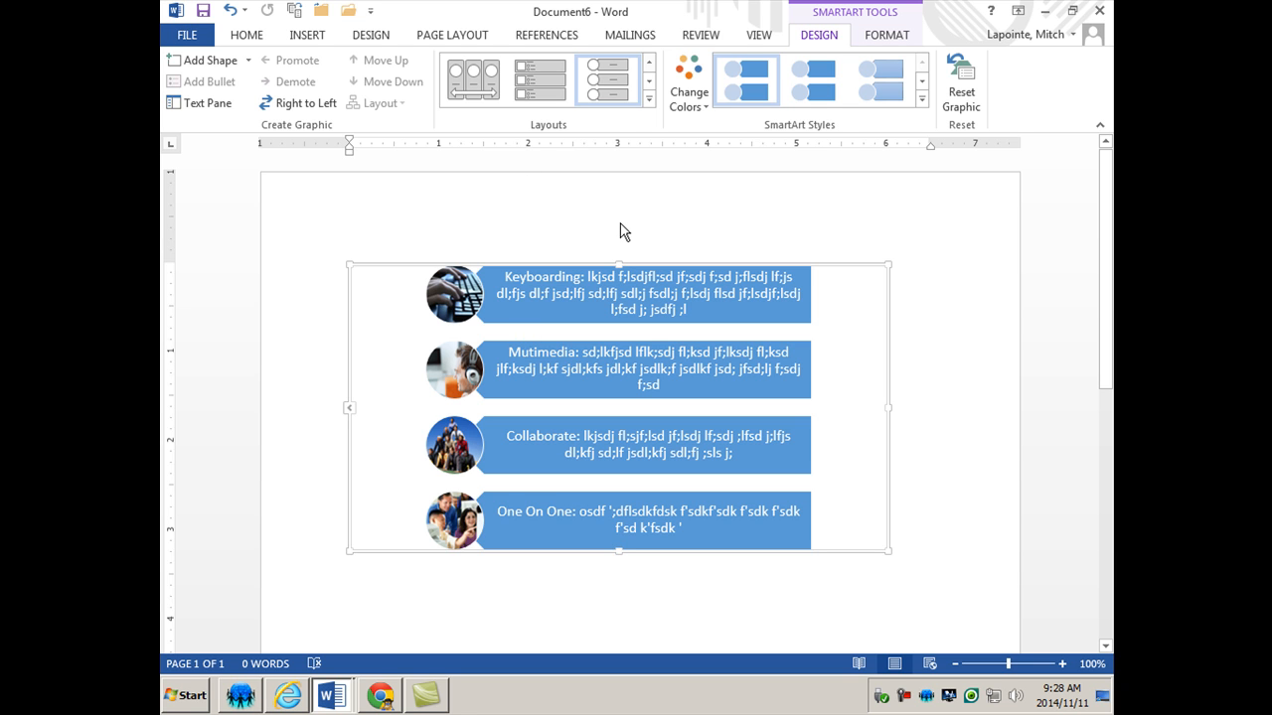
mouse_move(504, 207)
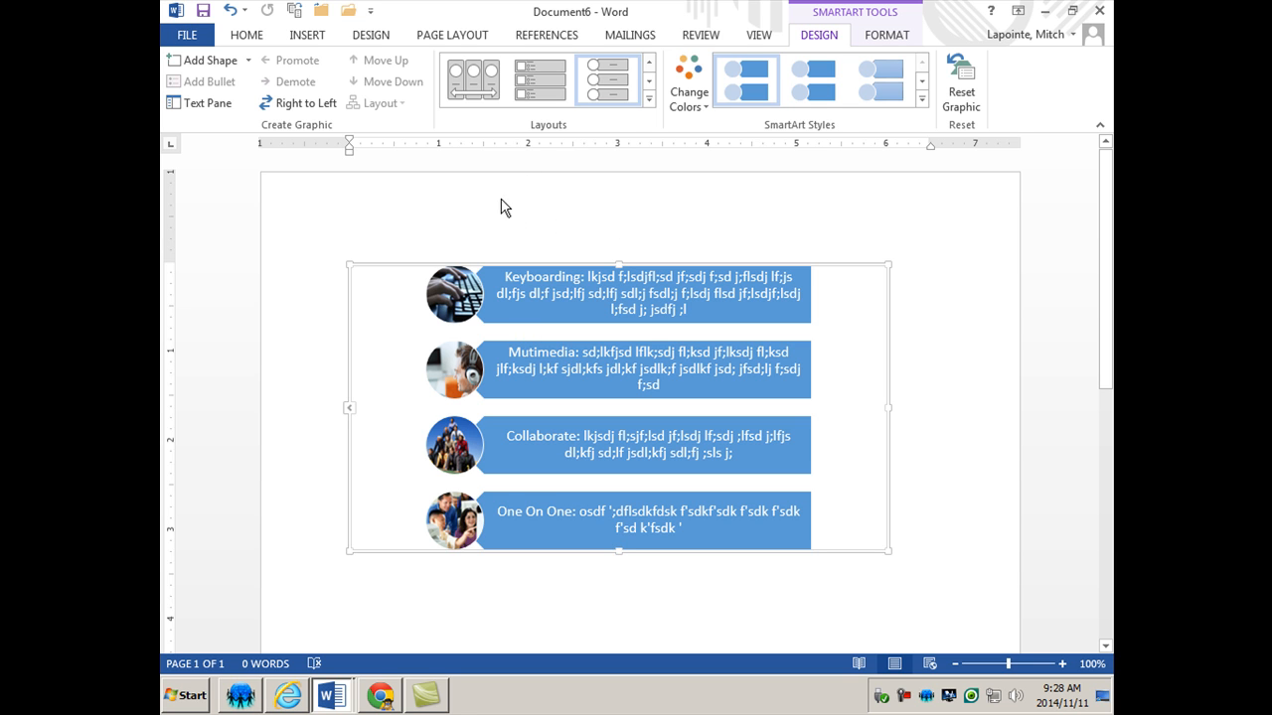
mouse_move(700, 35)
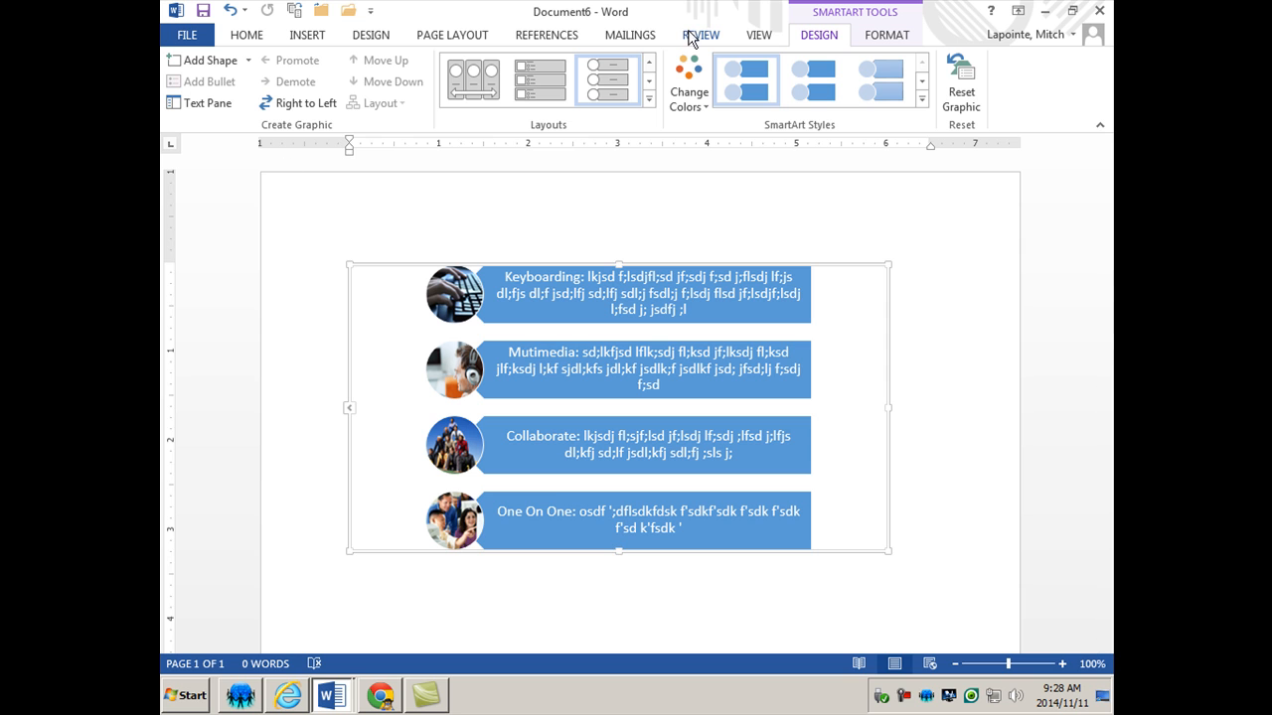
mouse_move(916, 55)
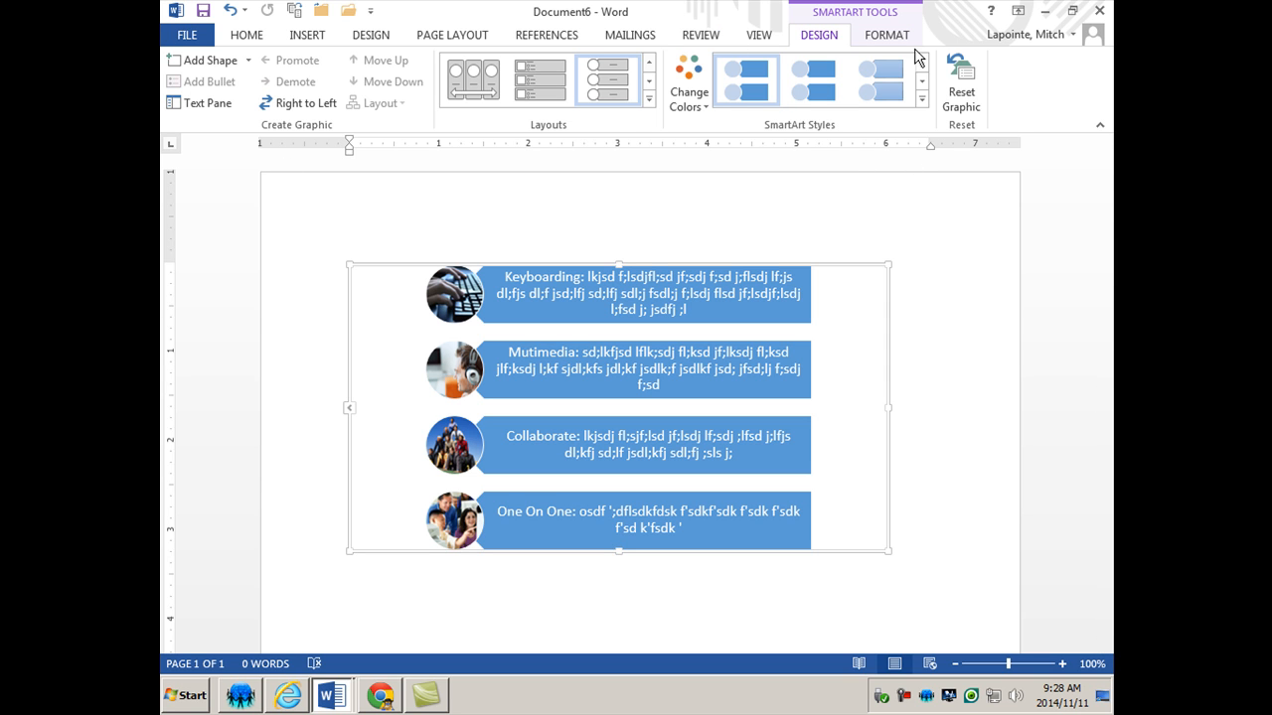
mouse_move(433, 218)
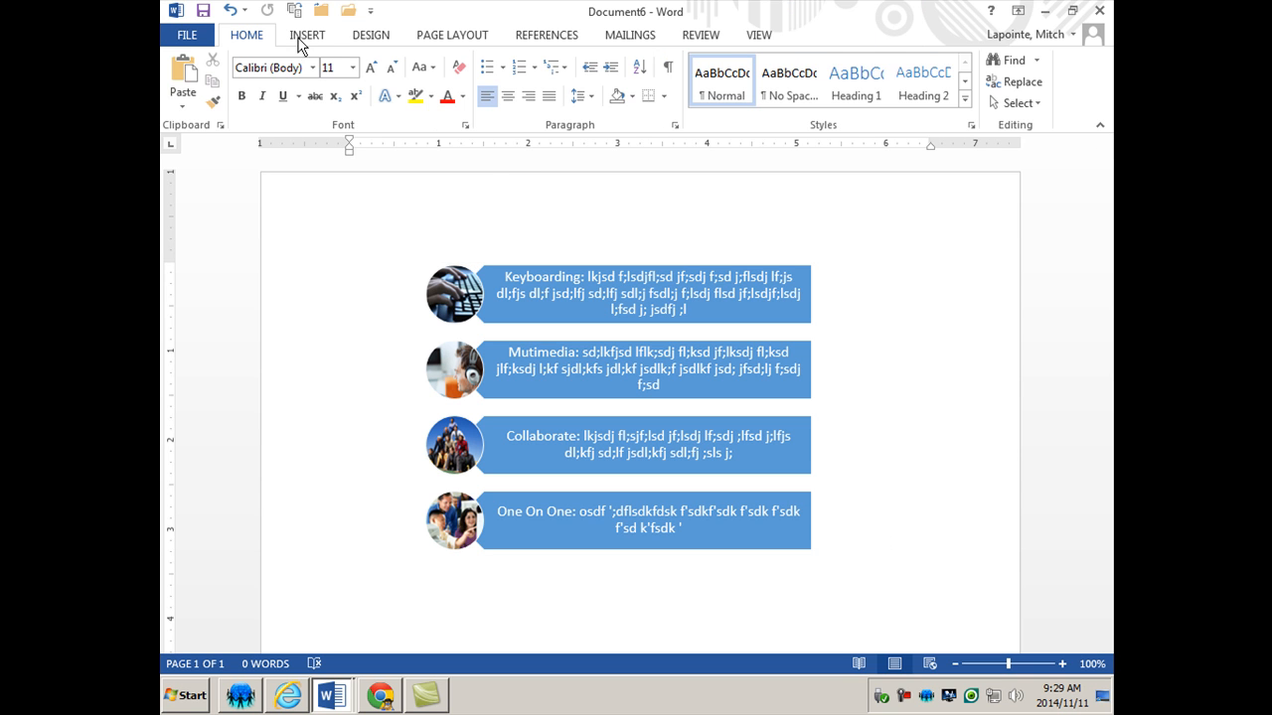
Step: Add 'Fill - Blue, Accent 1, Shadow' WordArt reading 'Computer Course!' above the list
left_click(308, 35)
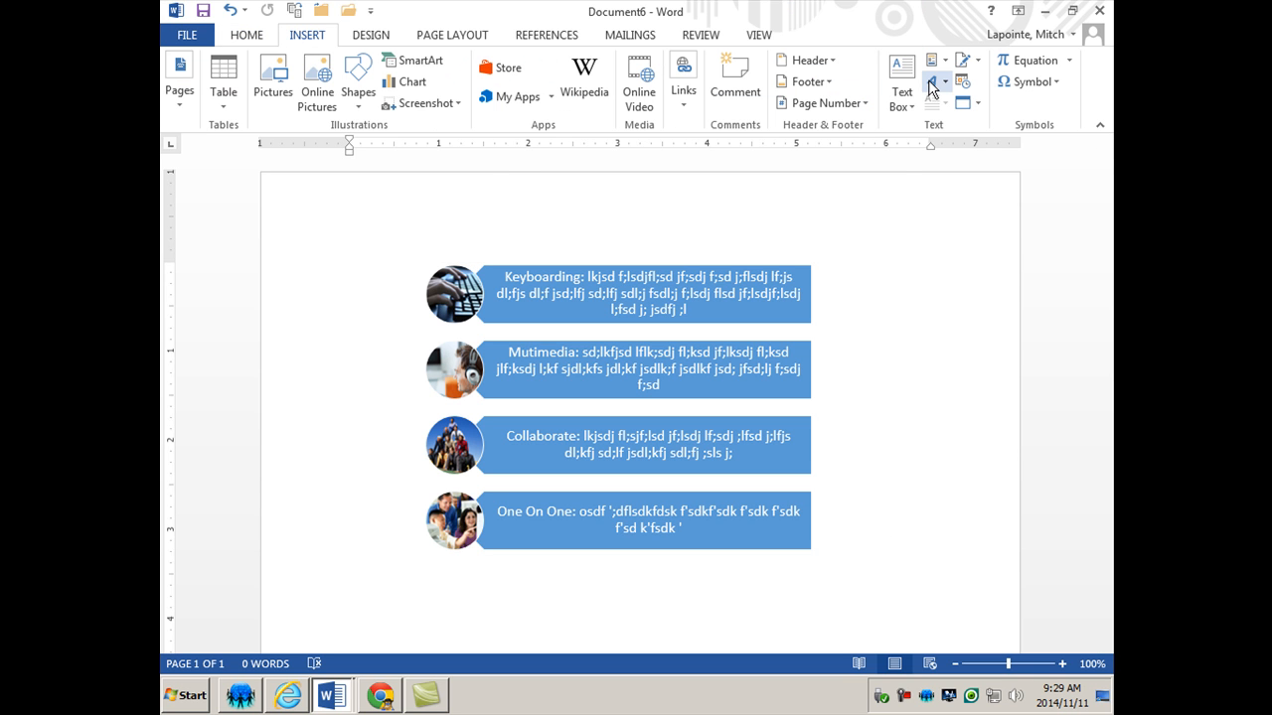
left_click(934, 81)
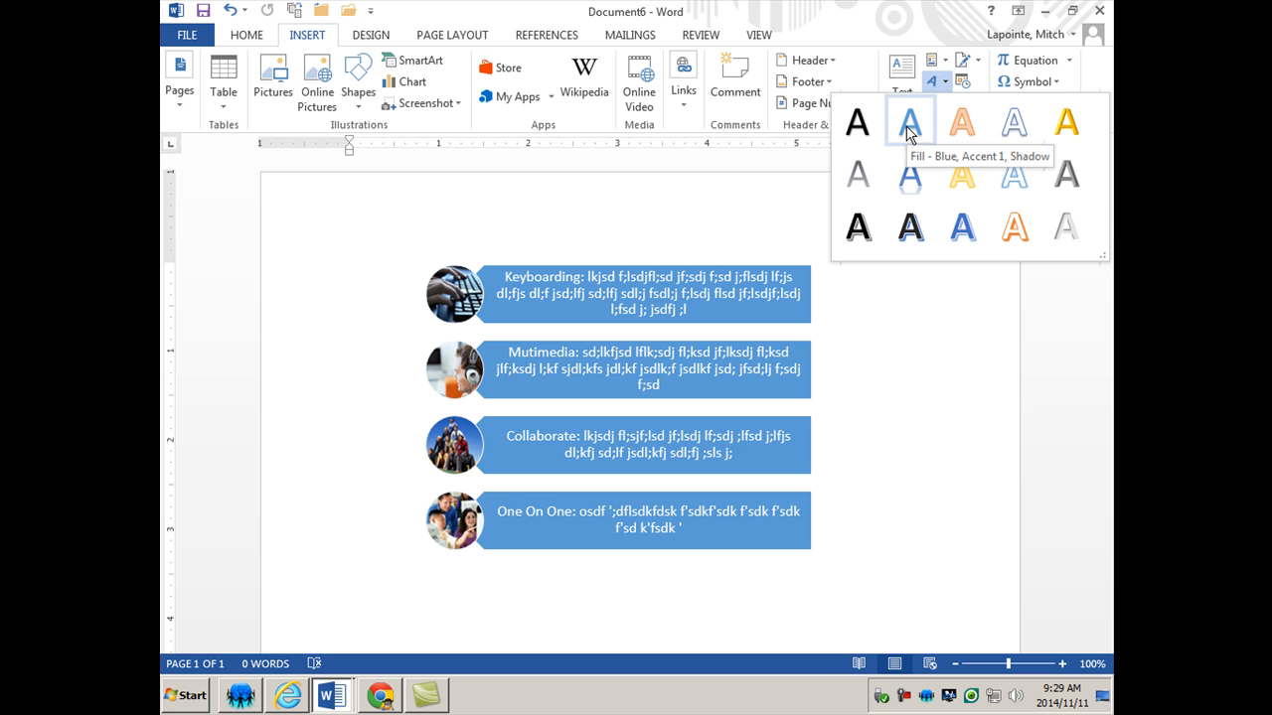
left_click(909, 123)
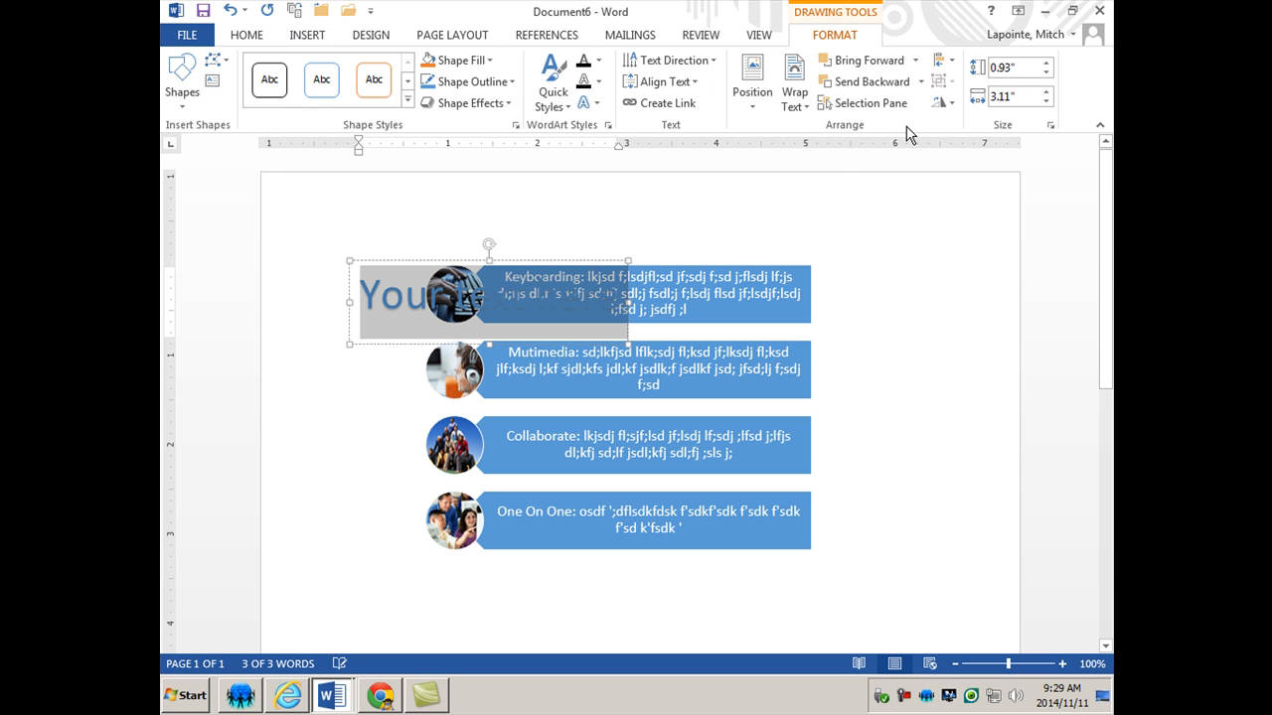
left_click_drag(487, 298, 630, 214)
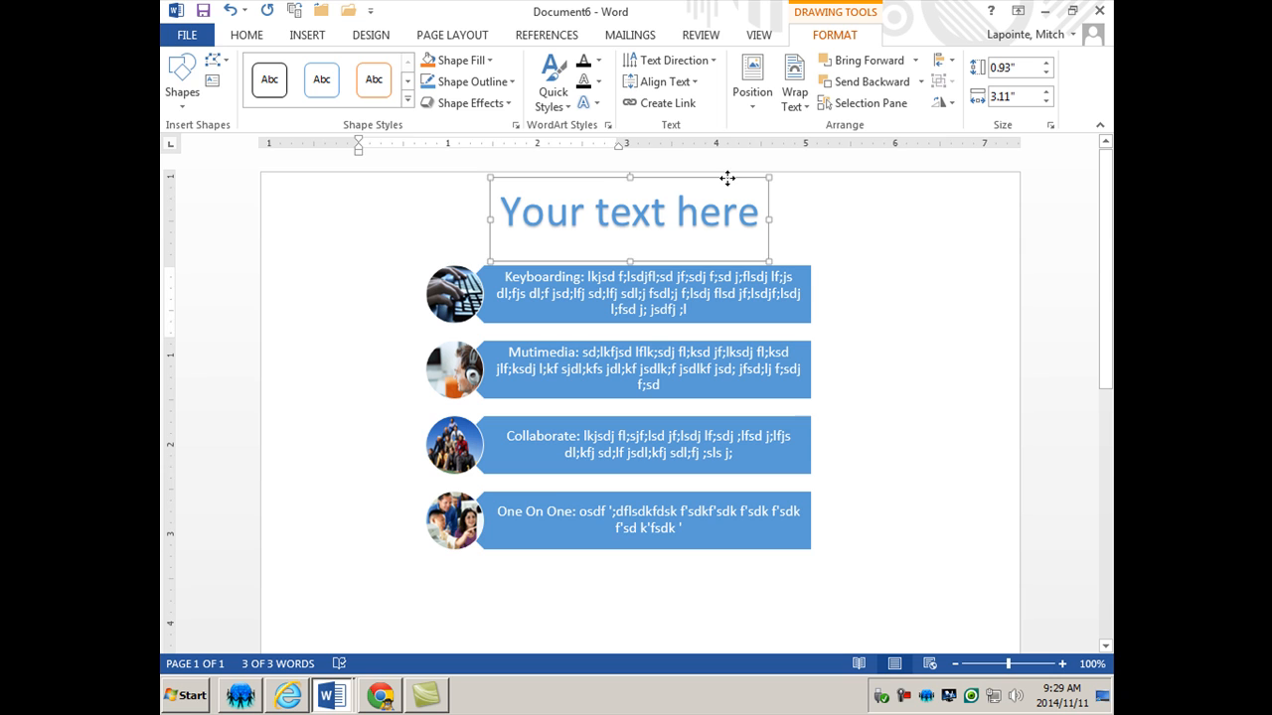
left_click(715, 212)
type("C")
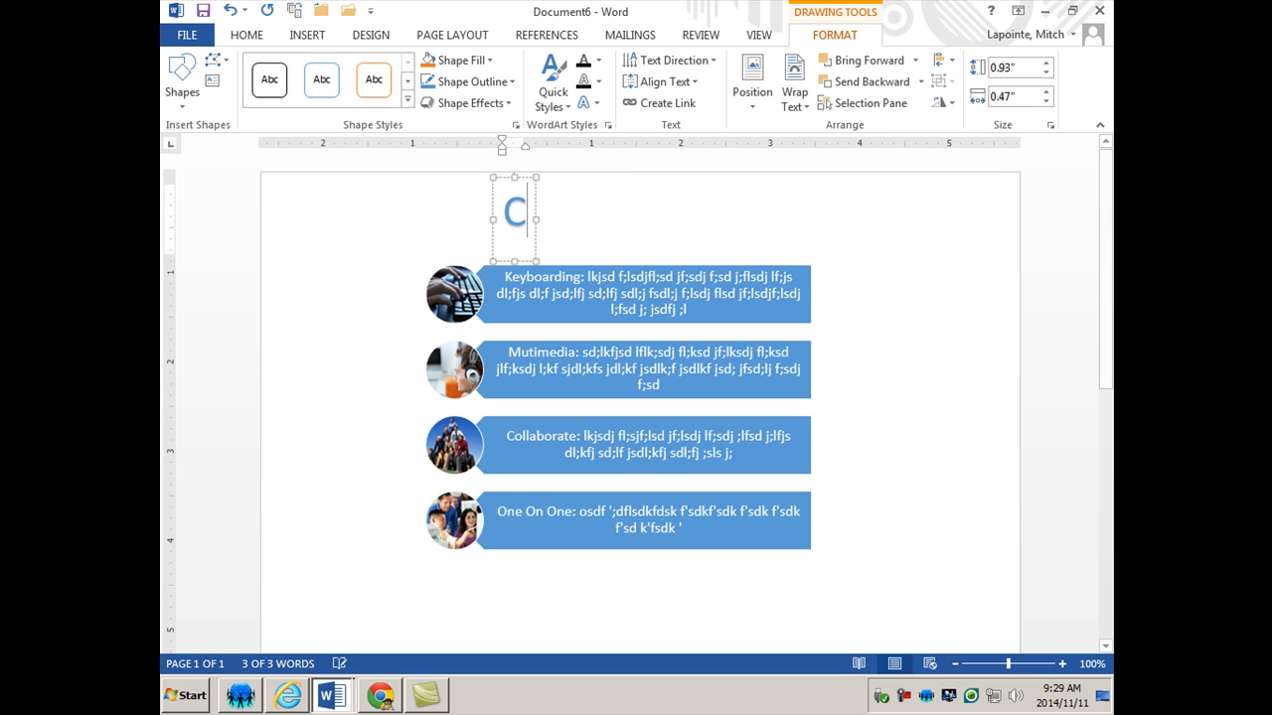
type("omputer Cour")
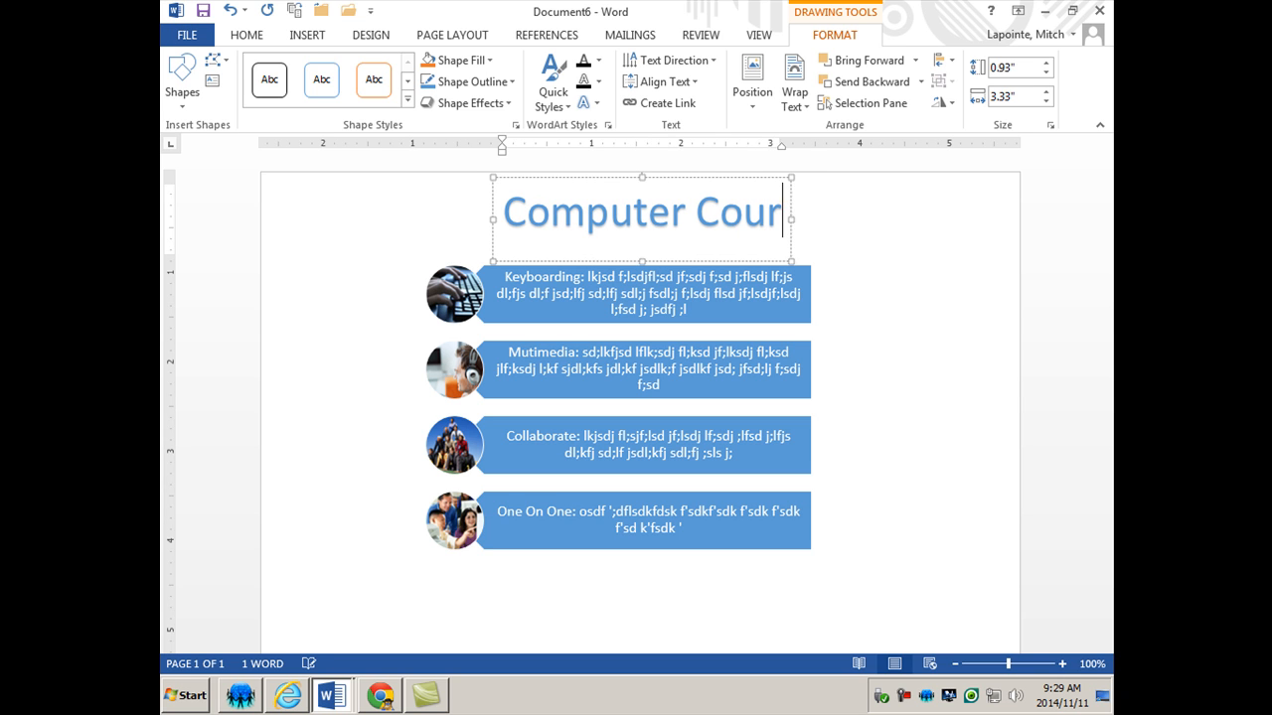
type("se!")
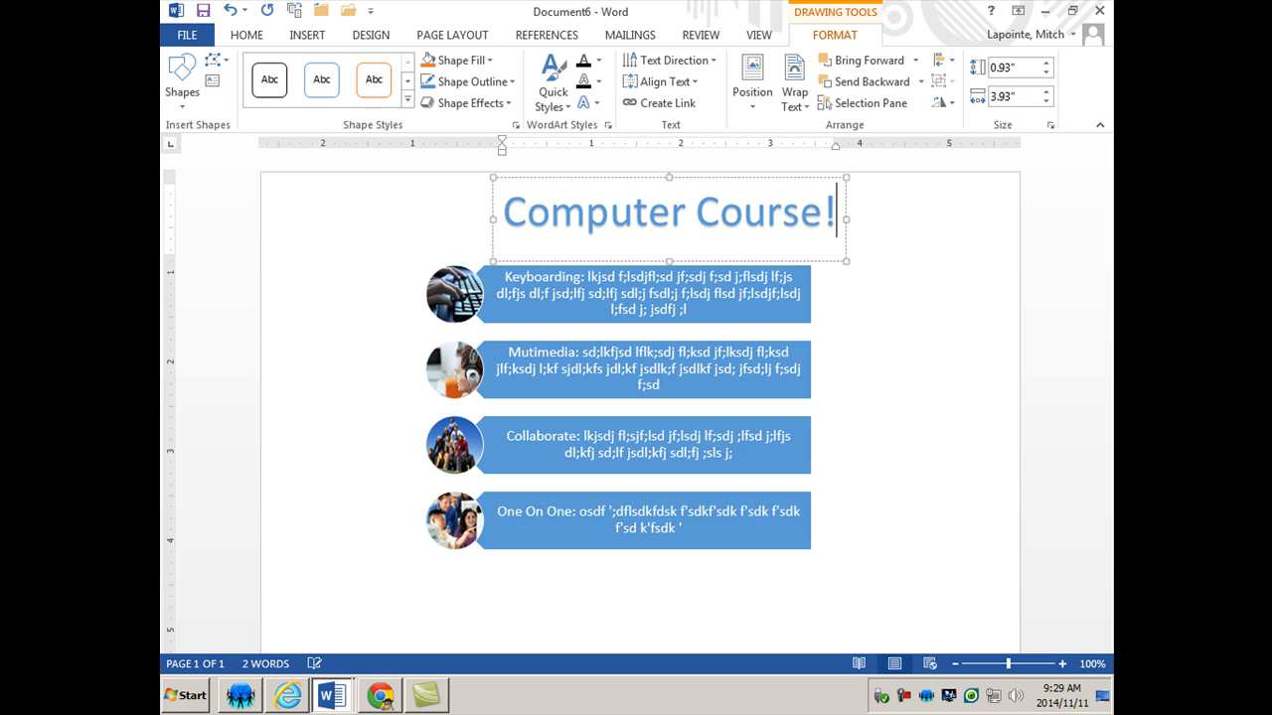
left_click(806, 211)
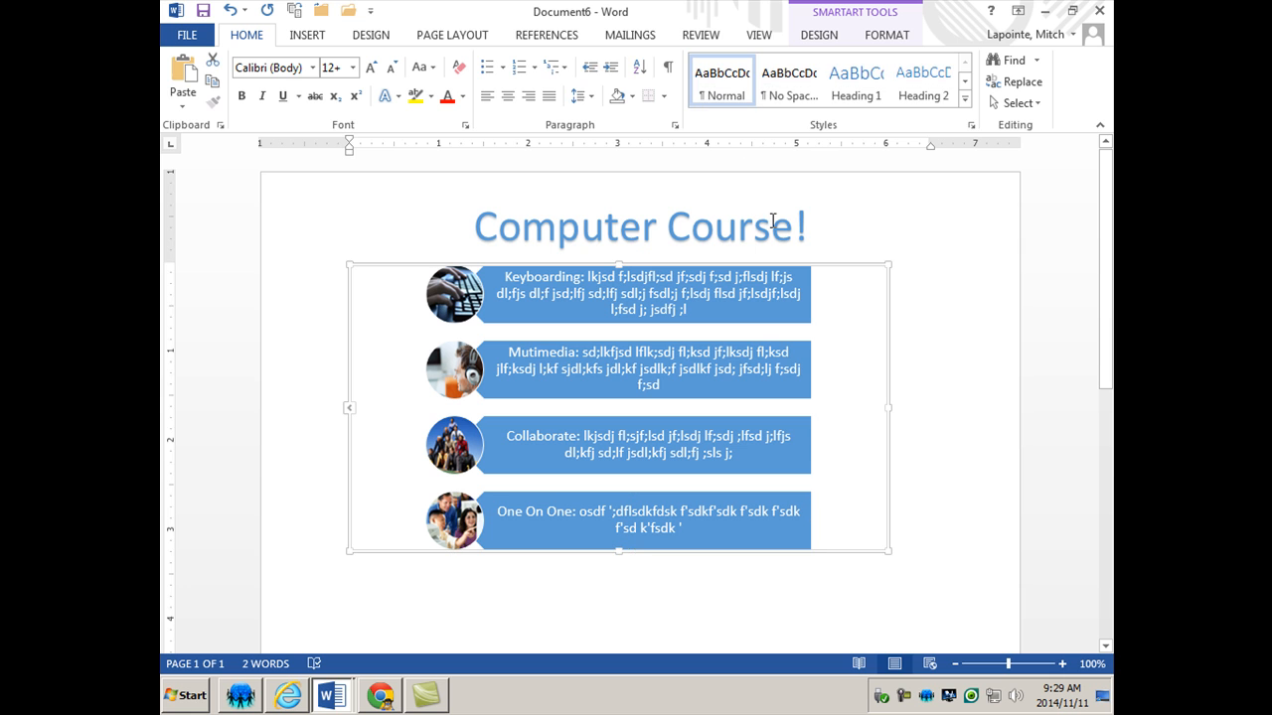
Step: Check the title and list positions, deselect everything, and switch to PowerPoint
left_click(640, 227)
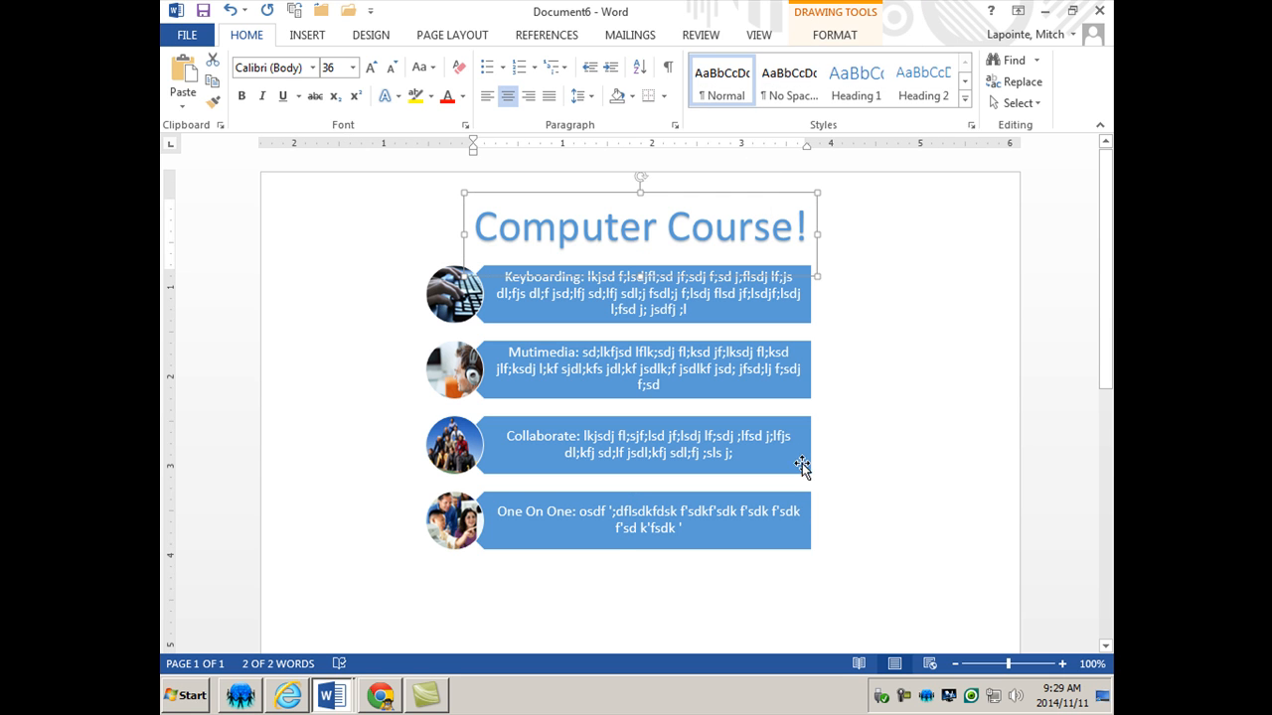
left_click(616, 407)
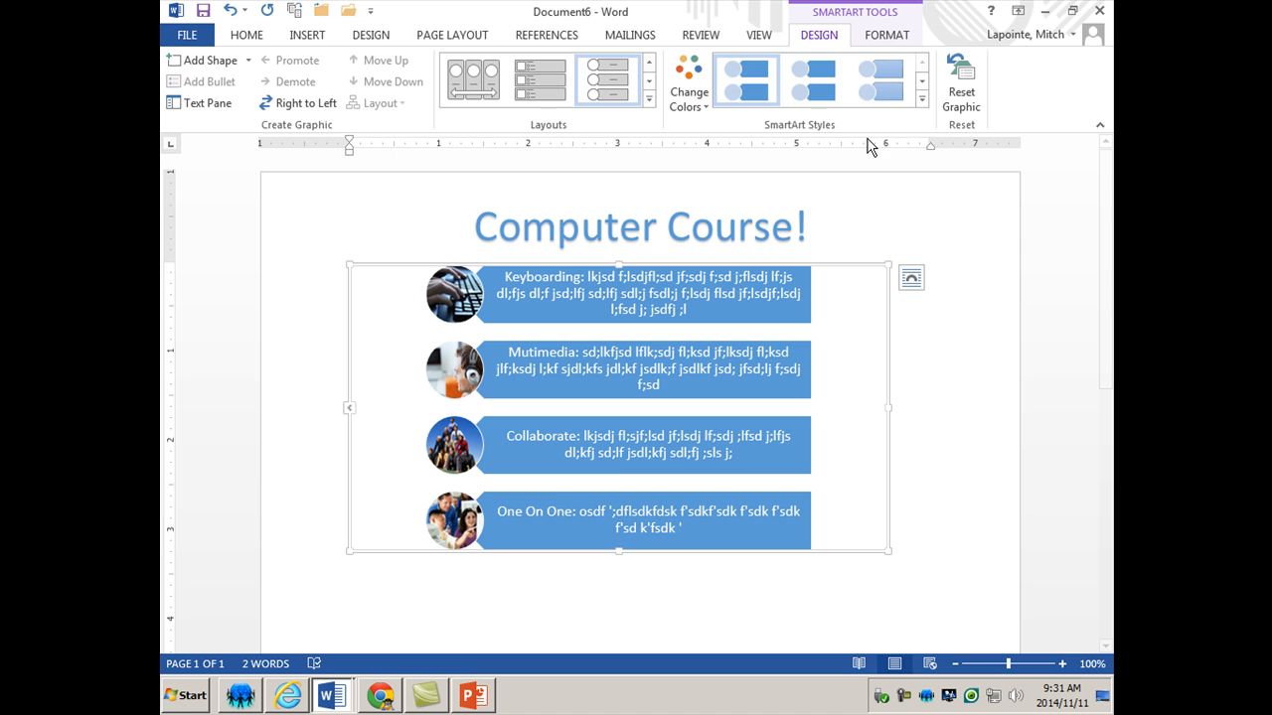
left_click(886, 397)
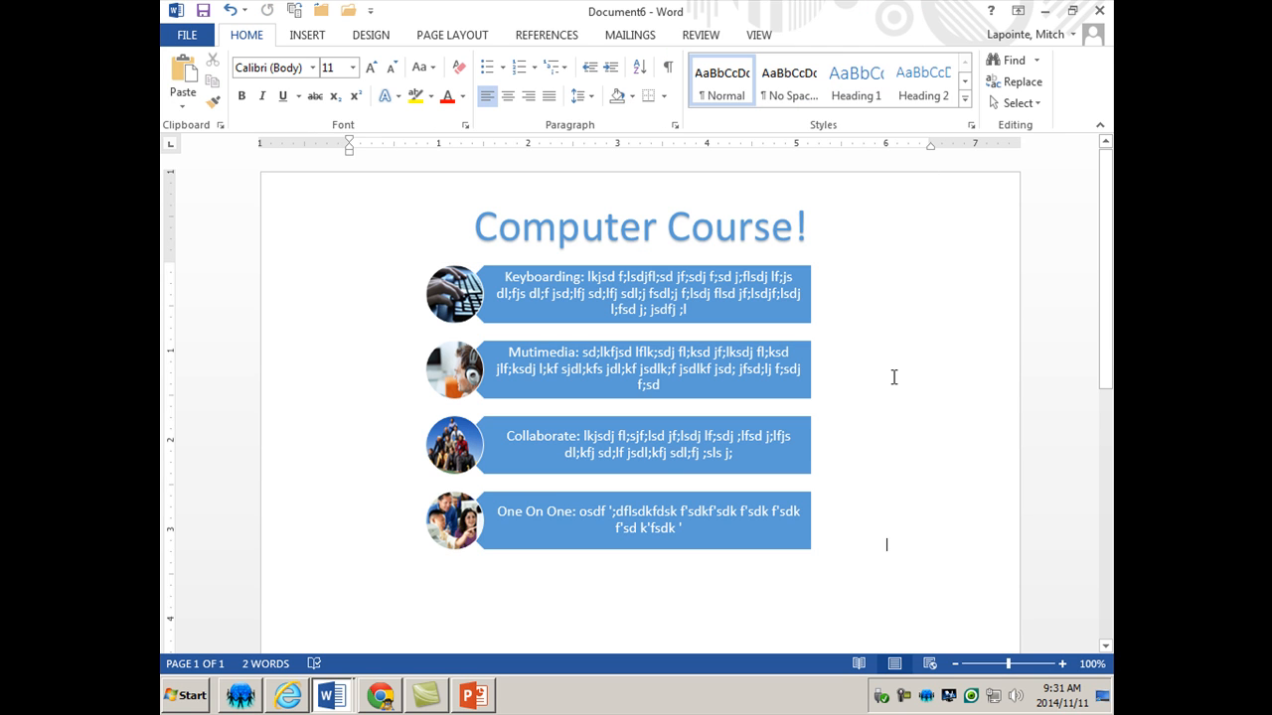
mouse_move(681, 256)
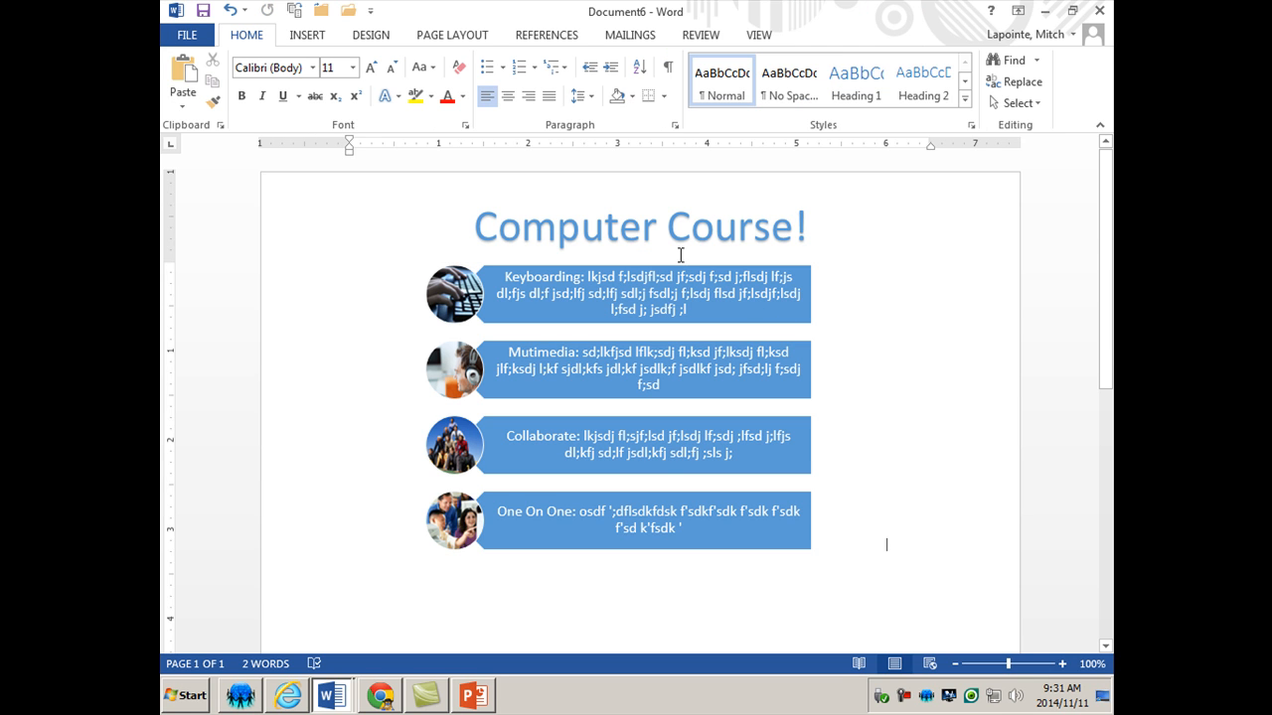
mouse_move(634, 387)
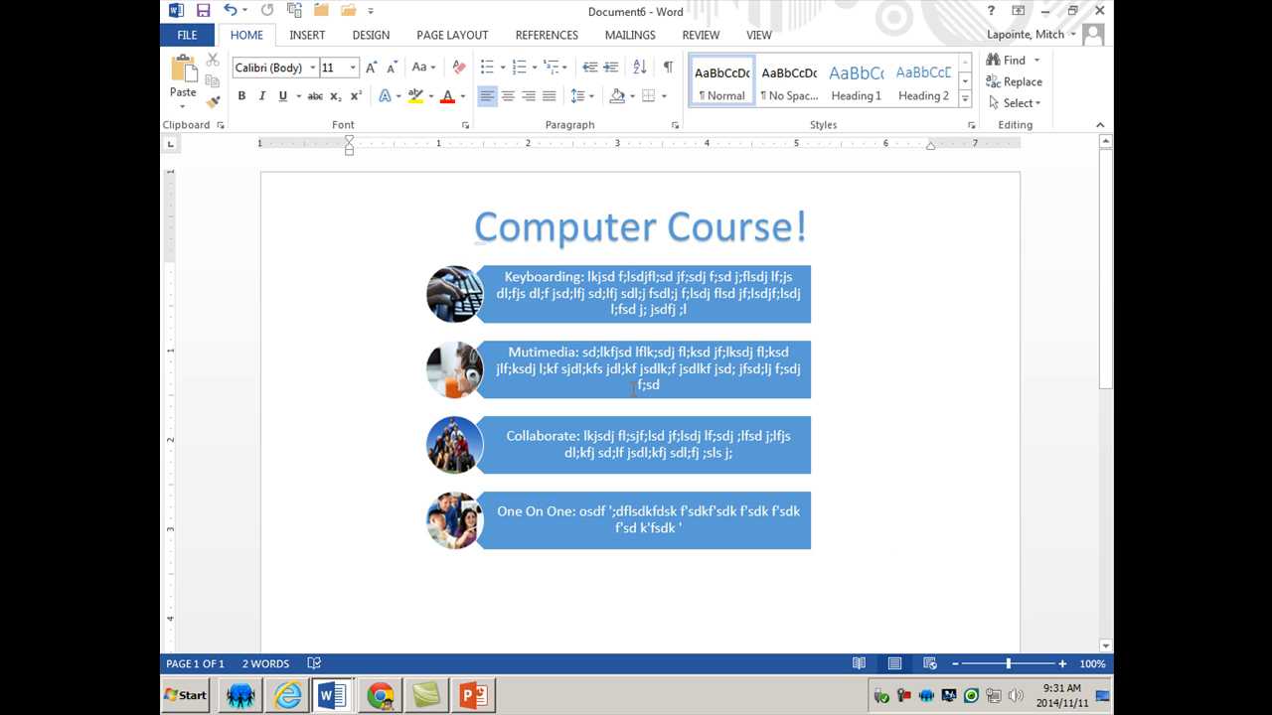
mouse_move(626, 328)
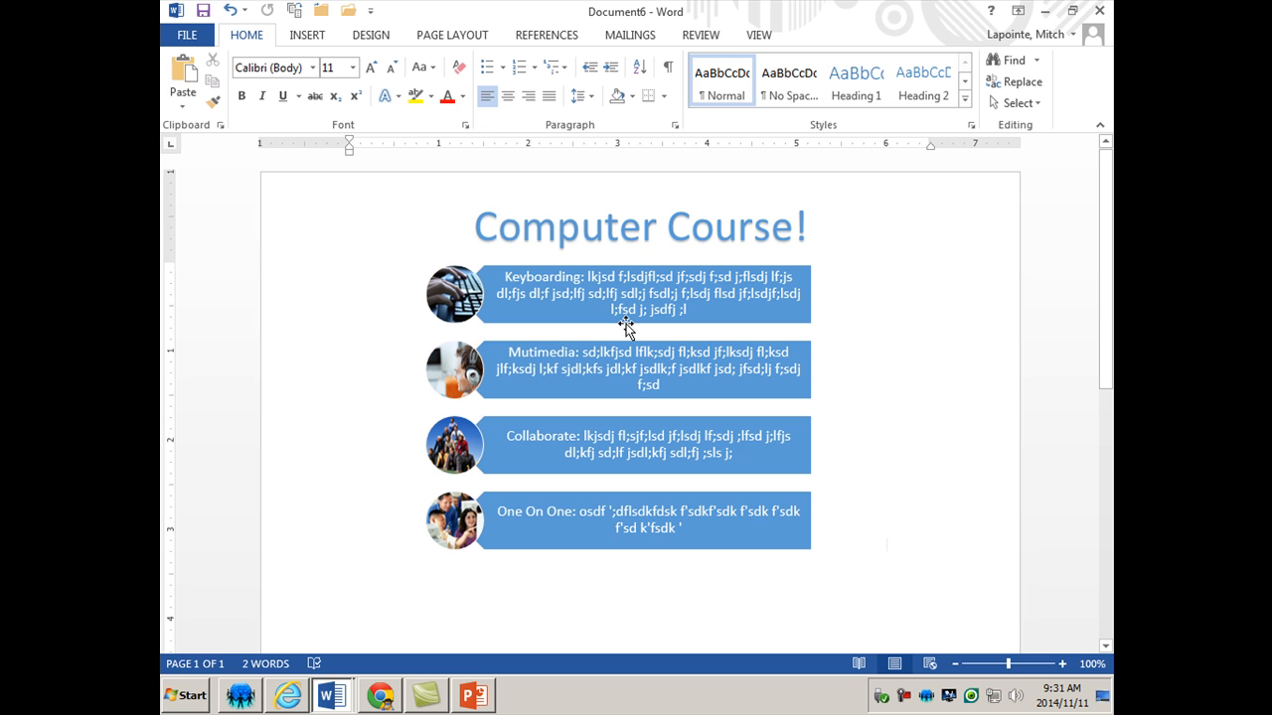
left_click(887, 544)
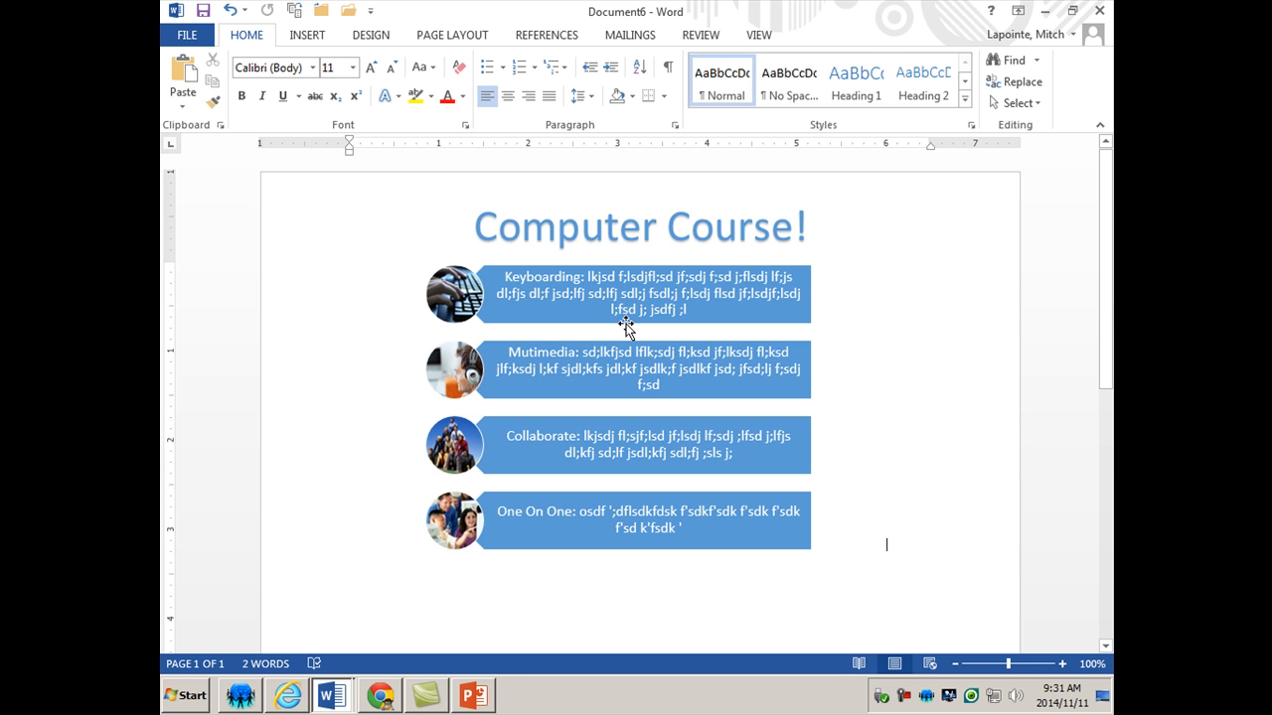
left_click(473, 694)
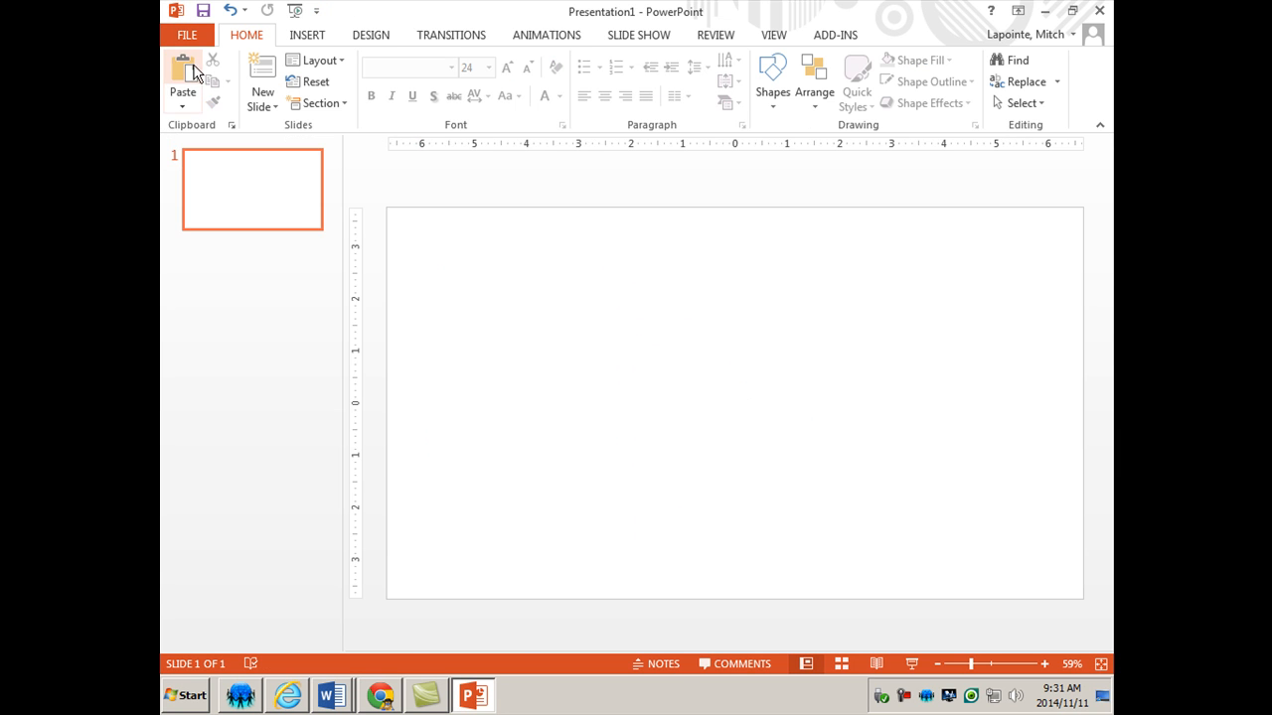
Step: Paste the Word screenshot, crop it to the title and list, and centre it
left_click(182, 75)
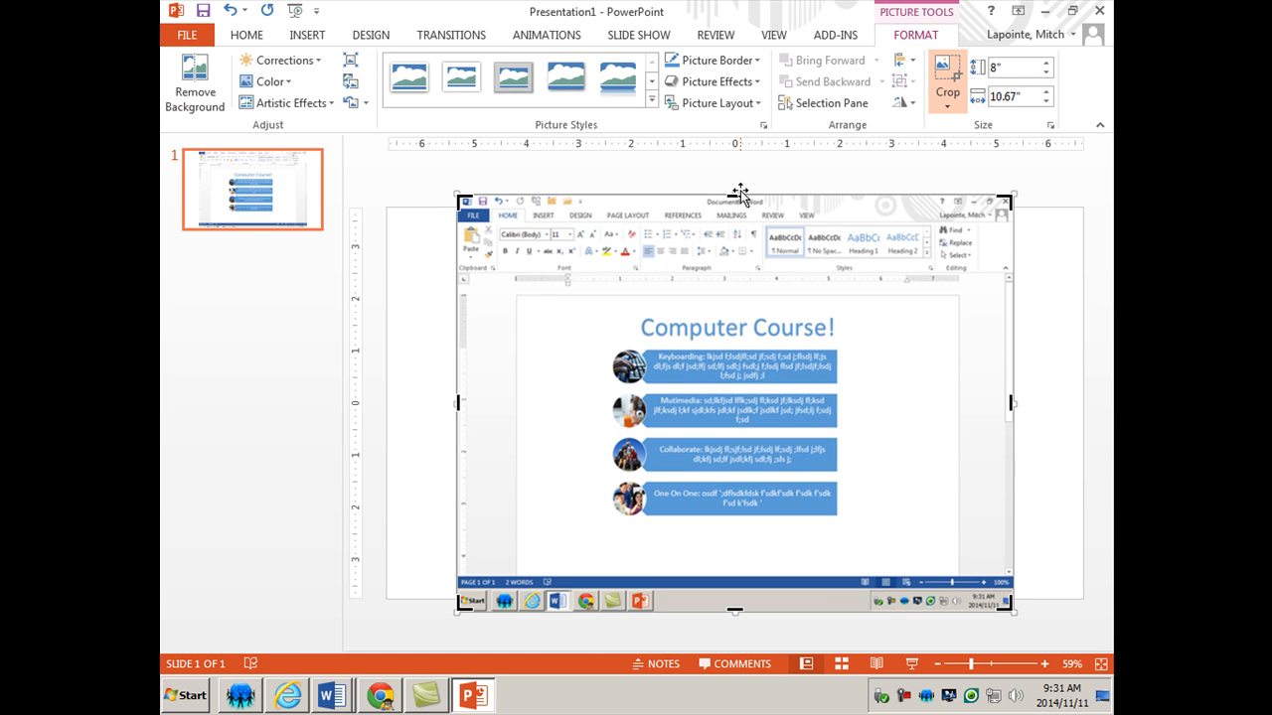
left_click_drag(735, 196, 735, 318)
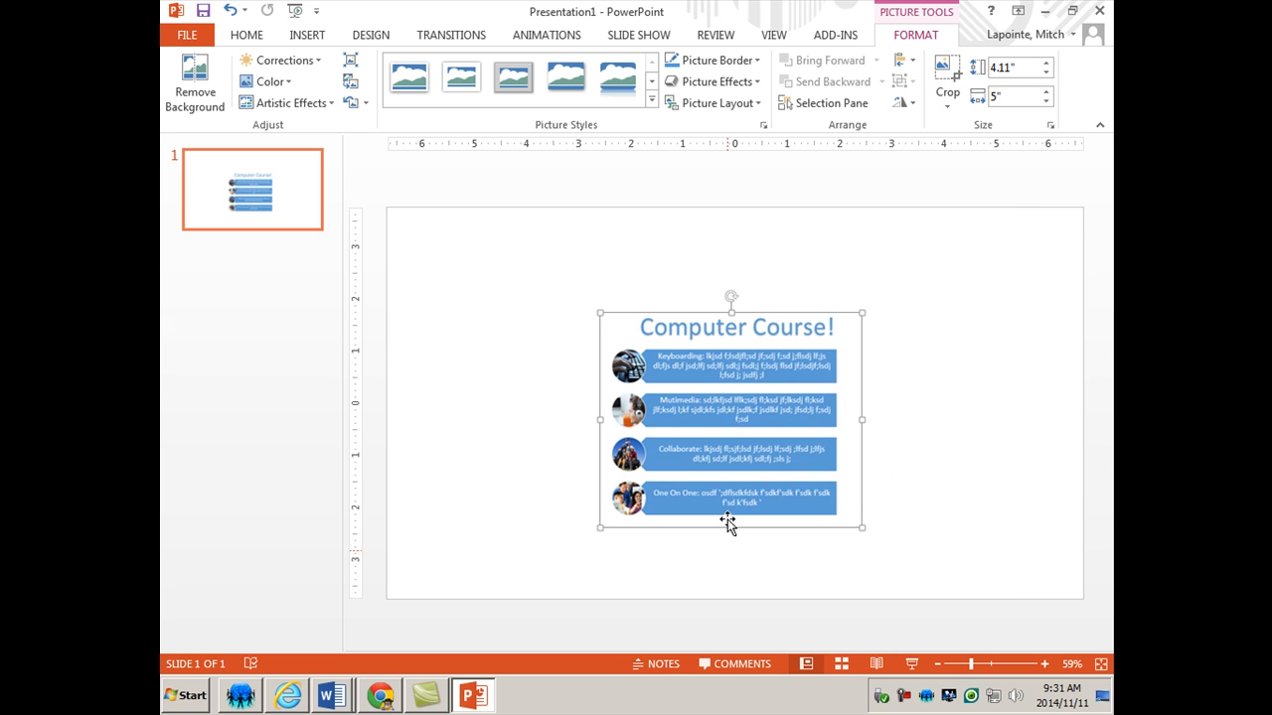
left_click_drag(861, 528, 961, 611)
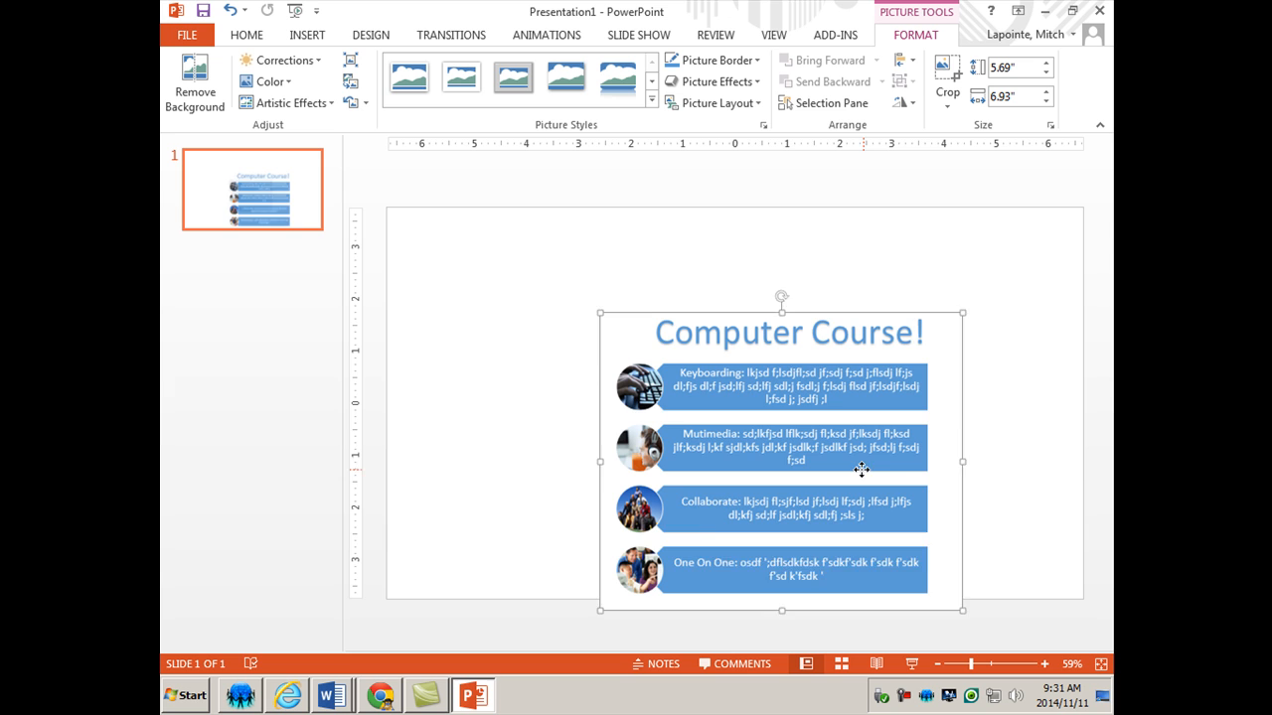
right_click(861, 470)
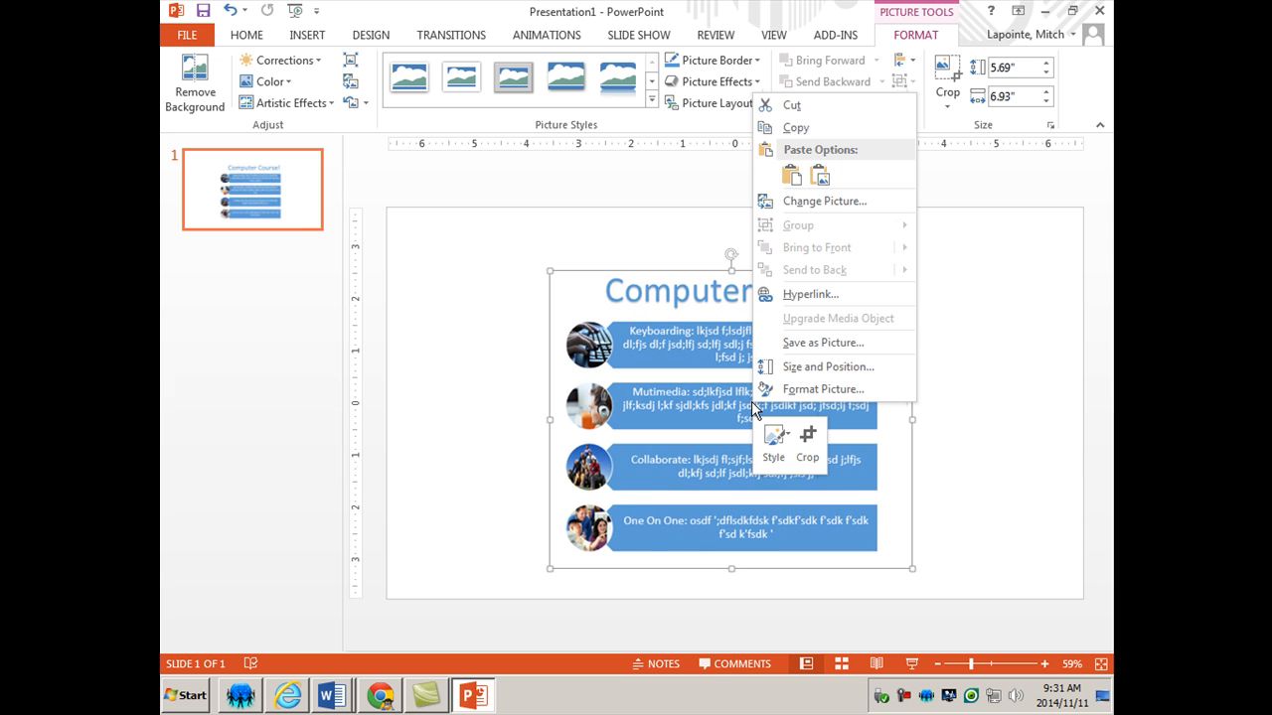
mouse_move(803, 343)
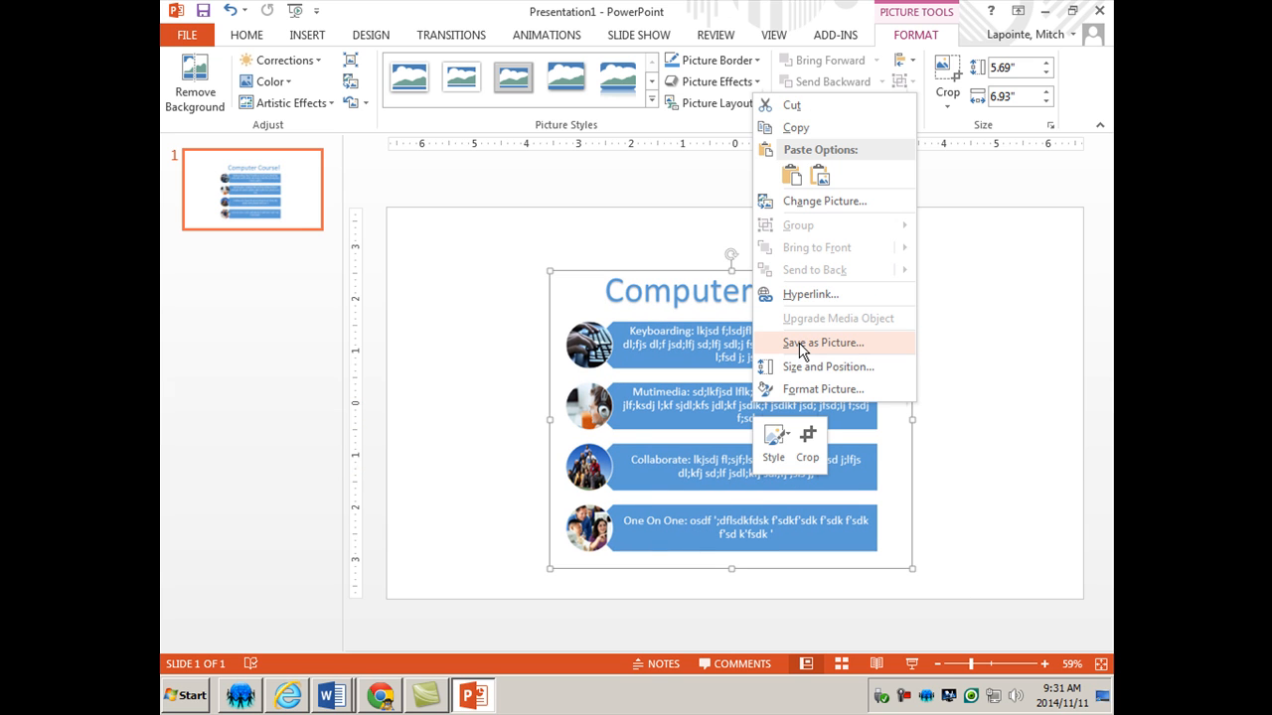
Step: Save the Computer Course! graphic as a PNG picture in the Pictures library
left_click(823, 342)
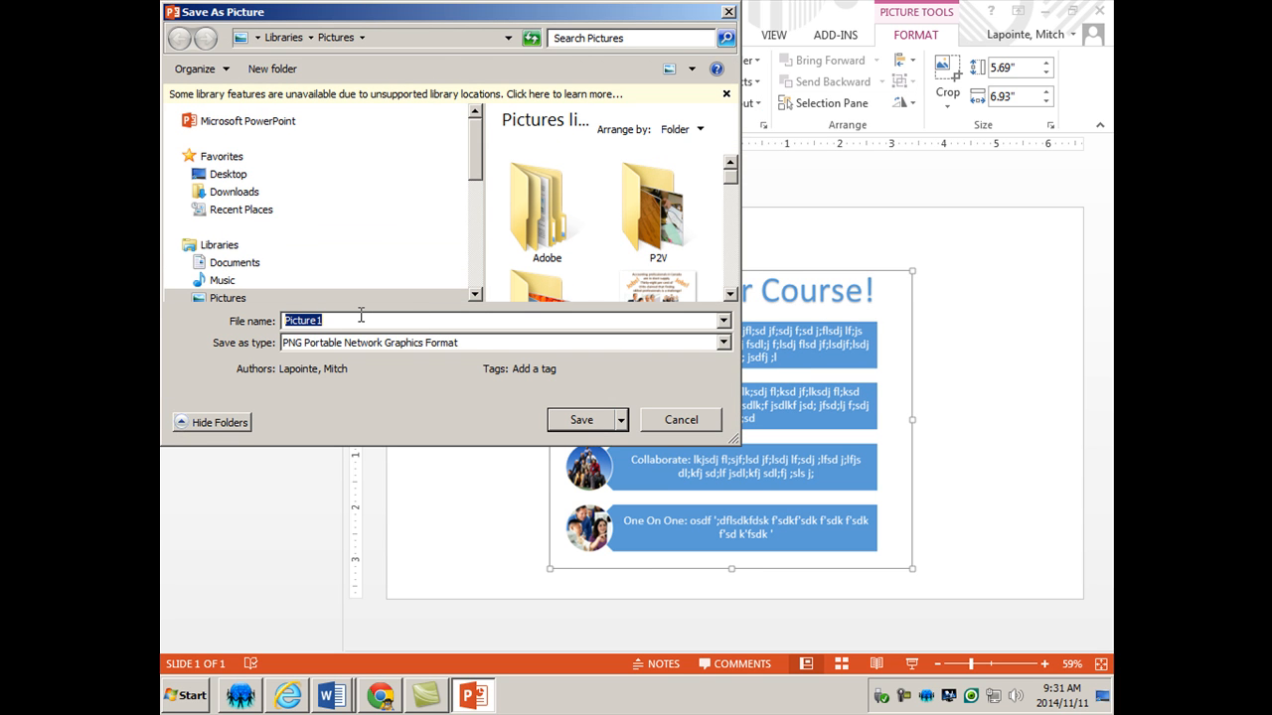
type("s")
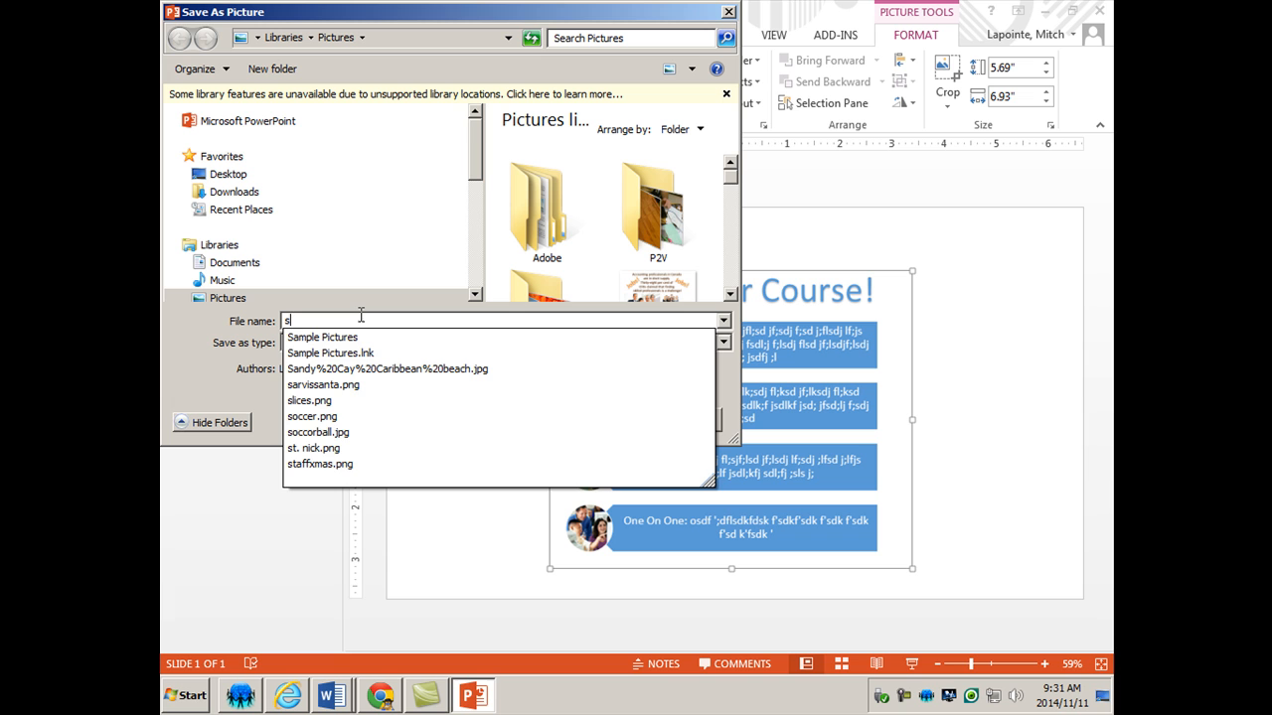
type("ma")
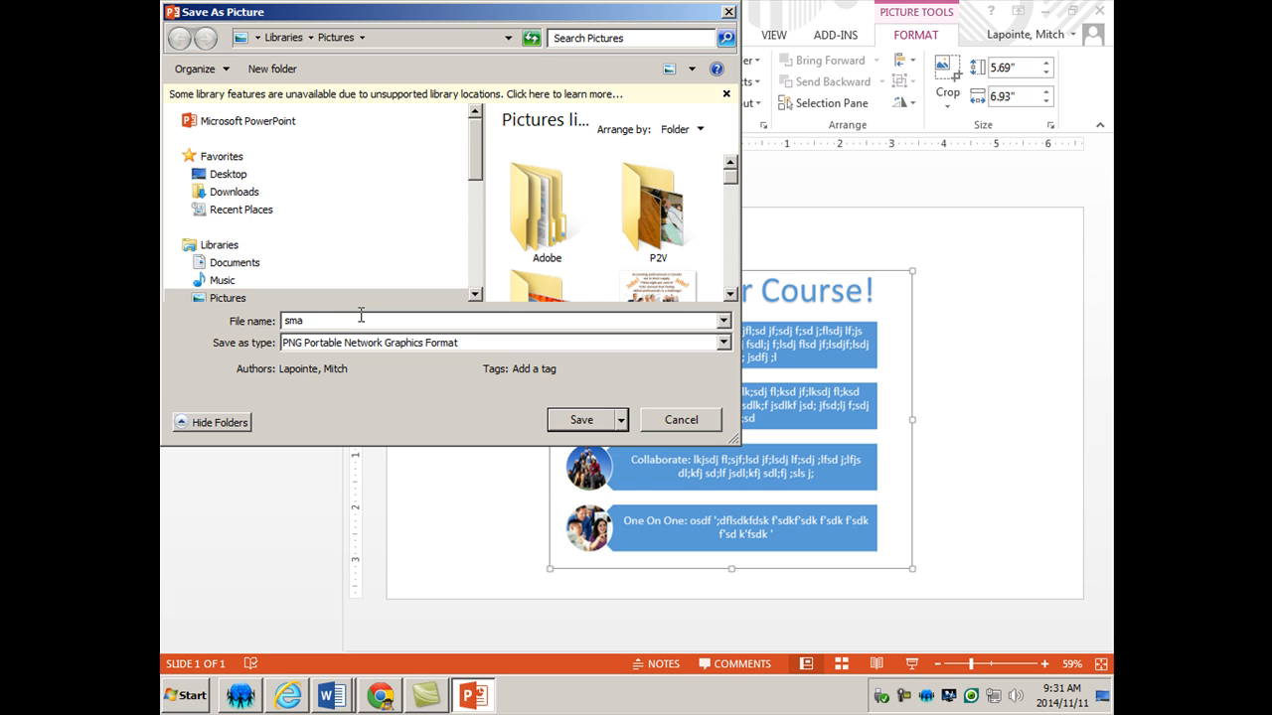
left_click(582, 419)
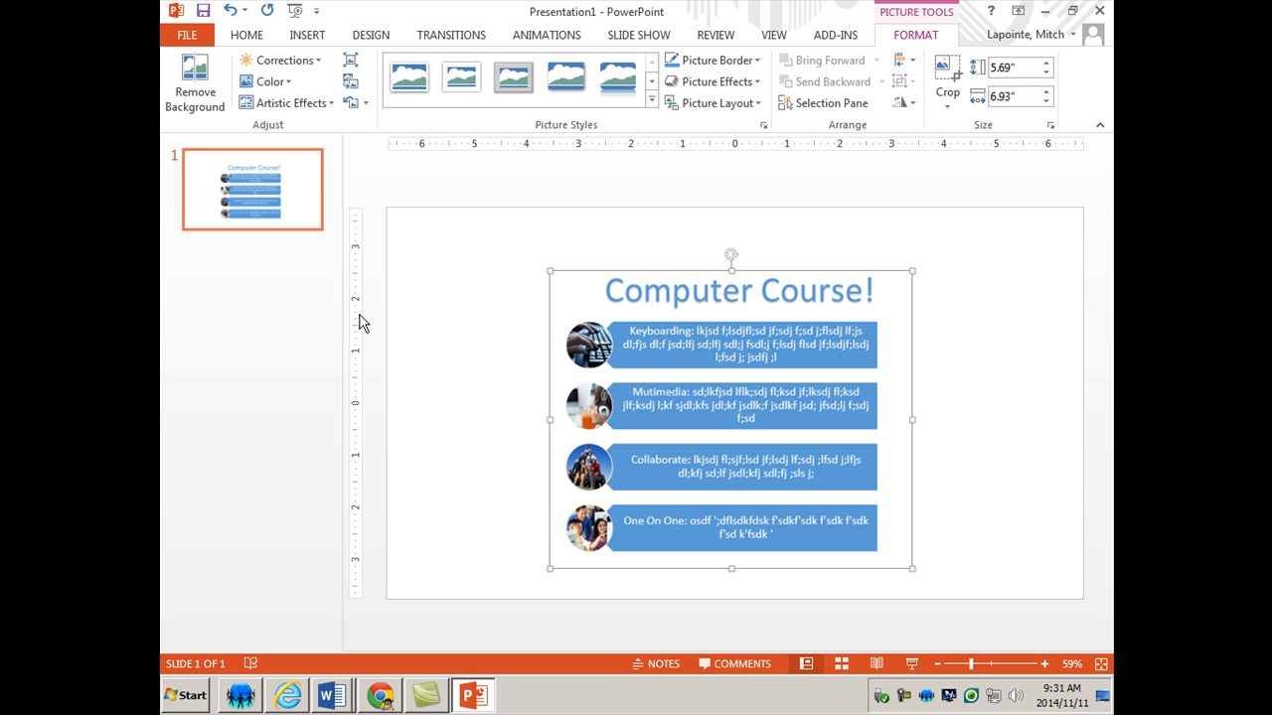
mouse_move(851, 405)
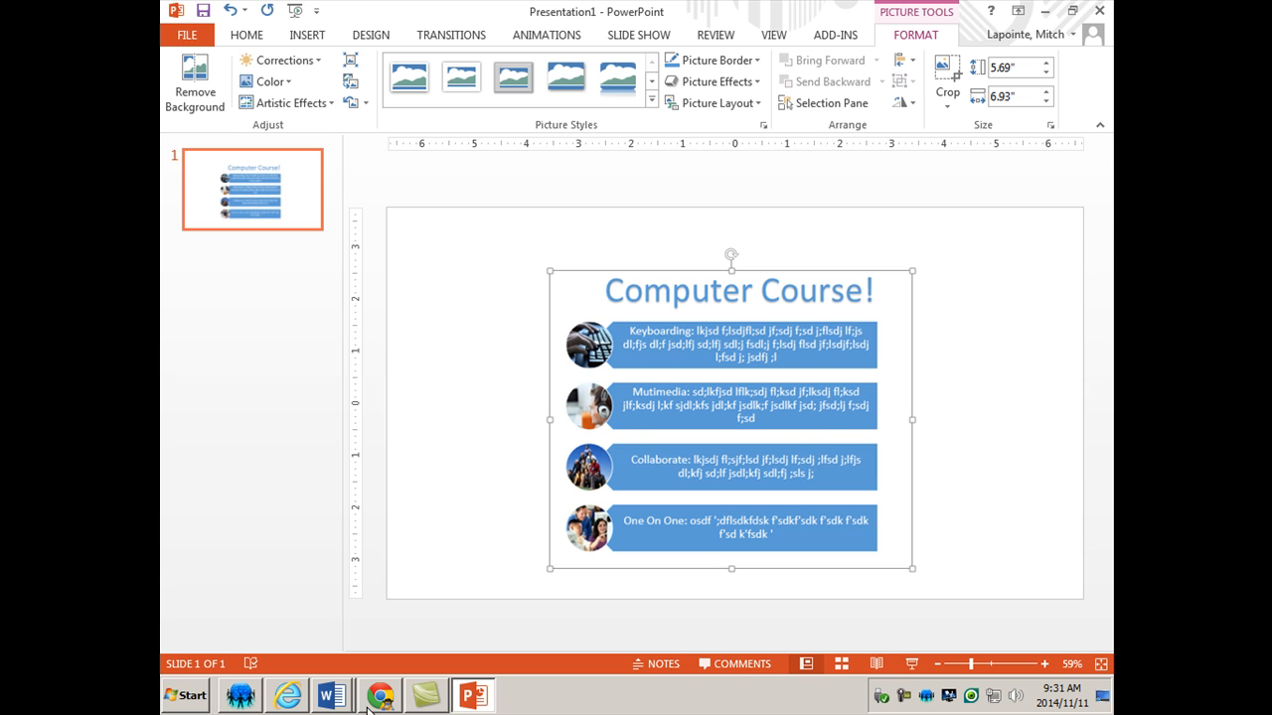
mouse_move(370, 321)
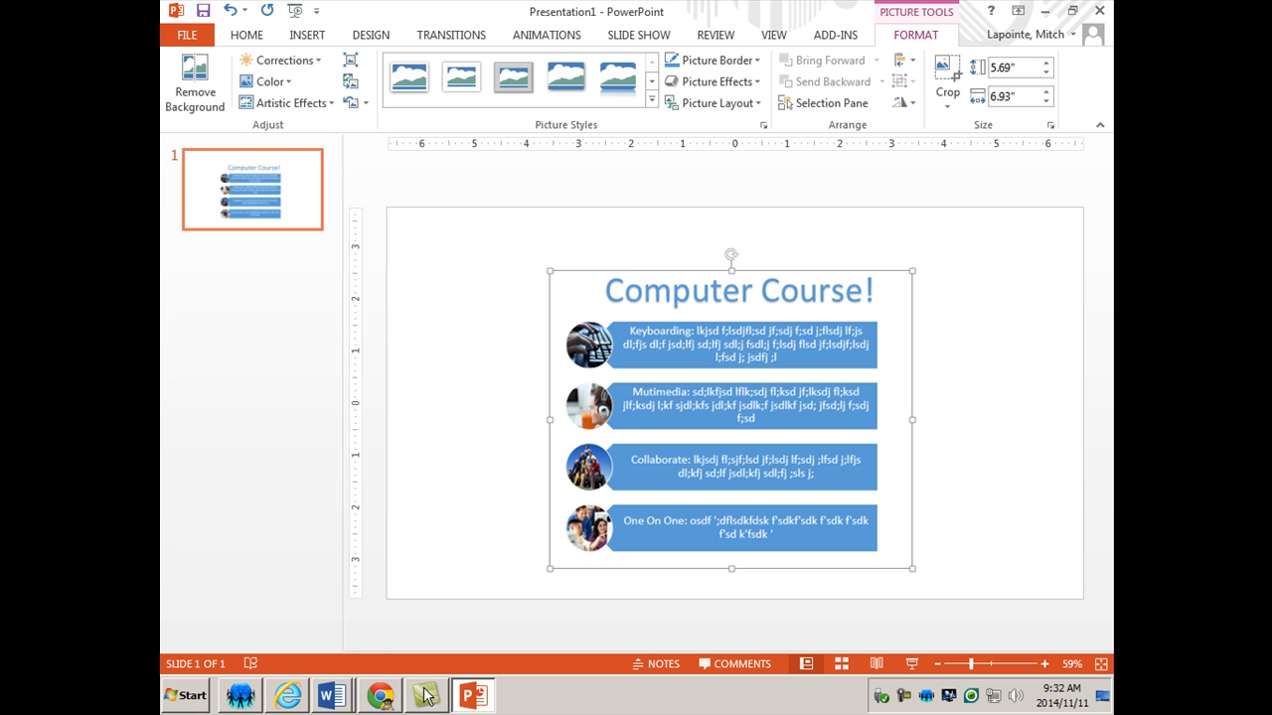
mouse_move(332, 695)
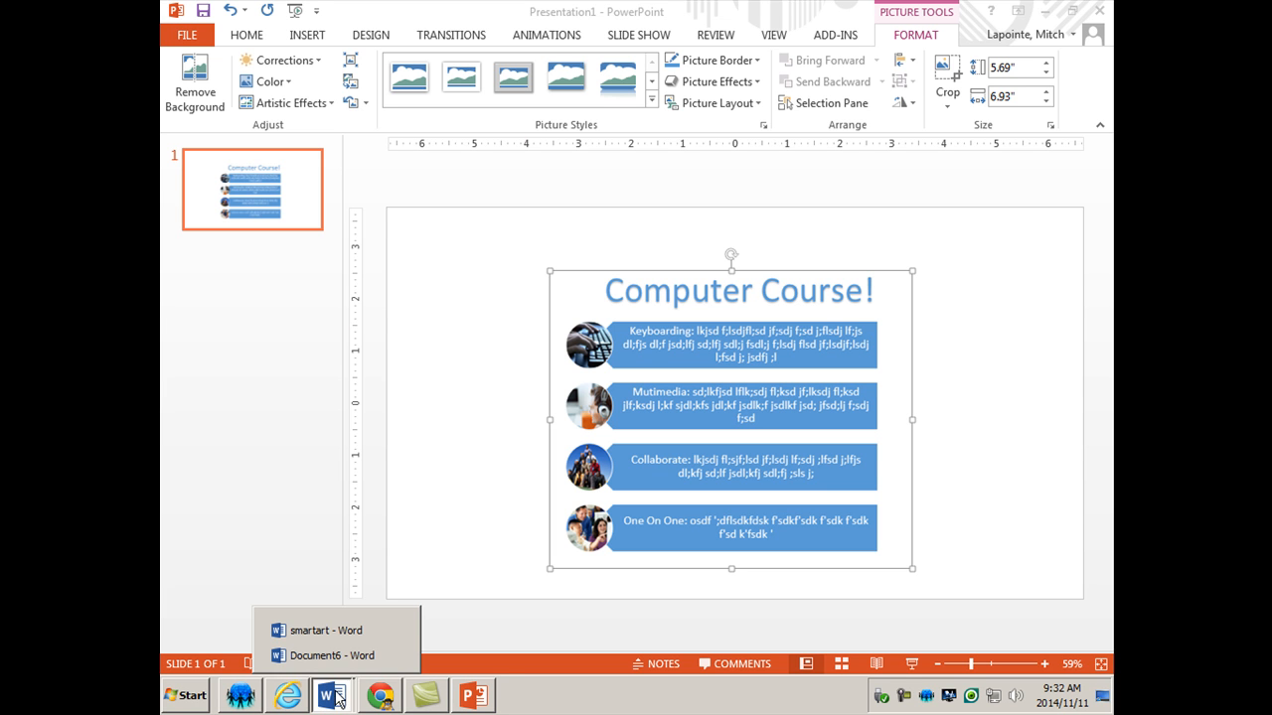
mouse_move(333, 663)
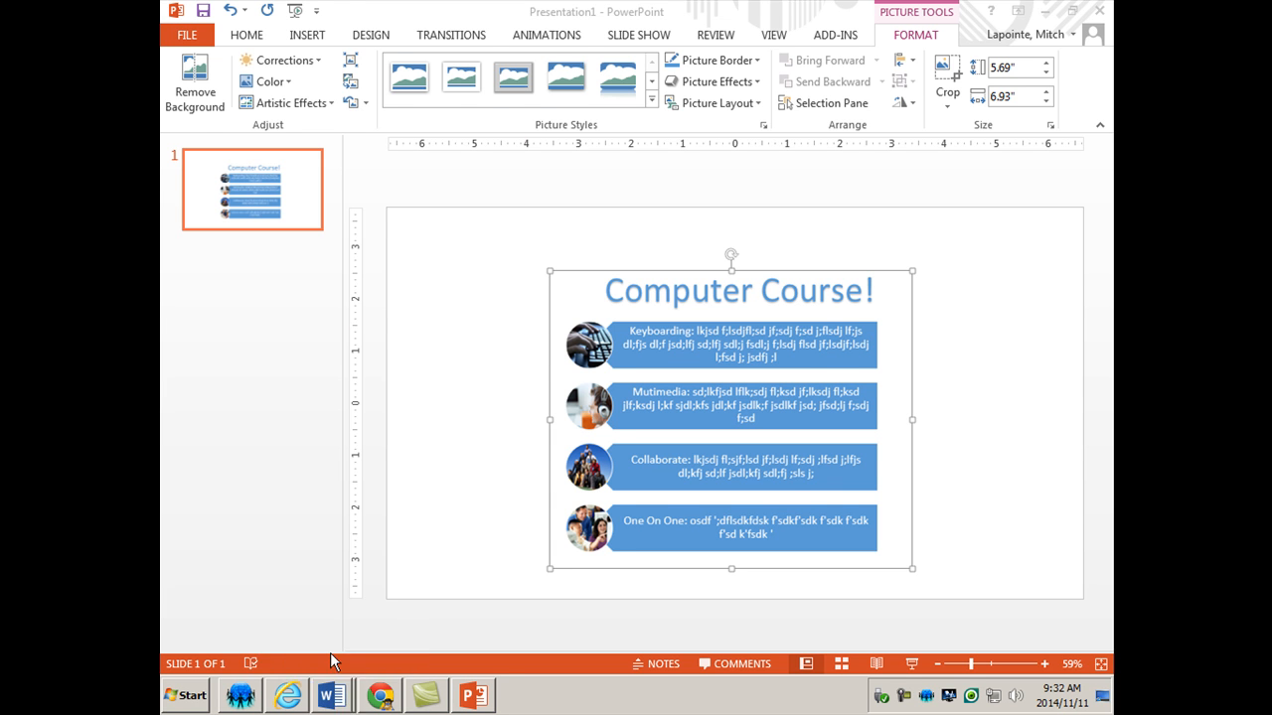
Step: Back in Word, apply an orange Accent 2 colour scheme to the picture accent list
left_click(331, 695)
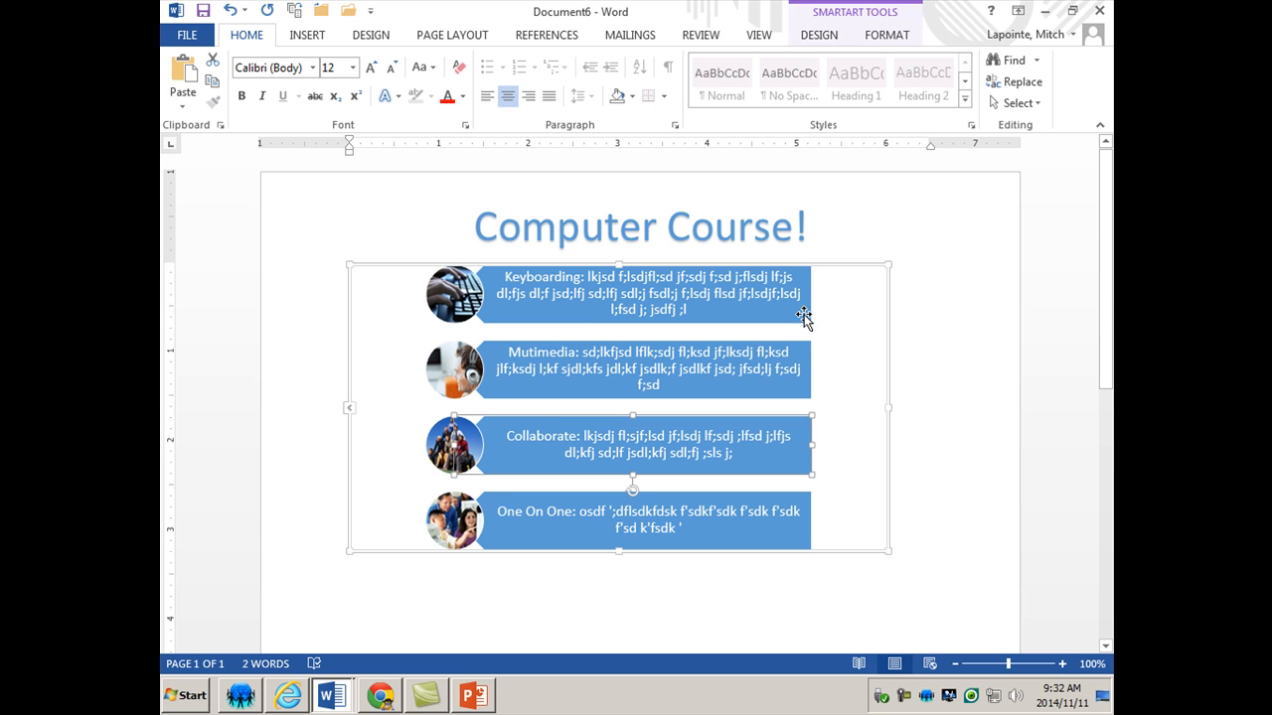
left_click(818, 35)
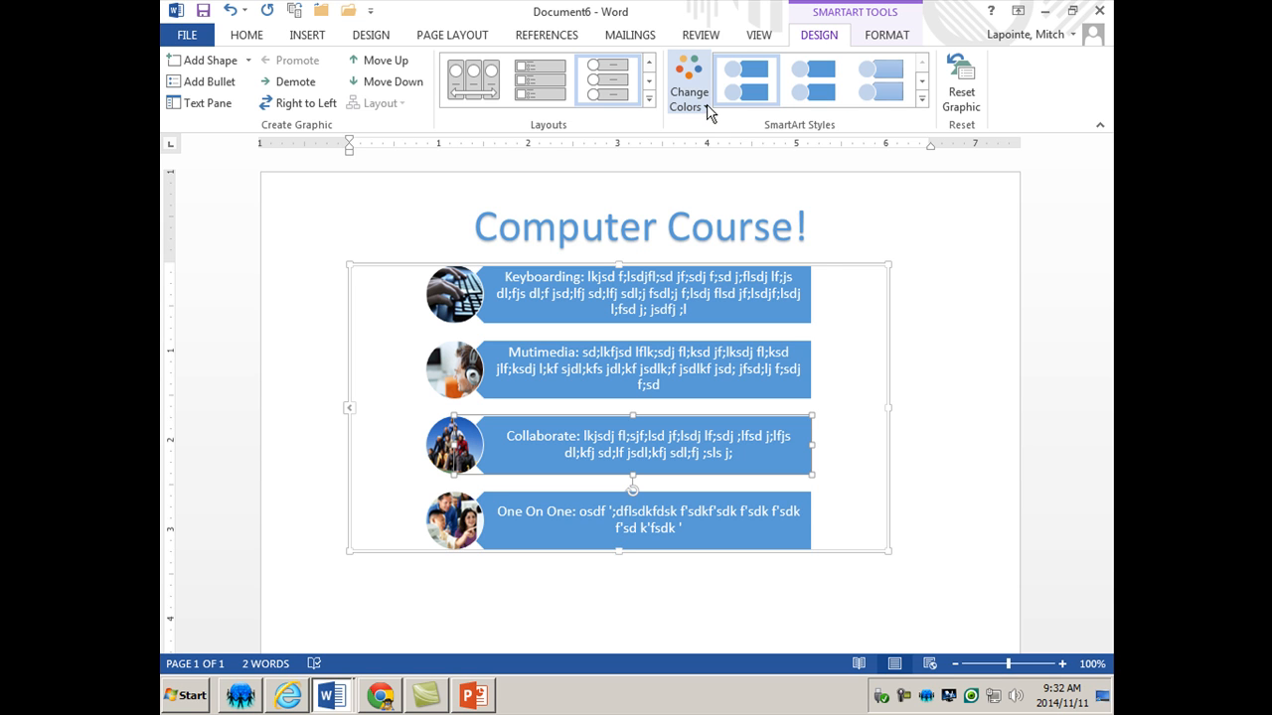
left_click(689, 85)
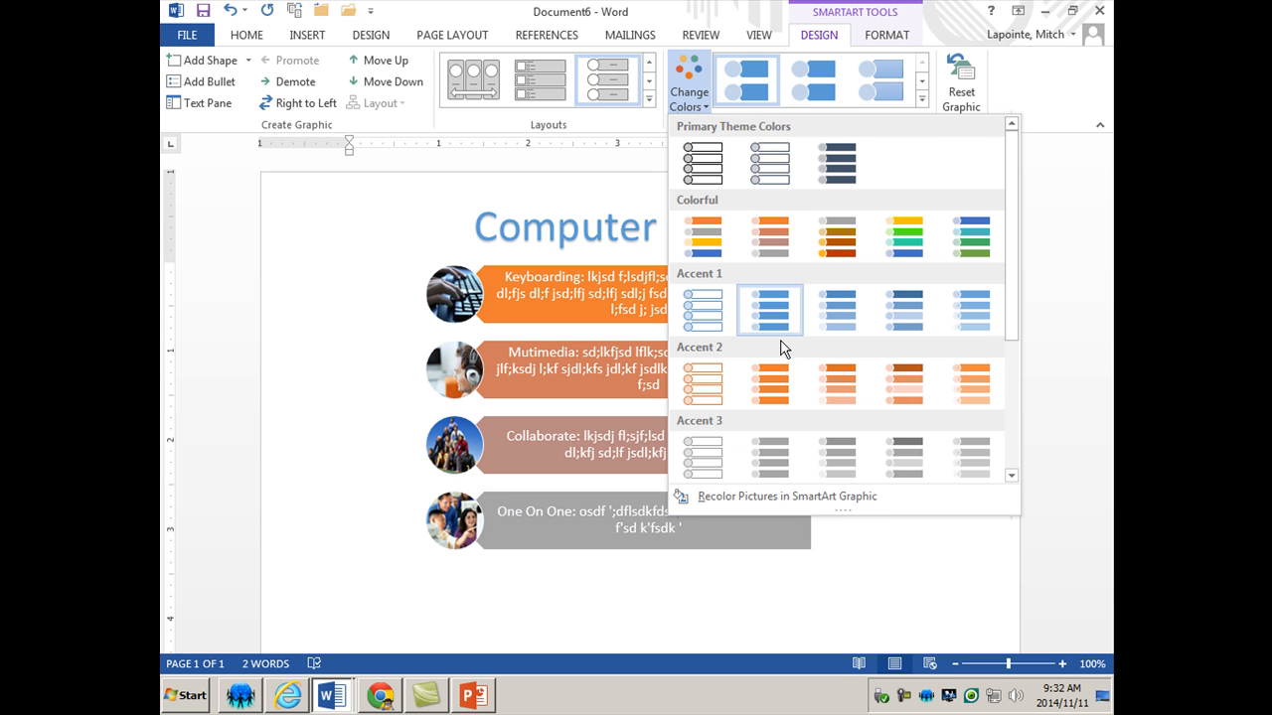
left_click(903, 237)
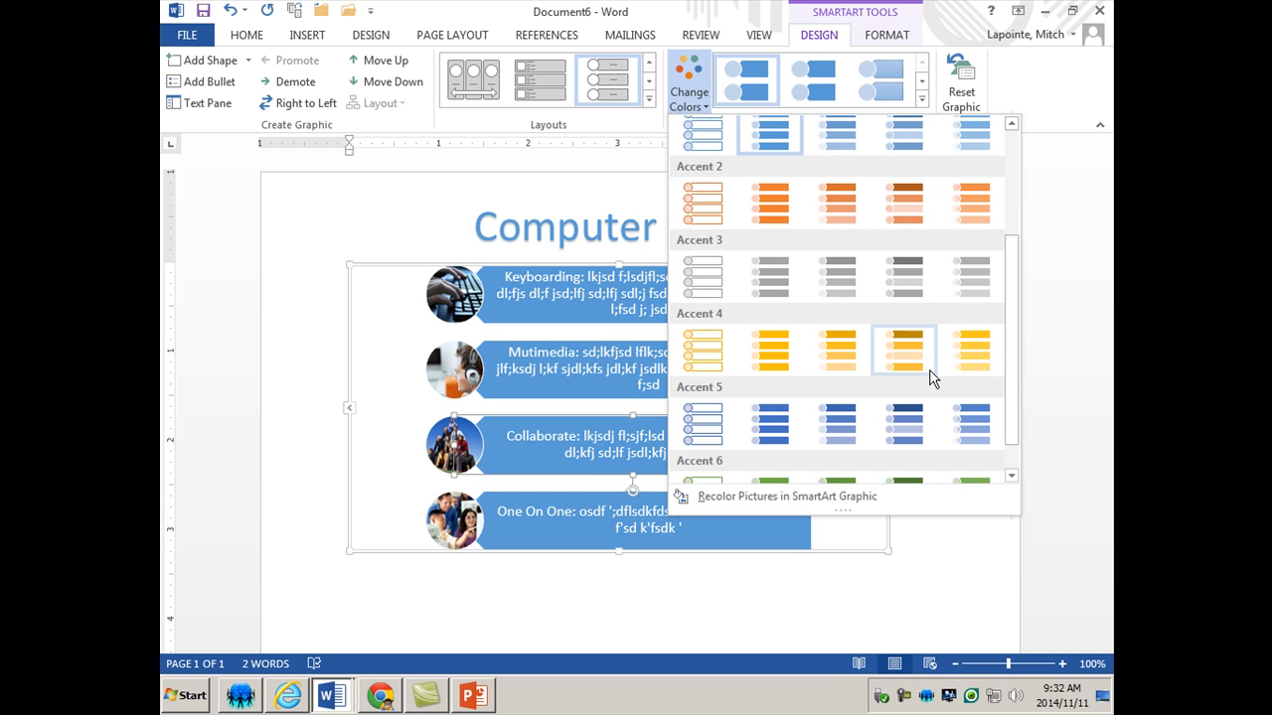
mouse_move(903, 422)
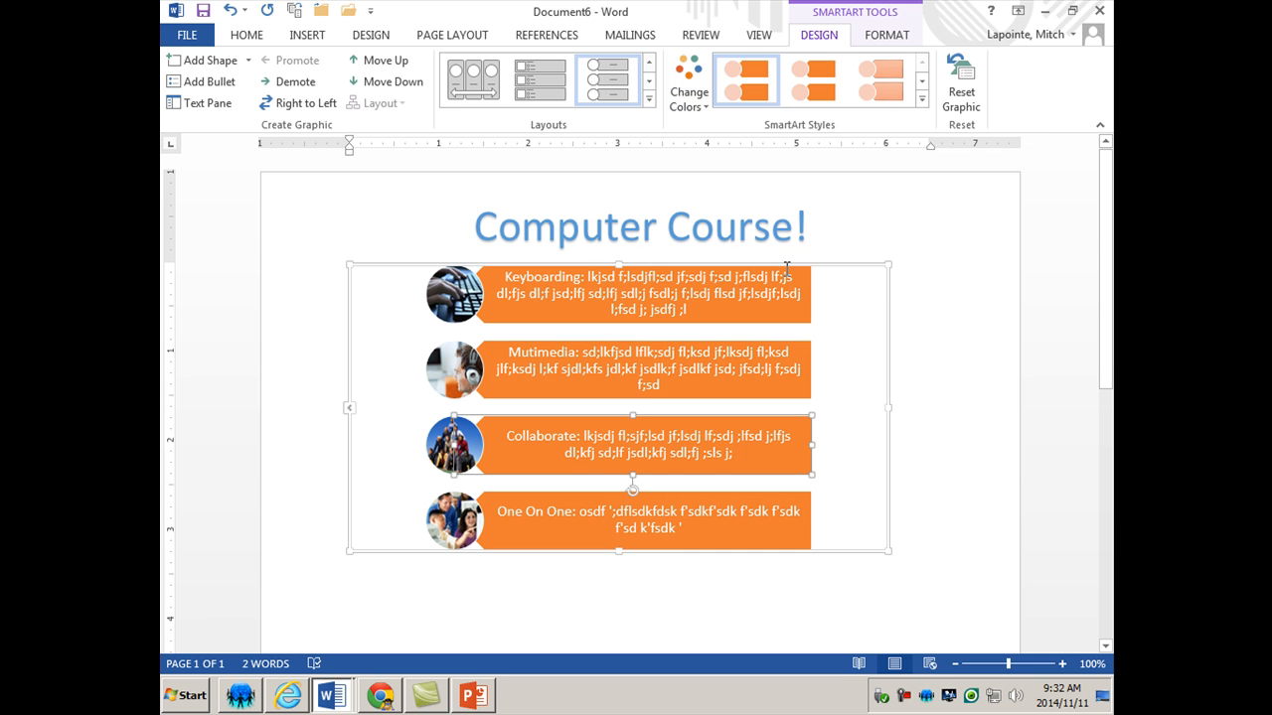
mouse_move(784, 260)
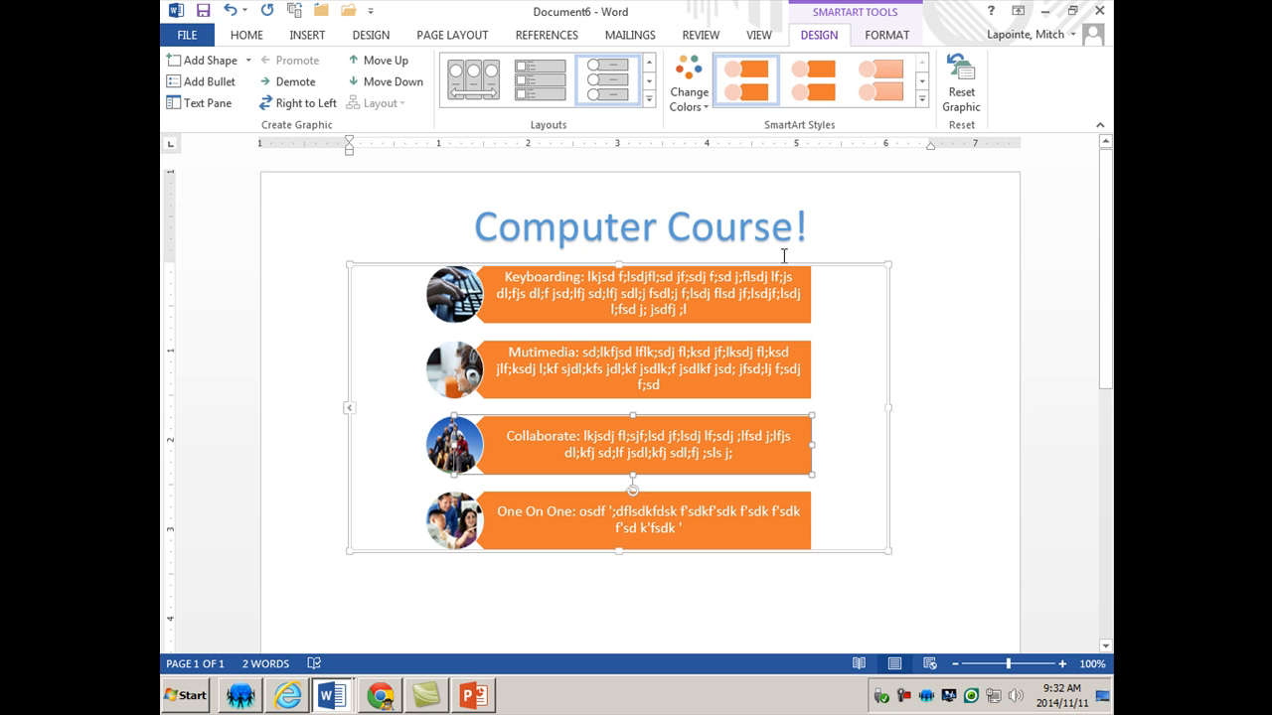
left_click(207, 103)
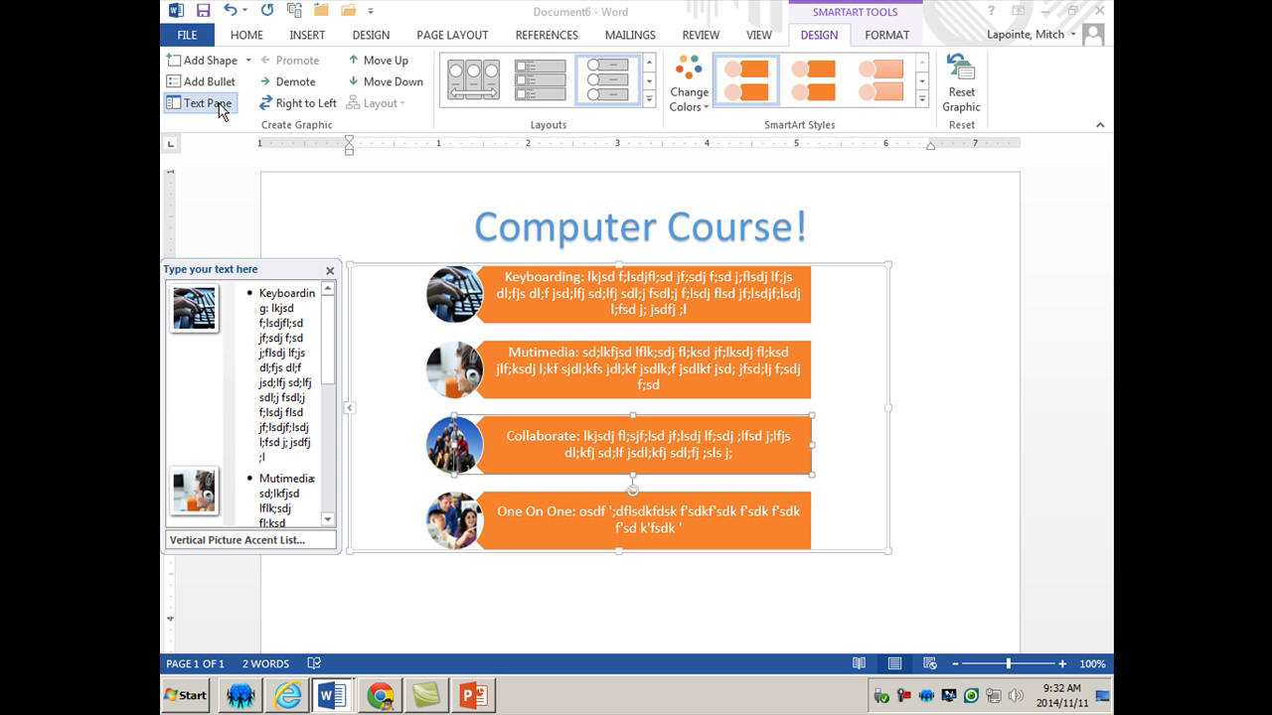
scroll("down", 3)
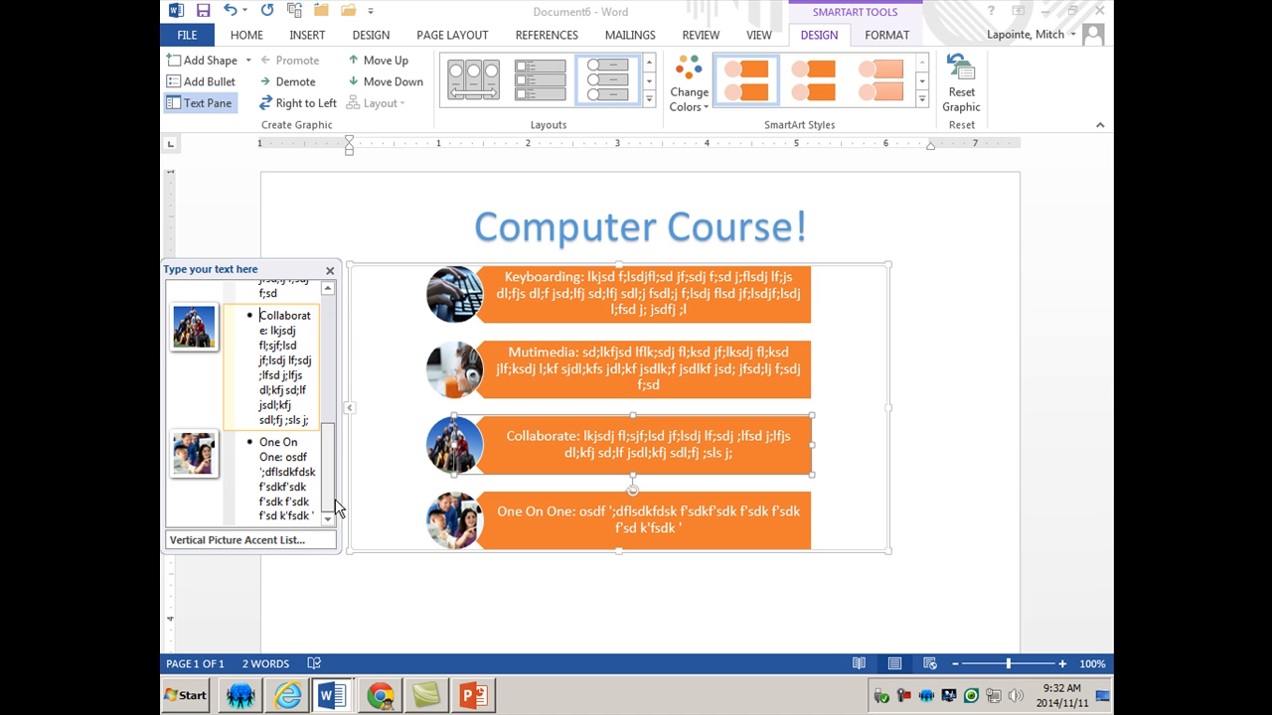
scroll("up", 3)
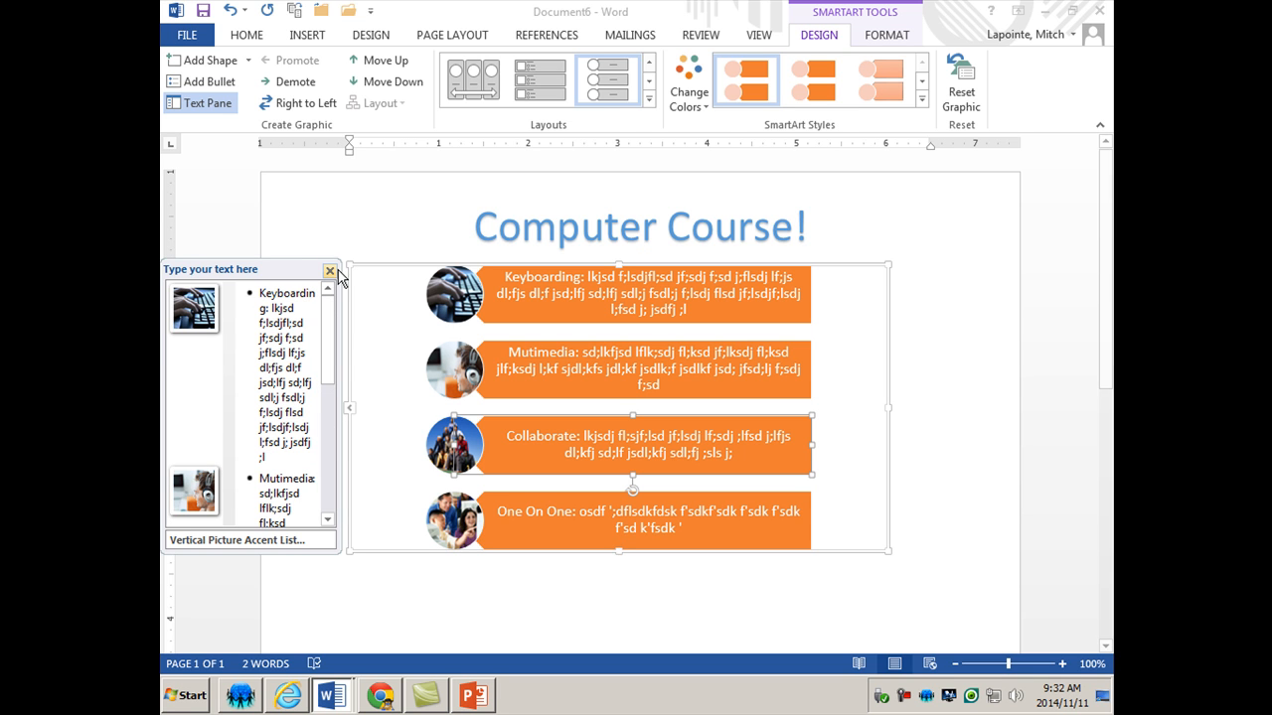
left_click(330, 270)
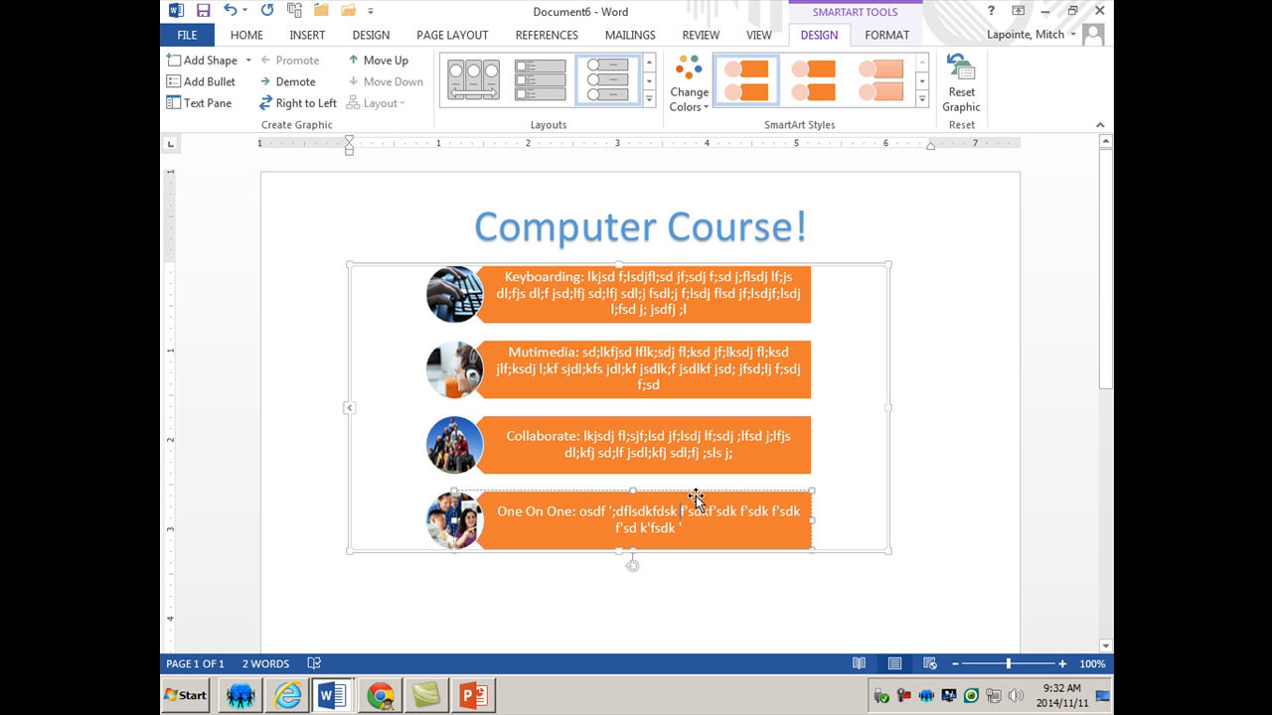
Step: Move One On One up twice so it sits directly below Keyboarding
left_click(385, 59)
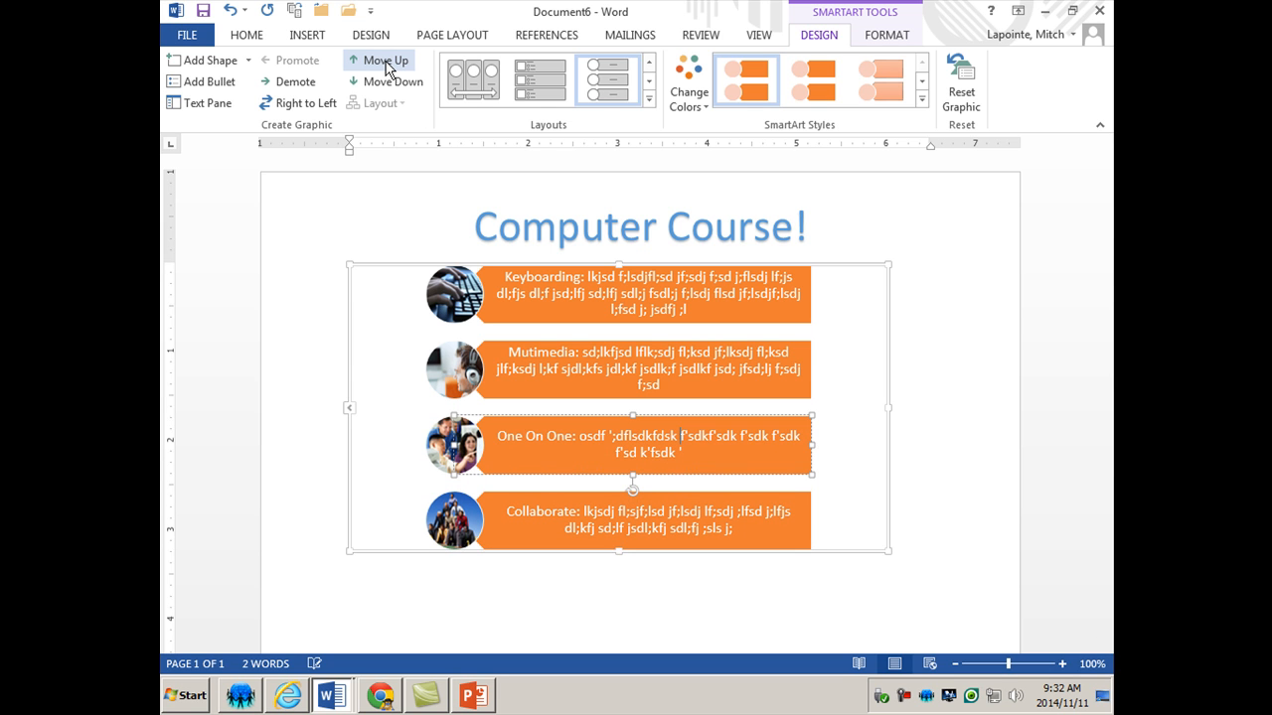
left_click(379, 60)
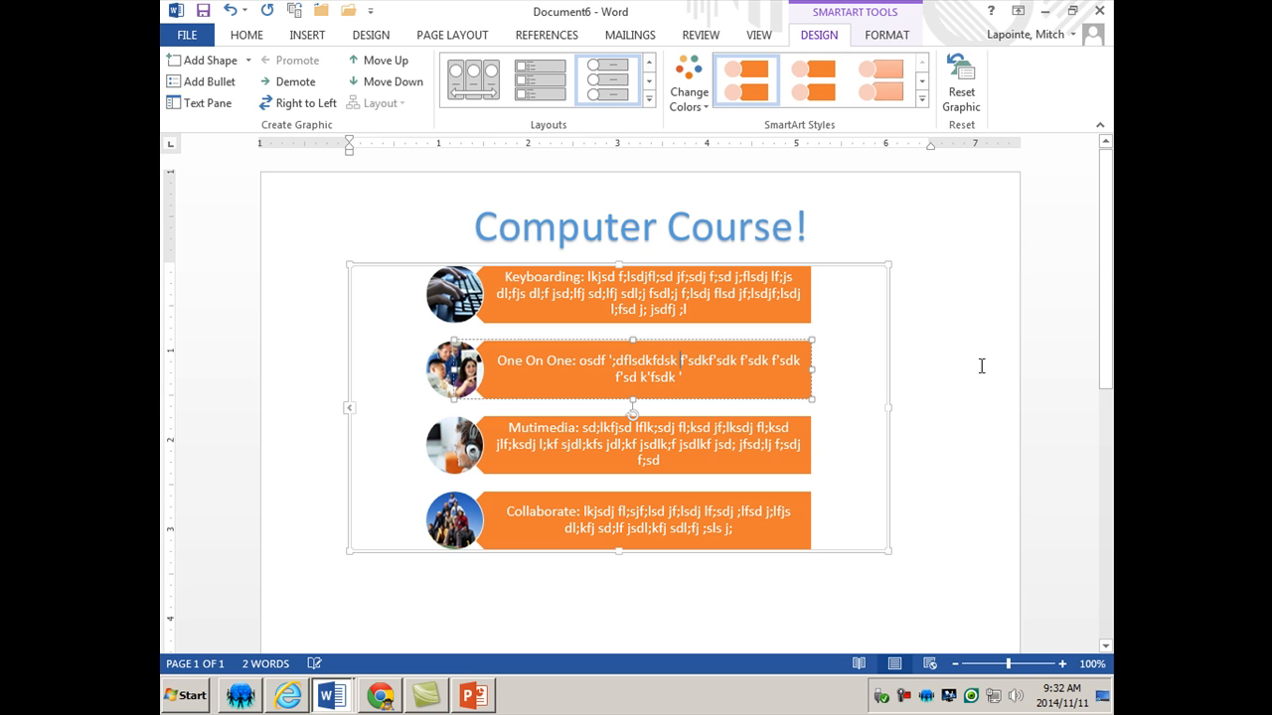
mouse_move(944, 397)
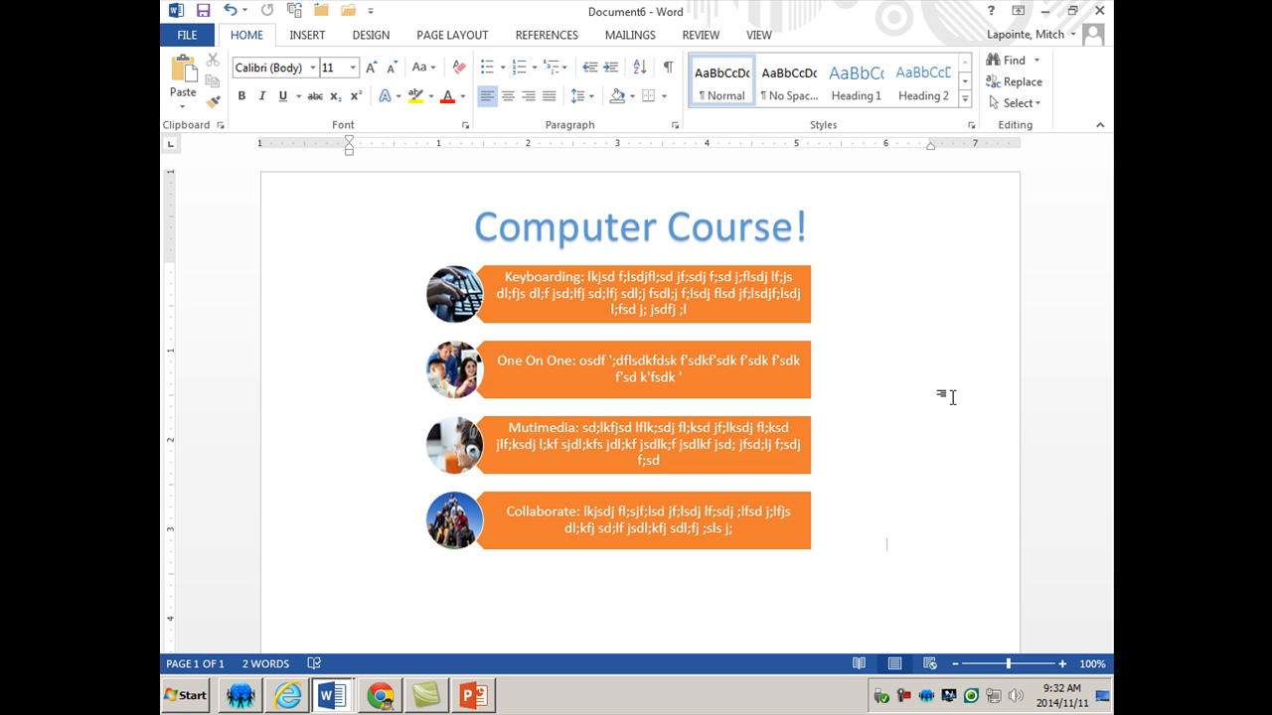
mouse_move(942, 396)
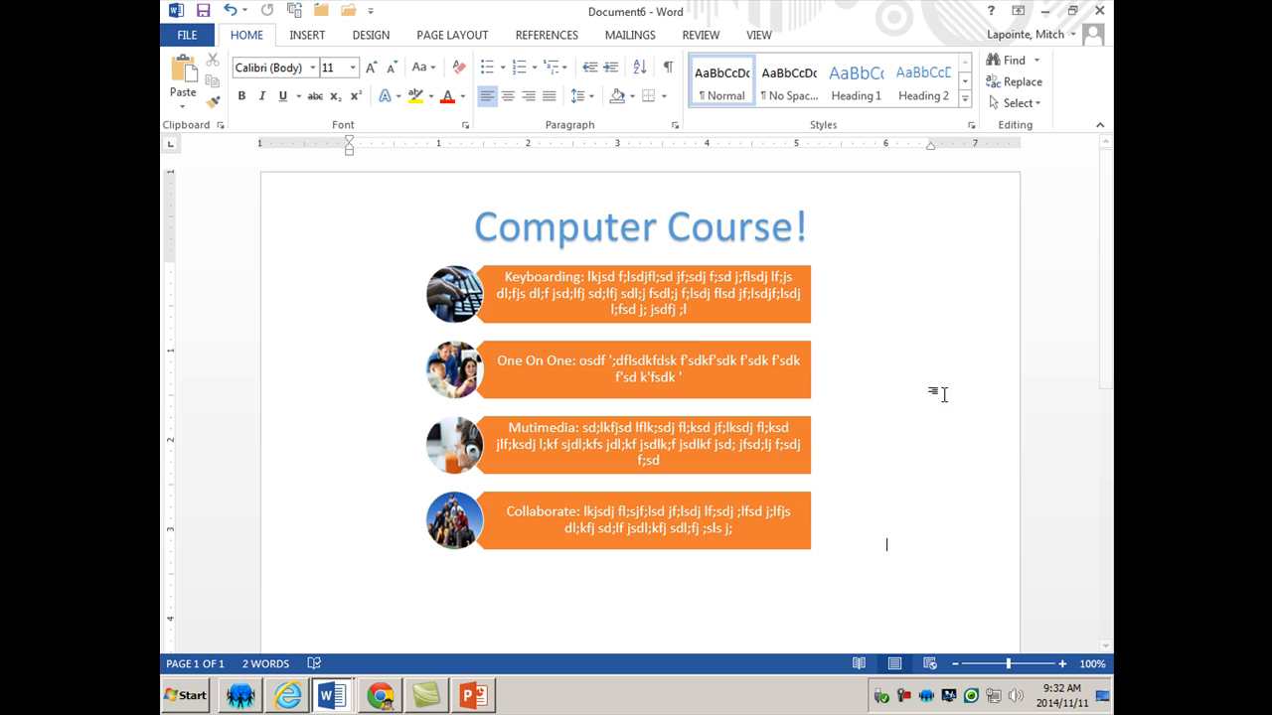
mouse_move(770, 261)
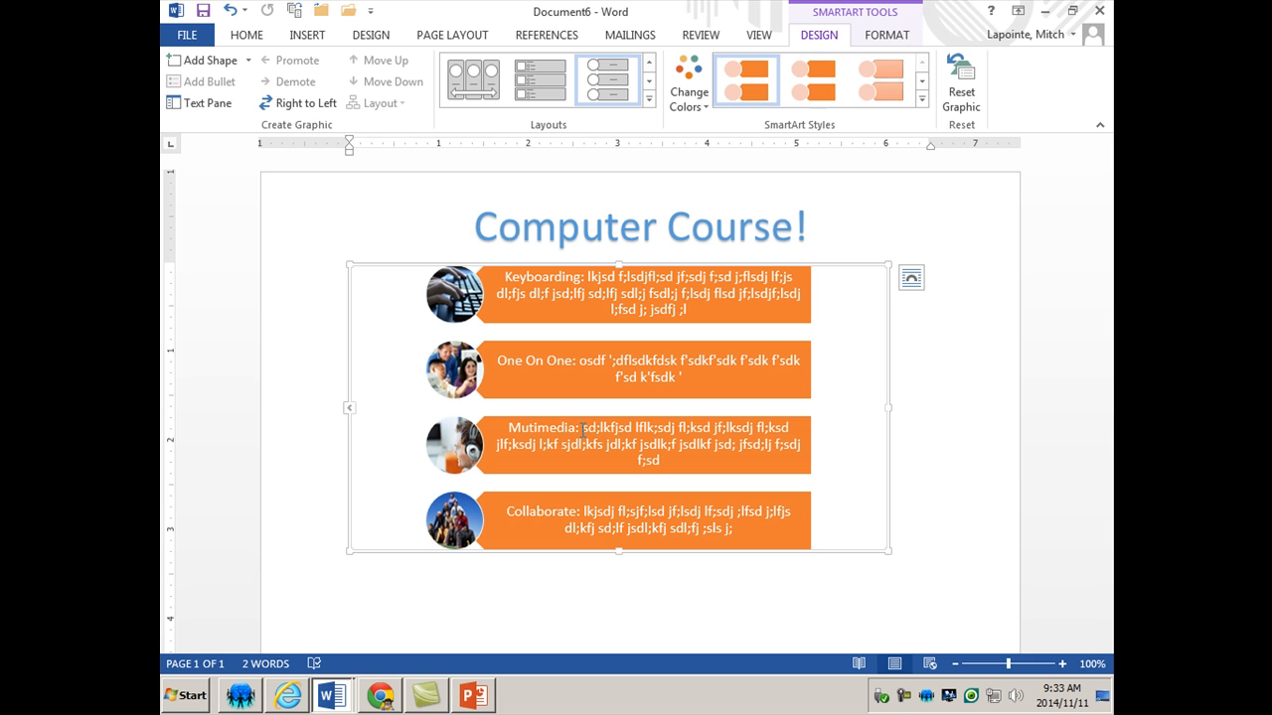
mouse_move(929, 345)
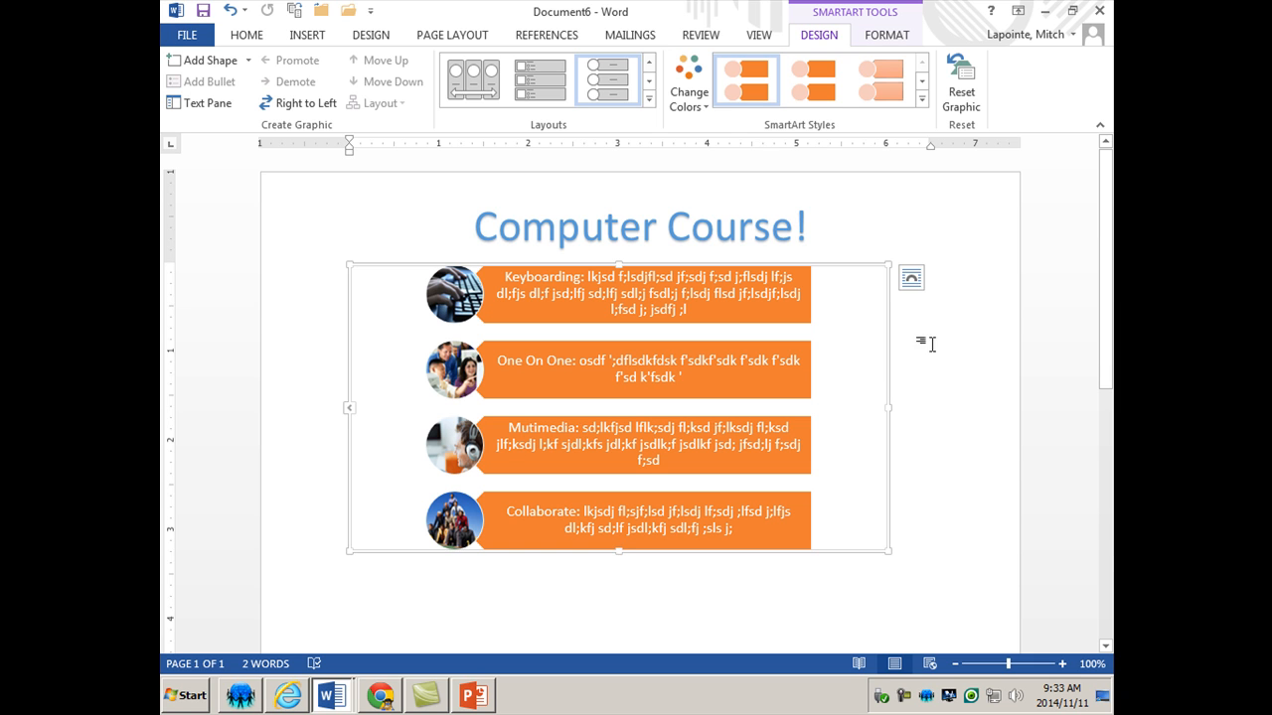
mouse_move(944, 332)
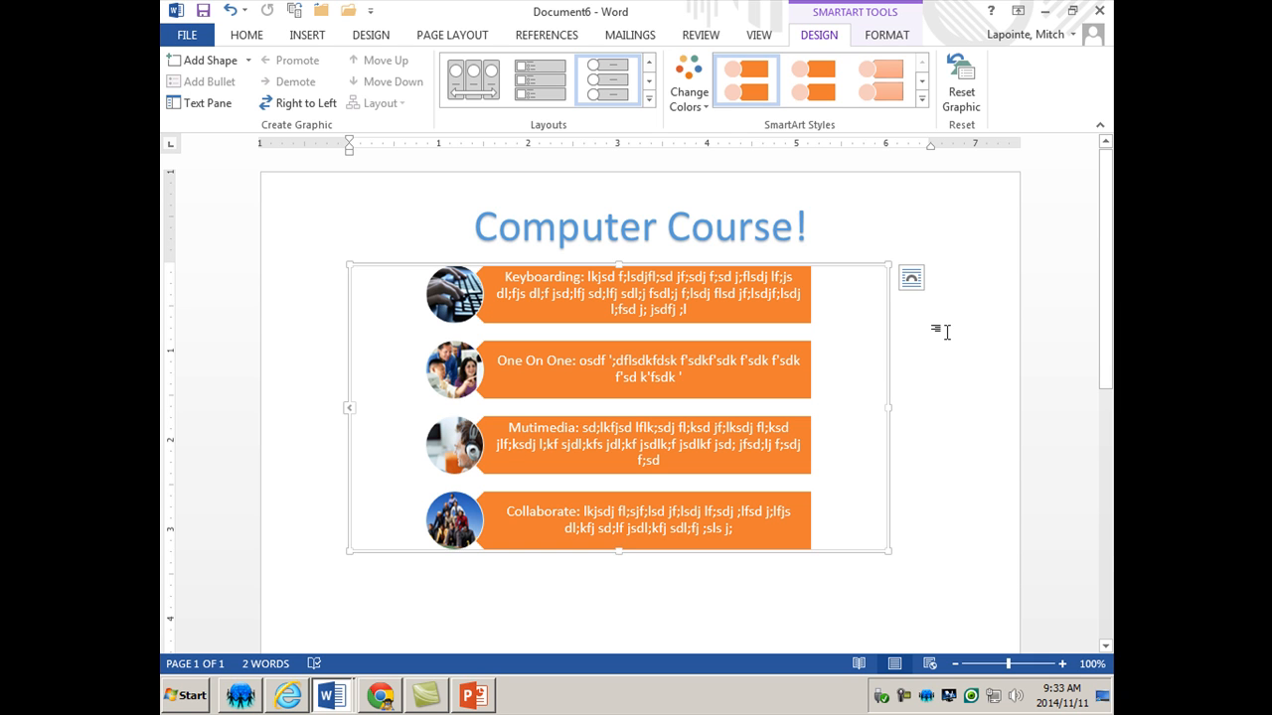
mouse_move(905, 498)
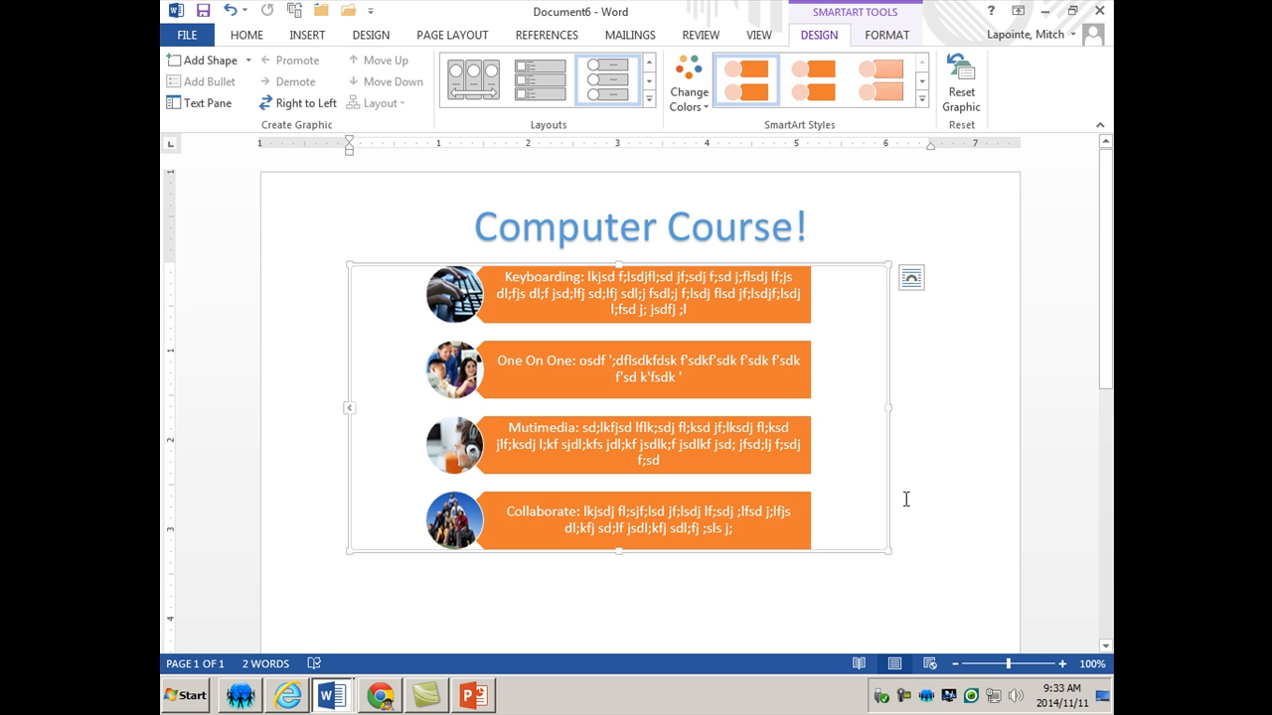